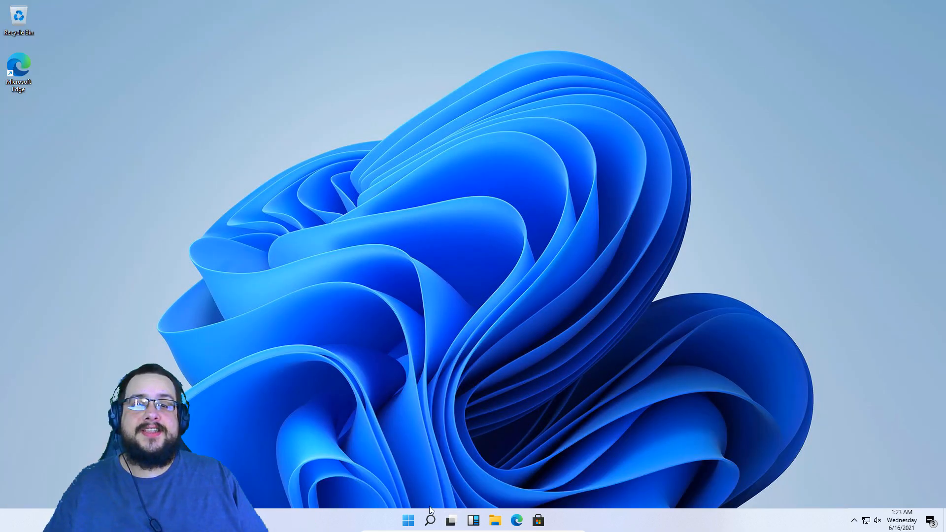
# Step: Download the VirtualBox 6.1.22 Windows hosts installer from the virtualbox.org downloads page
pyautogui.click(429, 520)
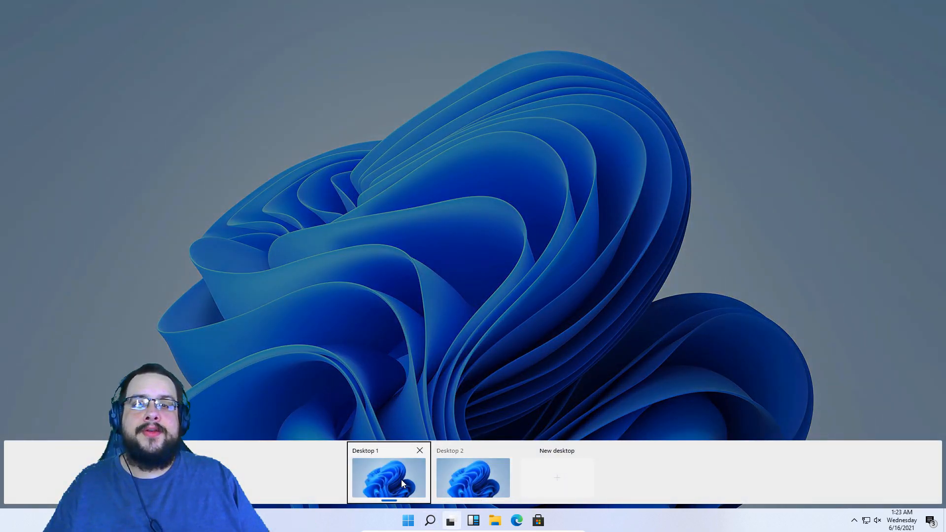
pyautogui.click(408, 521)
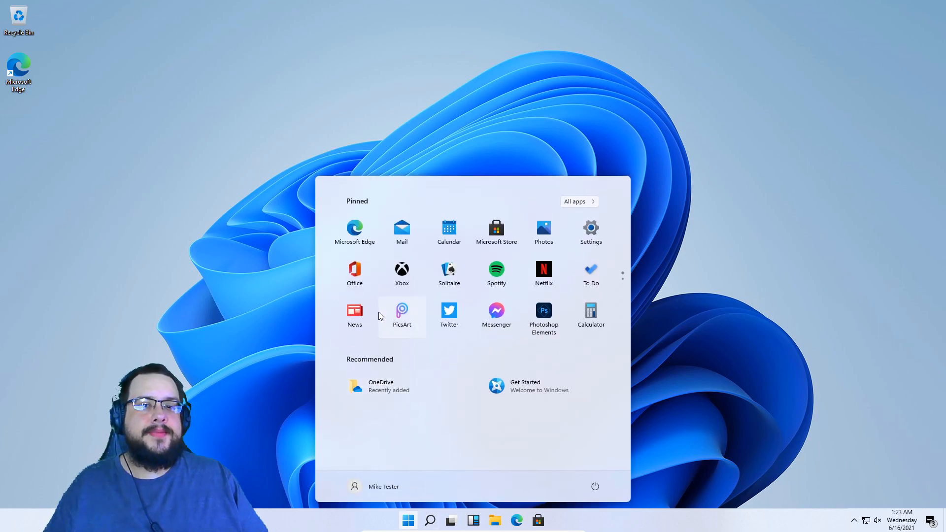
pyautogui.scroll(-3)
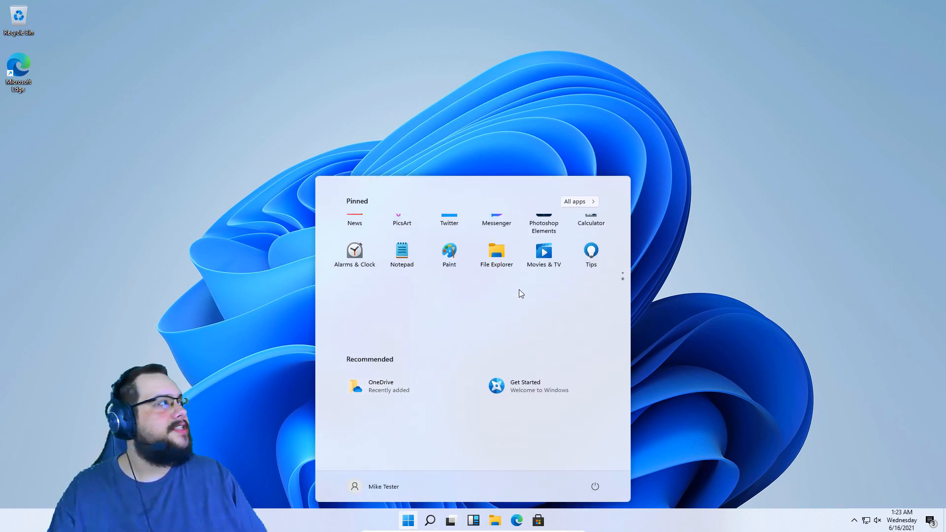
pyautogui.rightClick(368, 172)
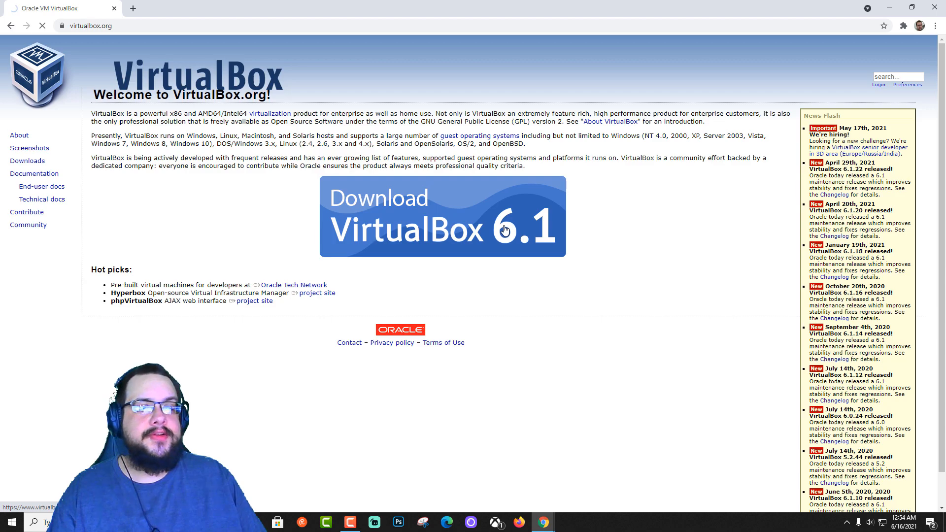
pyautogui.click(442, 216)
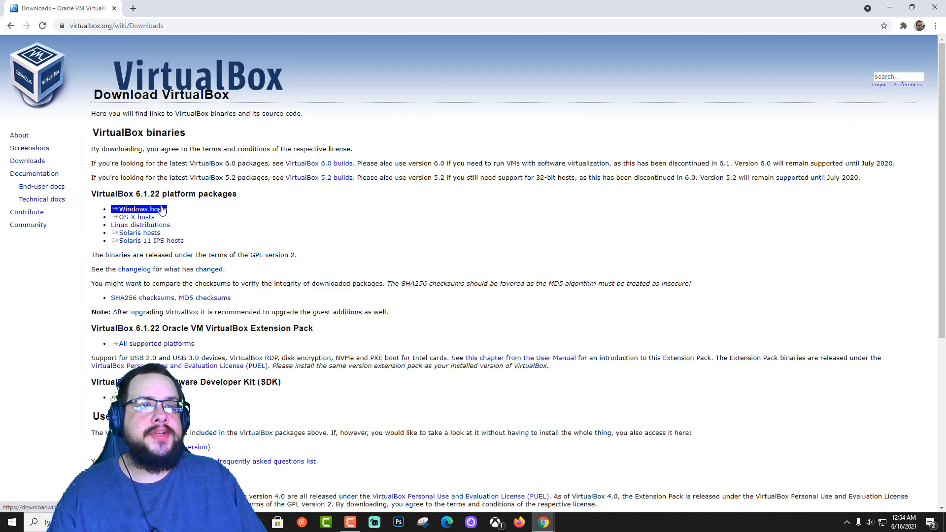
pyautogui.click(143, 209)
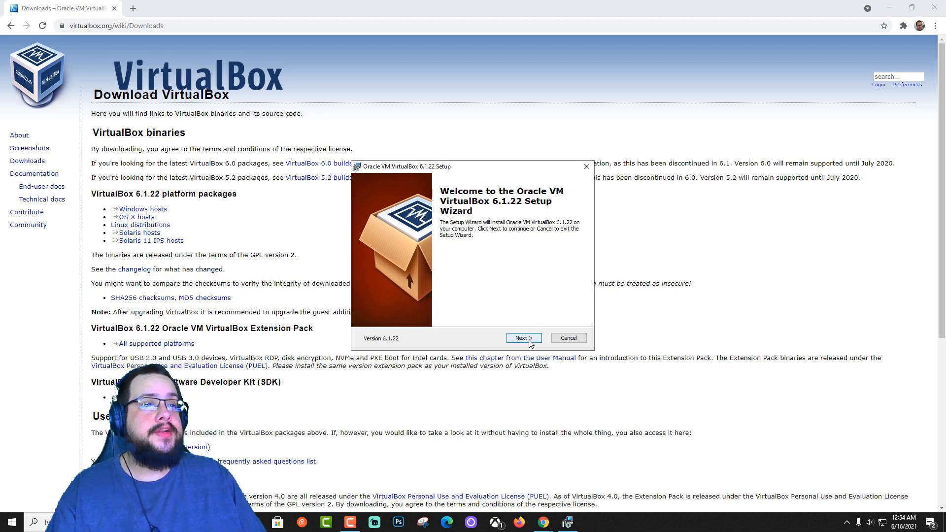
# Step: Set the VirtualBox install location to a new folder F:\VB\
pyautogui.click(521, 338)
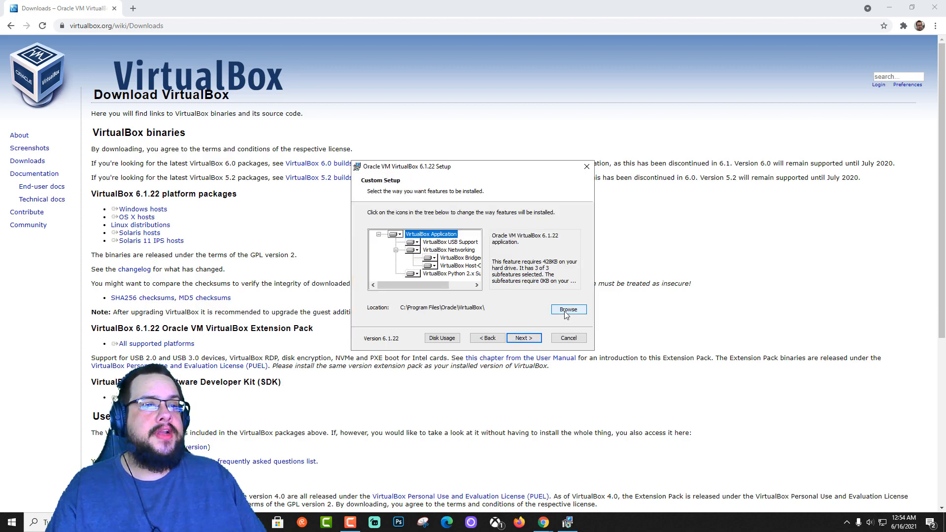
pyautogui.click(567, 309)
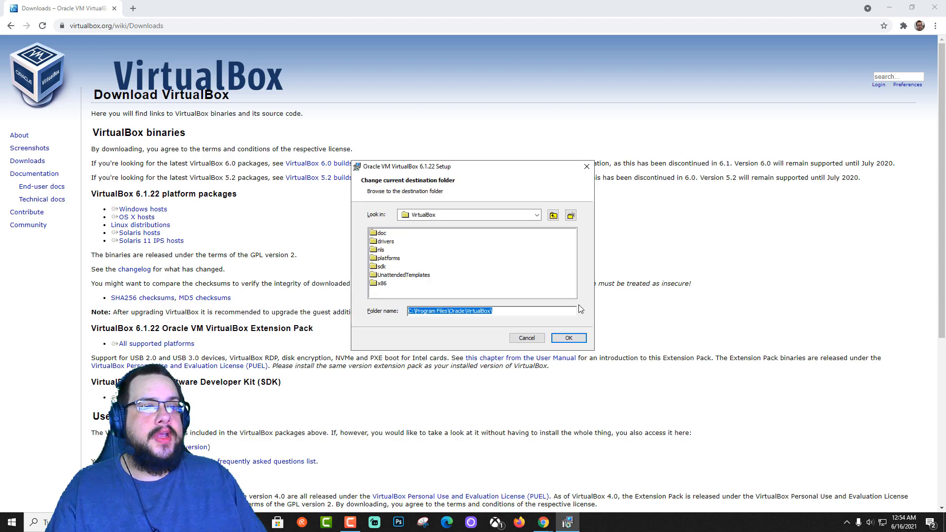
pyautogui.click(536, 215)
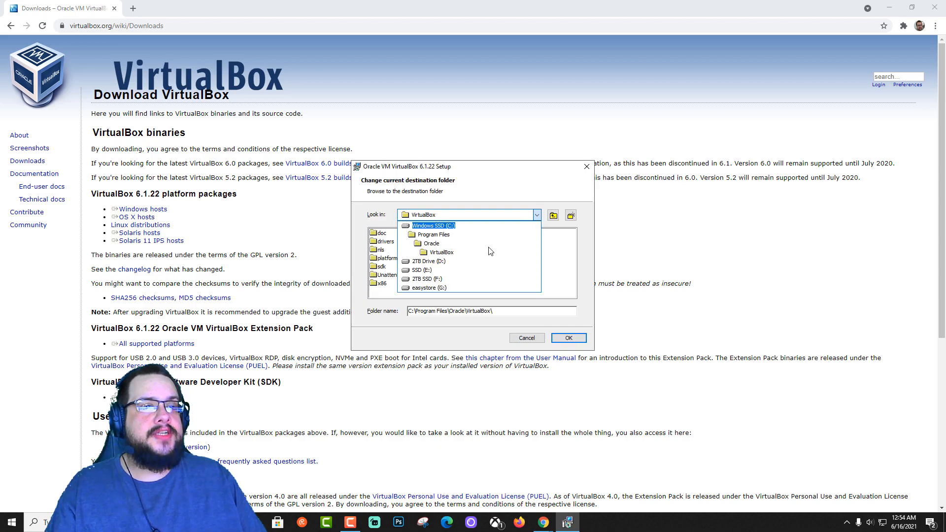
pyautogui.click(424, 279)
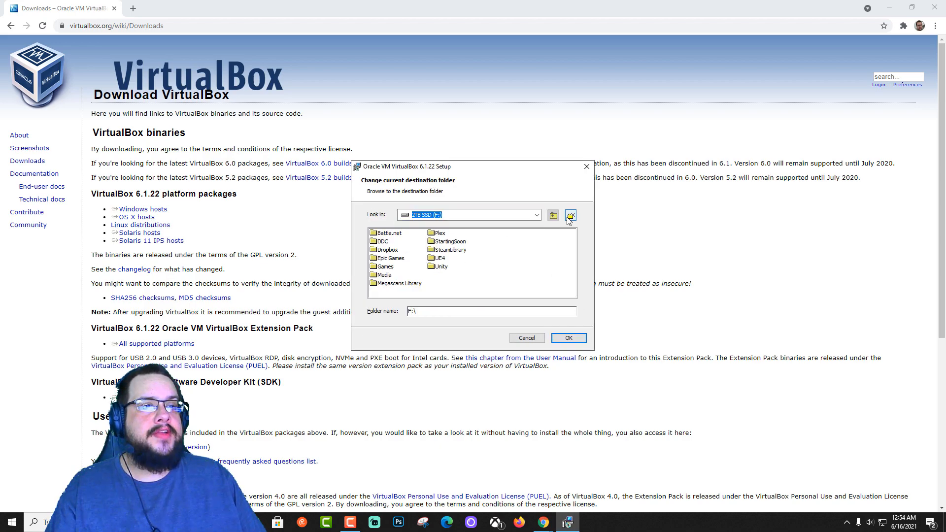
pyautogui.click(570, 214)
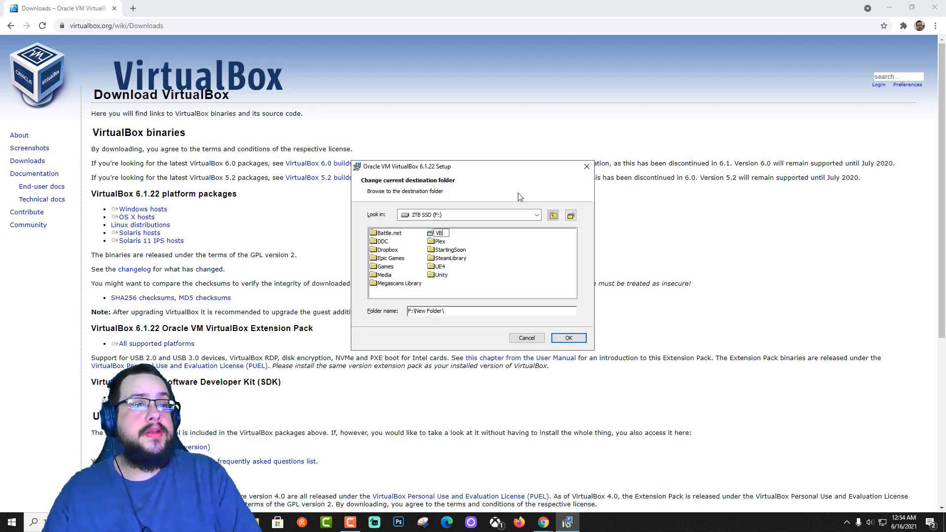
pyautogui.click(567, 337)
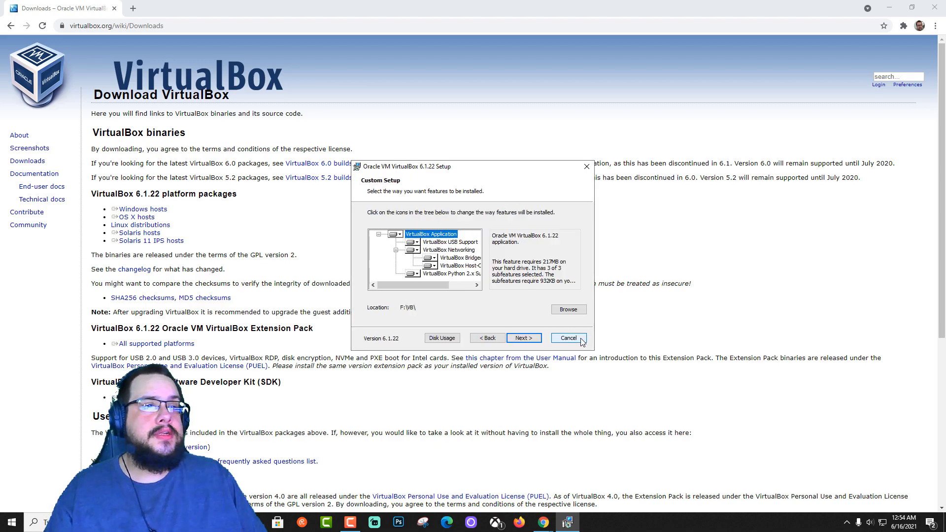
# Step: Keep the default features and shortcuts and start the installation
pyautogui.click(522, 338)
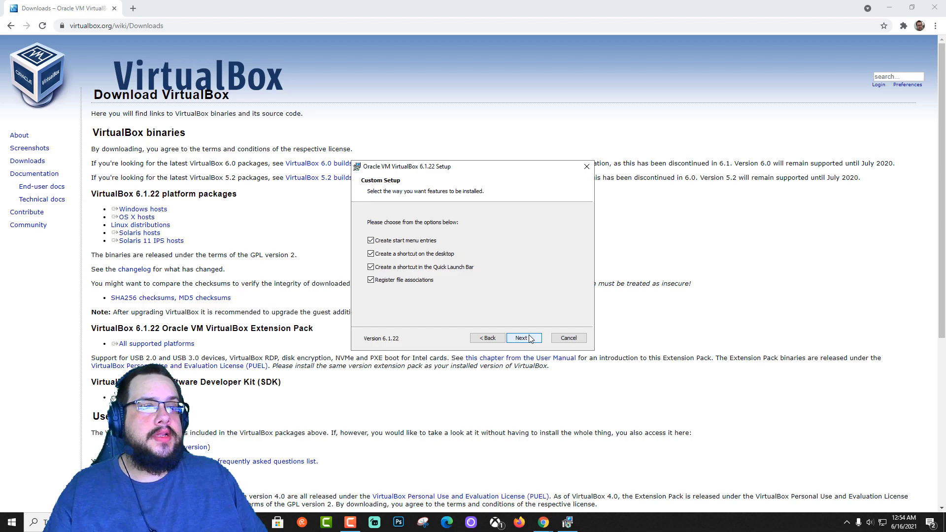
pyautogui.click(522, 338)
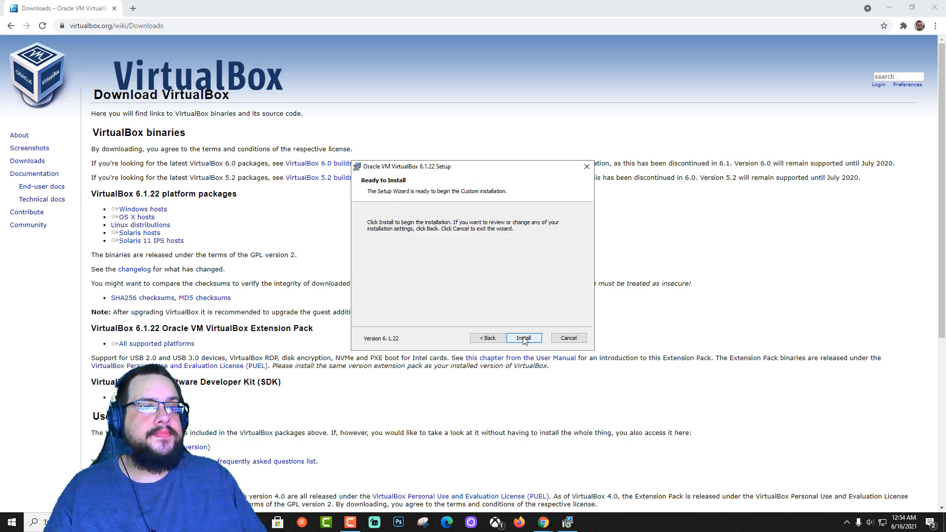
pyautogui.click(522, 338)
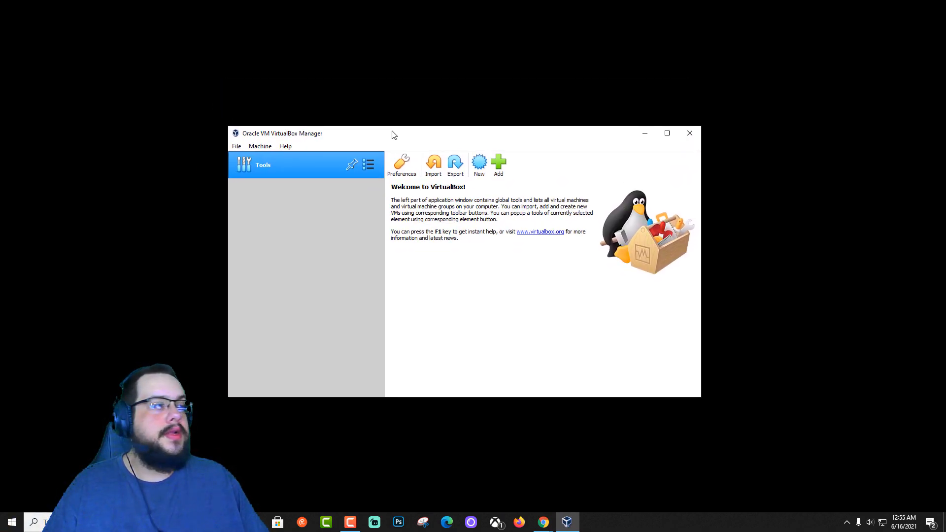
pyautogui.moveTo(384, 213)
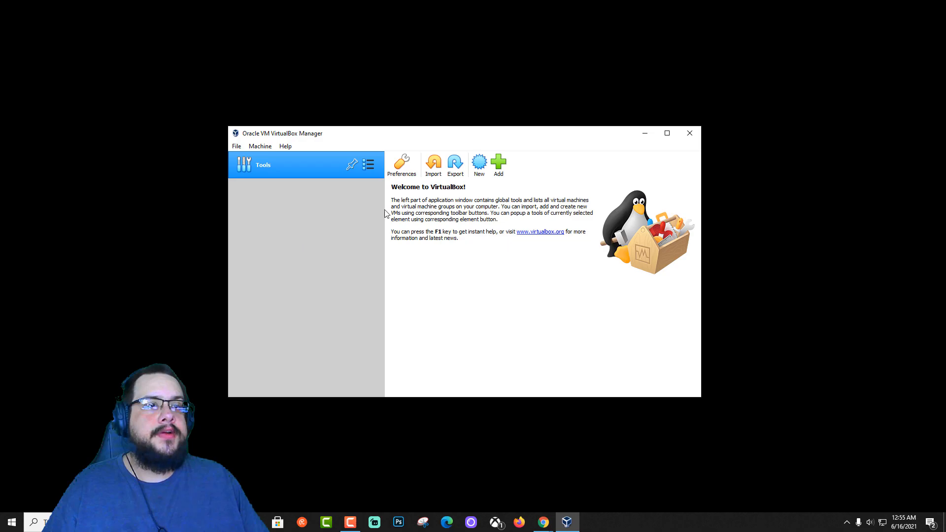
pyautogui.moveTo(478, 164)
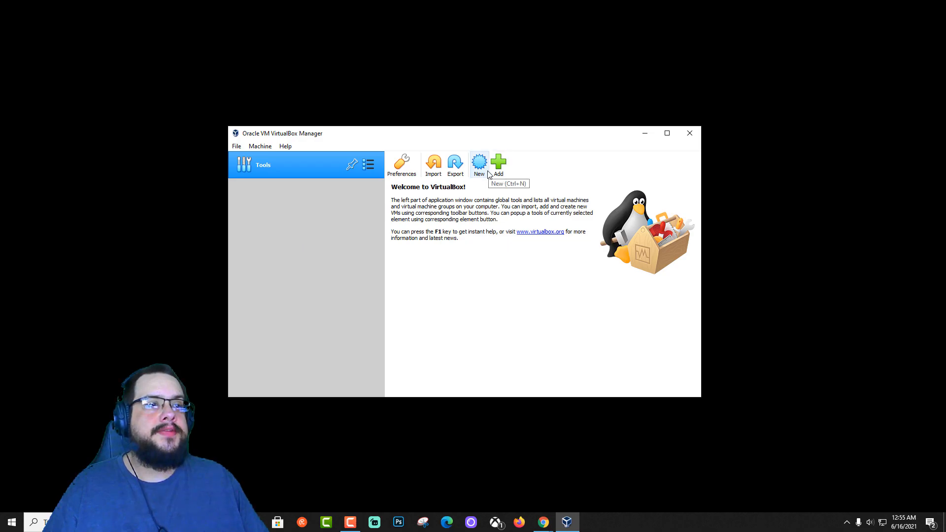
# Step: Create a VM named 'Windows 11', type Microsoft Windows, version Other Windows (64-bit)
pyautogui.click(479, 163)
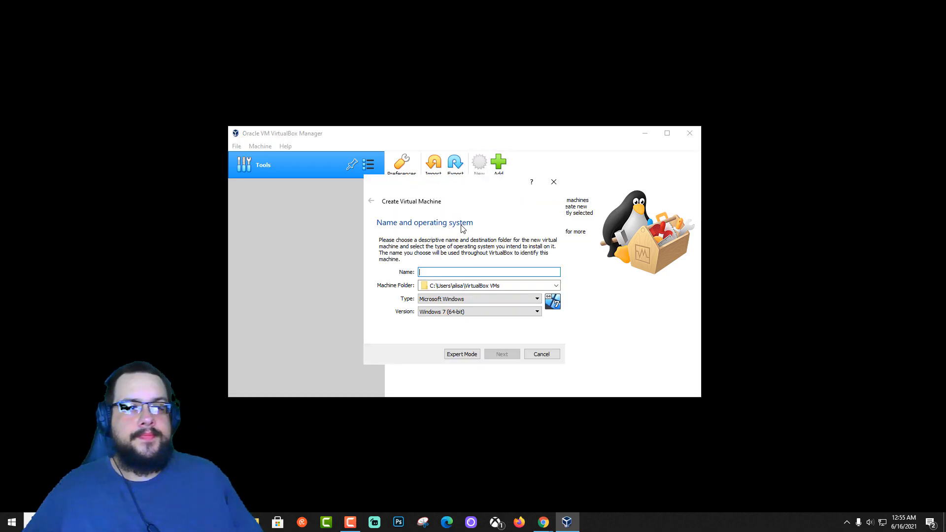
pyautogui.write('Windows 11')
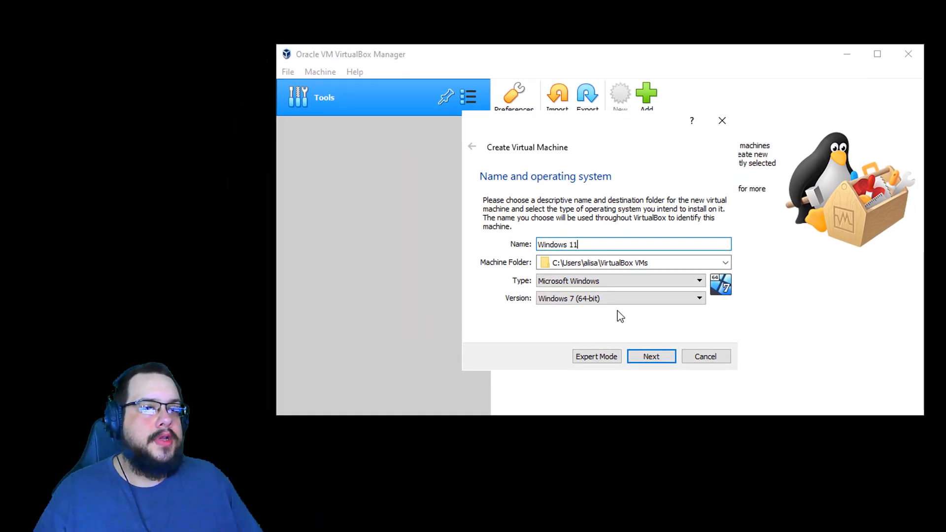
pyautogui.click(699, 299)
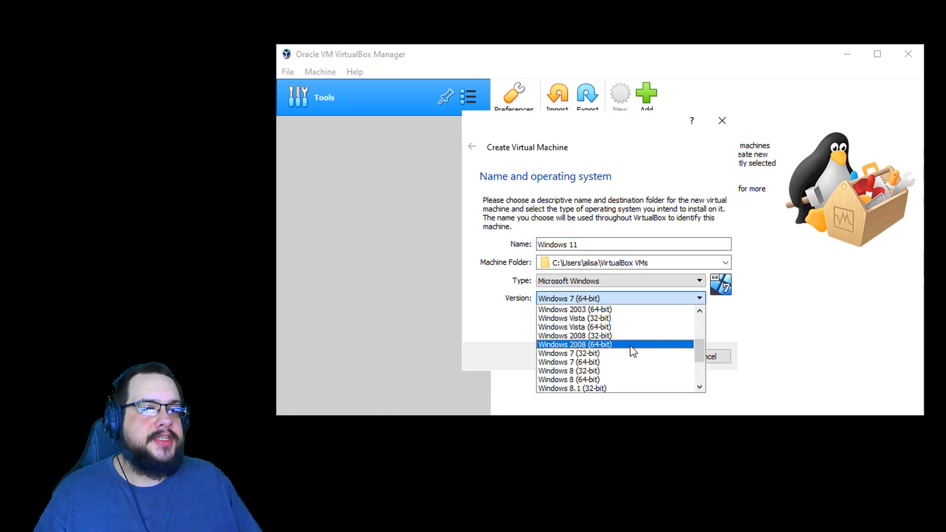
pyautogui.scroll(-3)
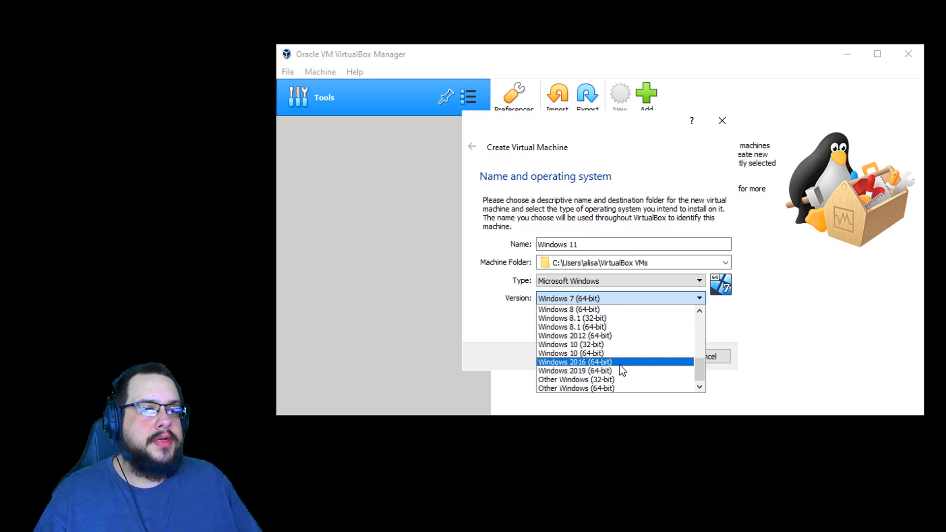
pyautogui.click(575, 387)
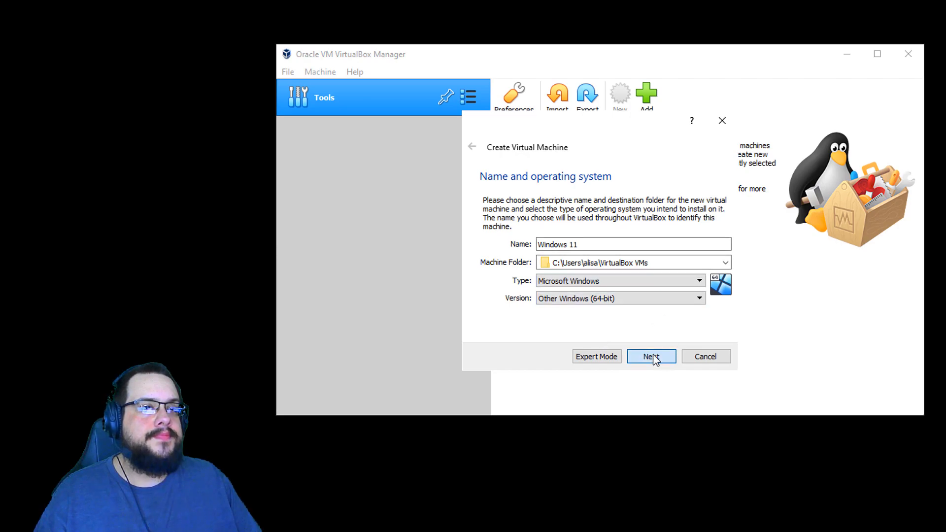
# Step: Lower the VM memory slider to 8192 MB after checking host memory usage
pyautogui.click(651, 356)
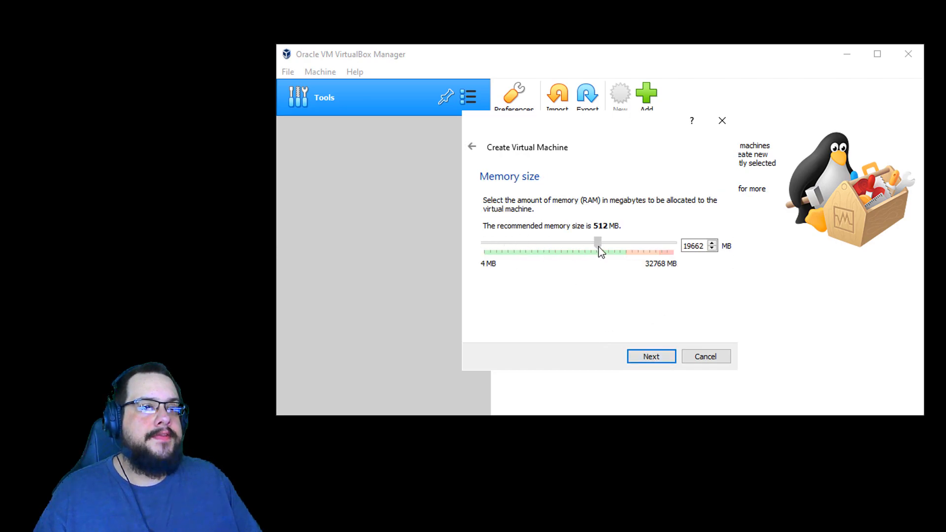
pyautogui.moveTo(597, 244); pyautogui.dragTo(556, 244)
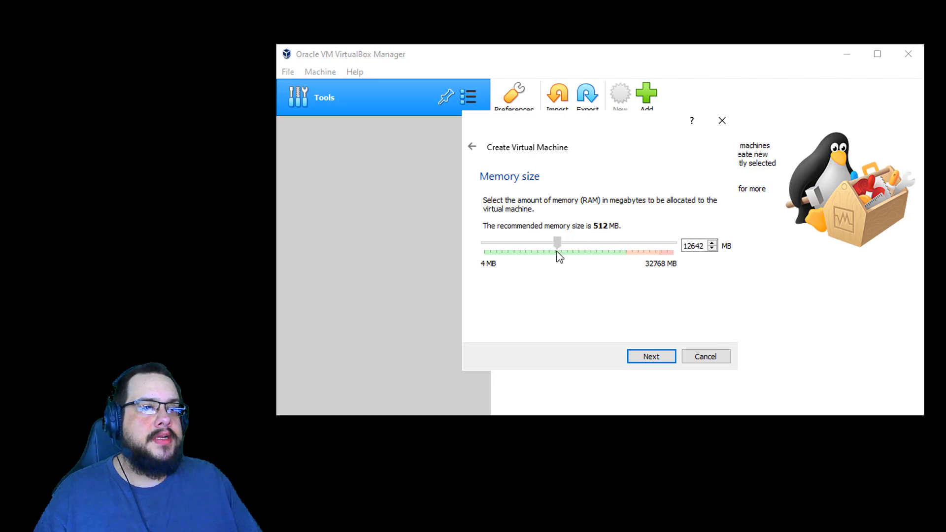
pyautogui.moveTo(557, 243); pyautogui.dragTo(548, 243)
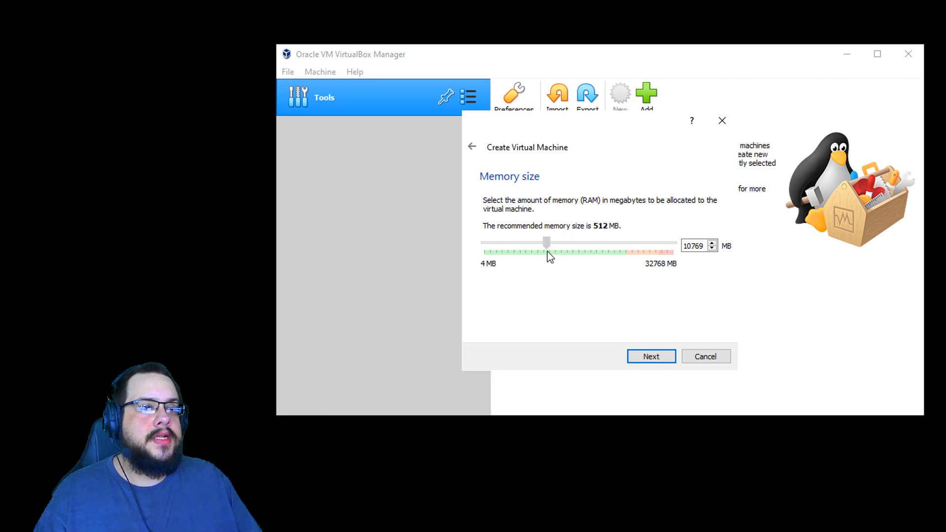
pyautogui.moveTo(547, 242); pyautogui.dragTo(532, 242)
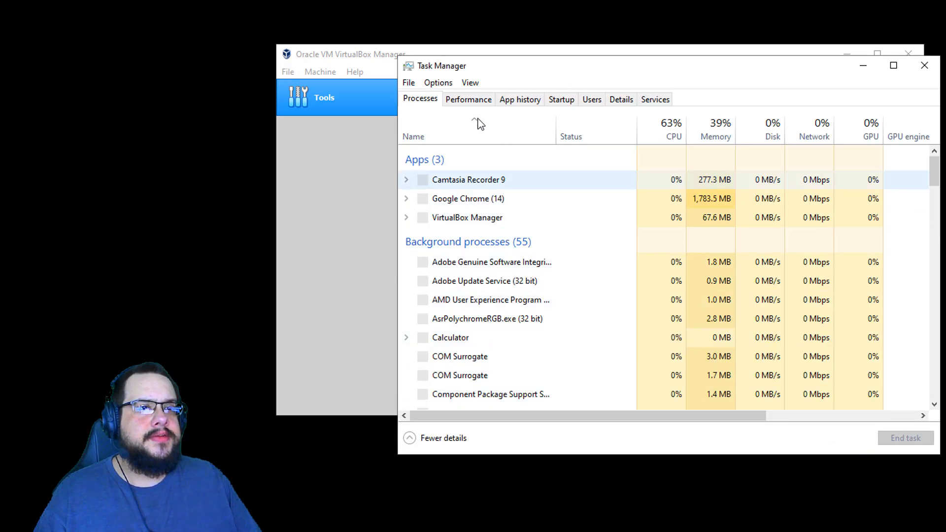
pyautogui.click(468, 99)
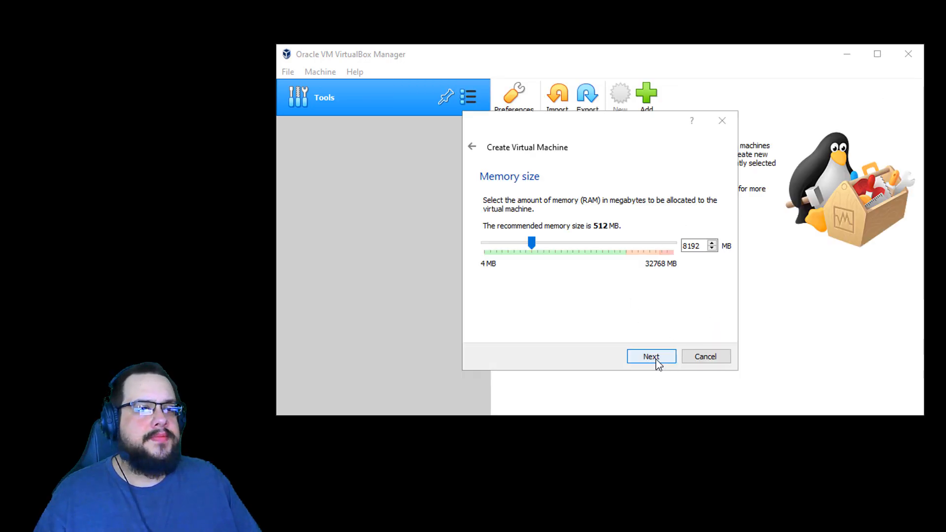
pyautogui.click(651, 355)
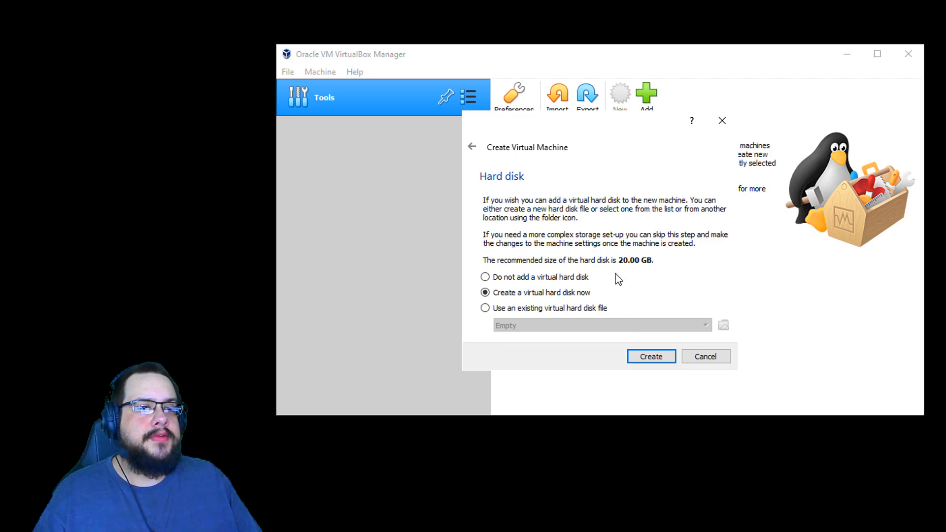
pyautogui.moveTo(641, 272)
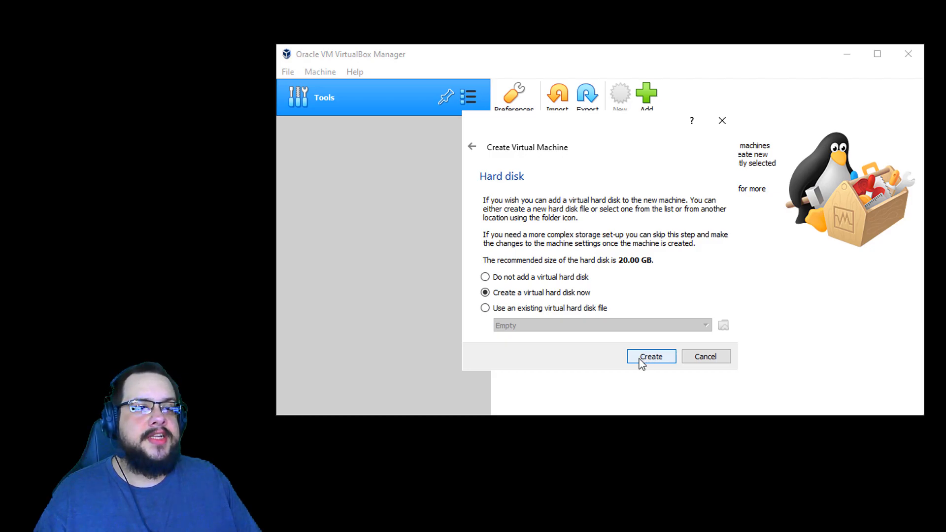
# Step: Choose to create a virtual hard disk now, keeping the VDI file type
pyautogui.click(650, 356)
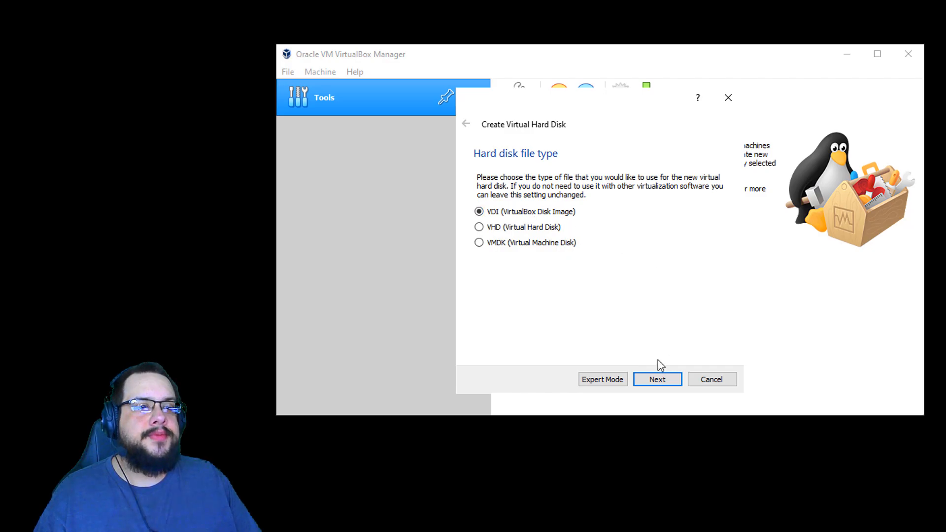
pyautogui.click(657, 379)
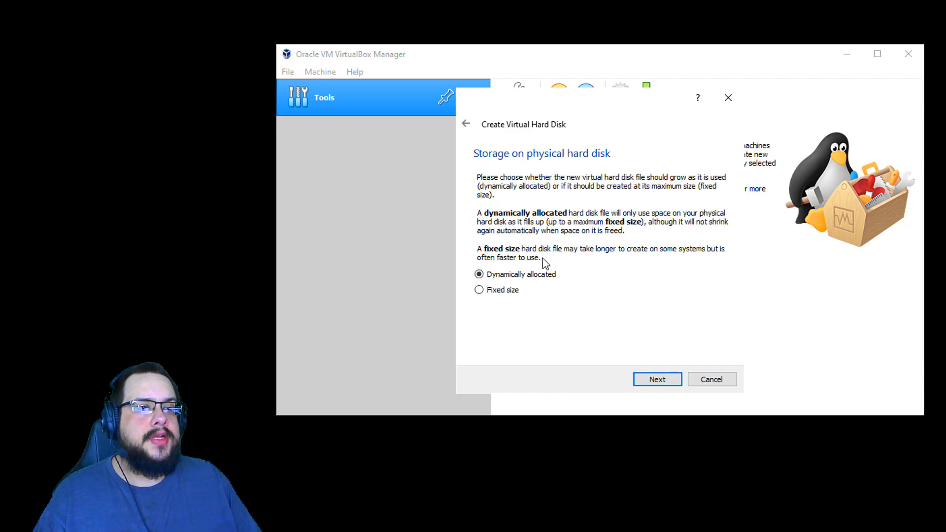
pyautogui.moveTo(610, 220)
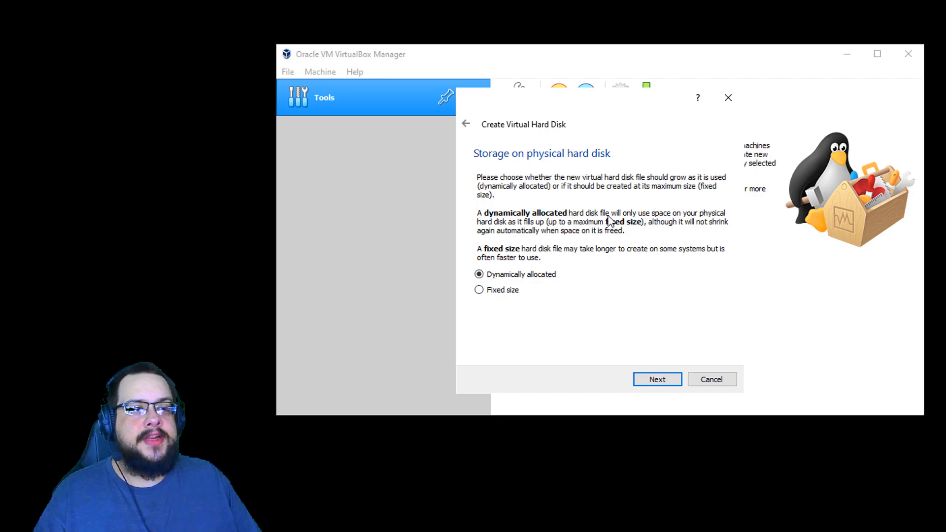
pyautogui.moveTo(745, 187)
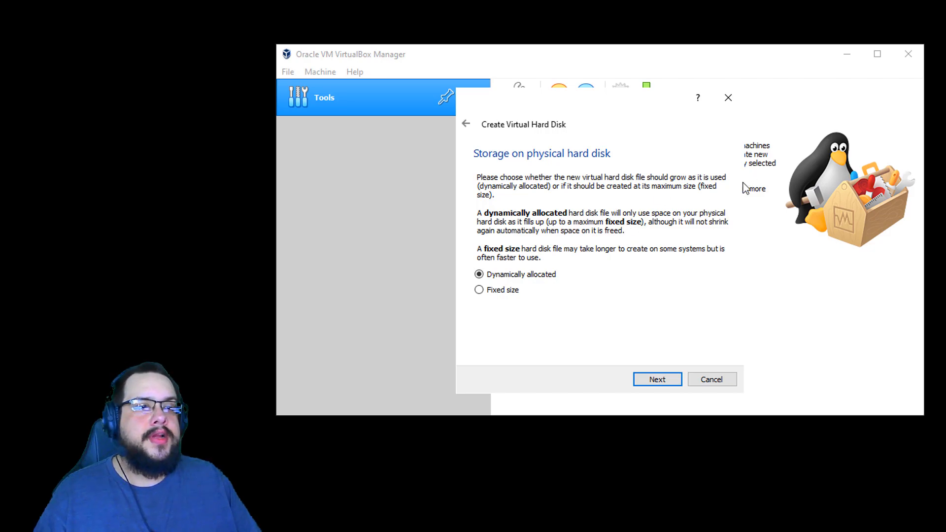
pyautogui.moveTo(664, 229)
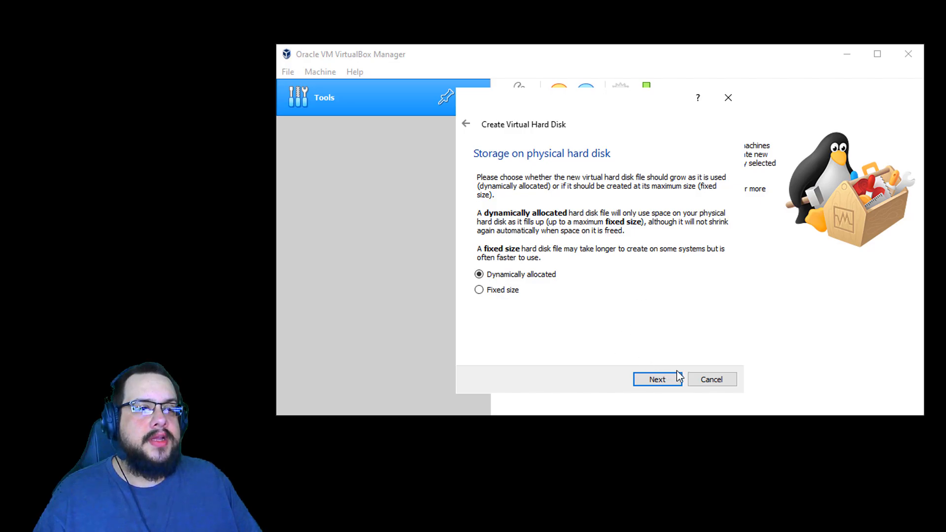
# Step: Keep dynamic allocation and adjust the disk size to 60 GB
pyautogui.click(657, 379)
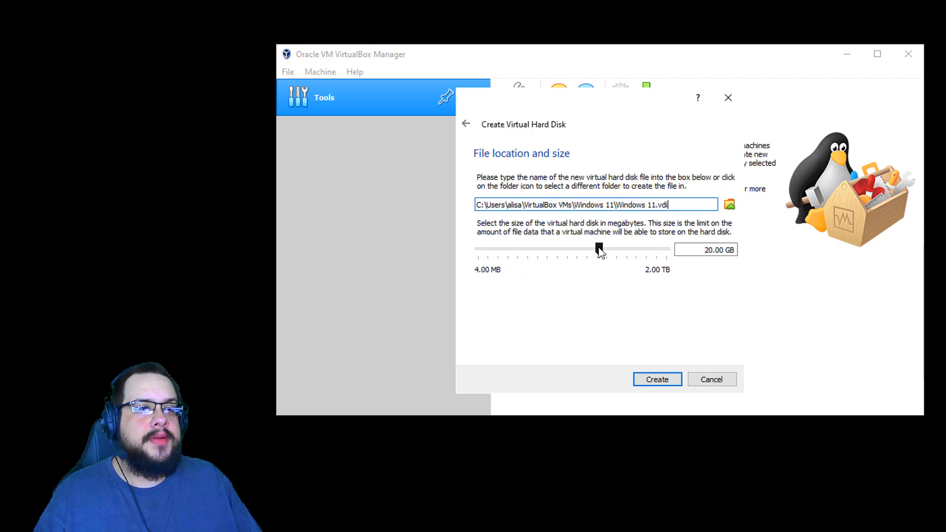
pyautogui.moveTo(599, 248); pyautogui.dragTo(614, 249)
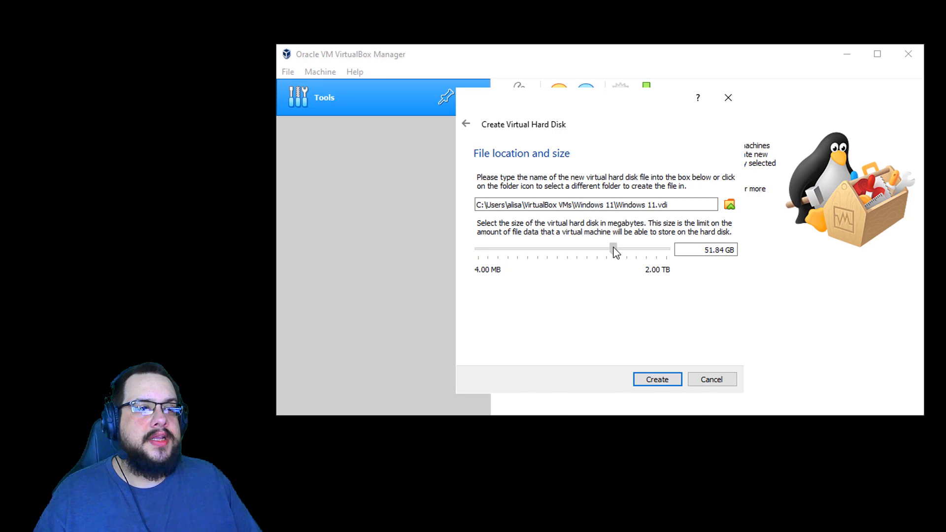
pyautogui.moveTo(613, 248); pyautogui.dragTo(611, 248)
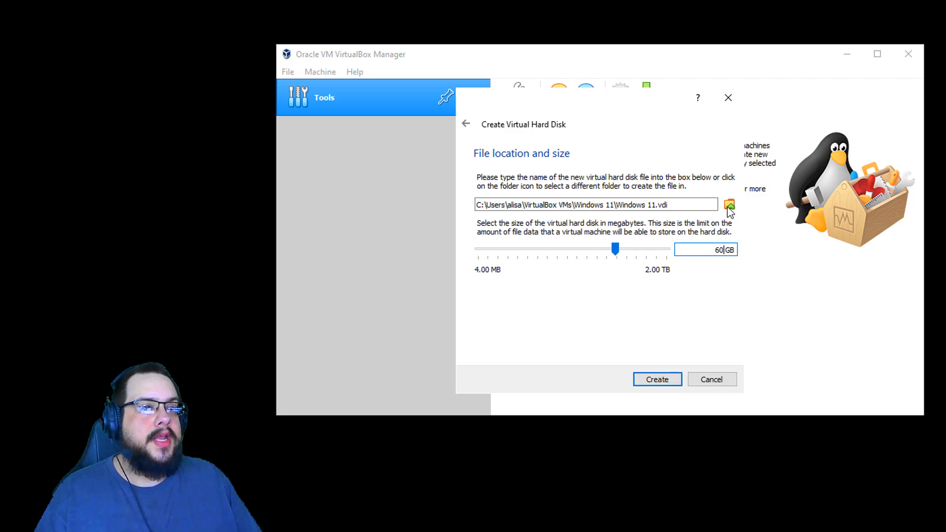
# Step: Browse for a new disk file location, settling on the 2TB SSD F: drive
pyautogui.click(729, 205)
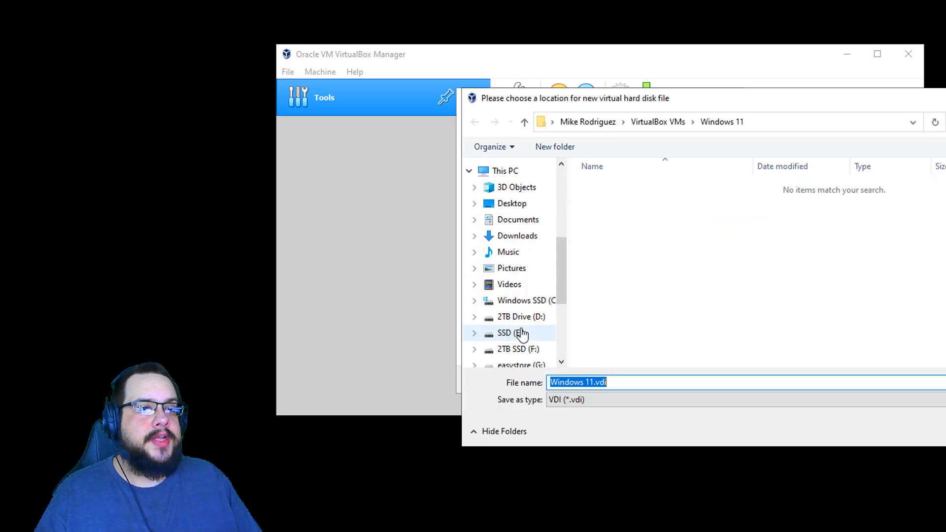
pyautogui.click(517, 349)
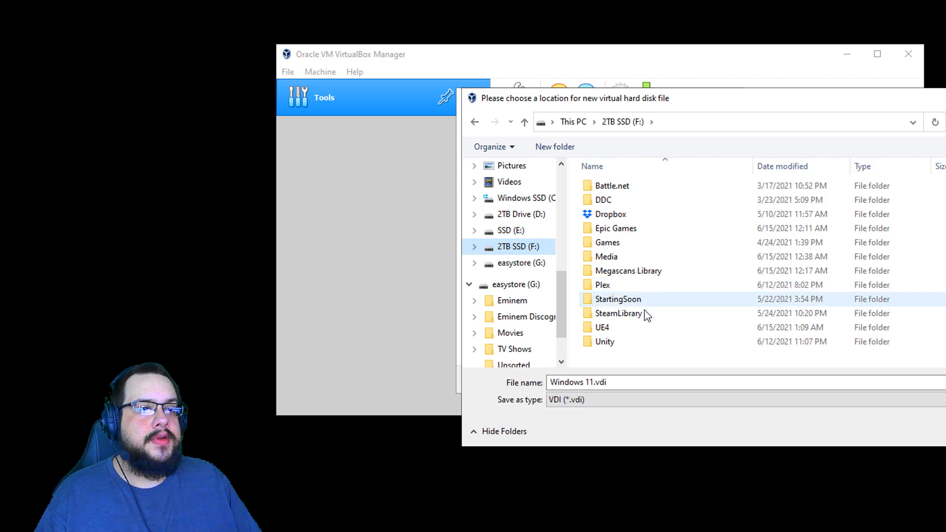
pyautogui.click(606, 256)
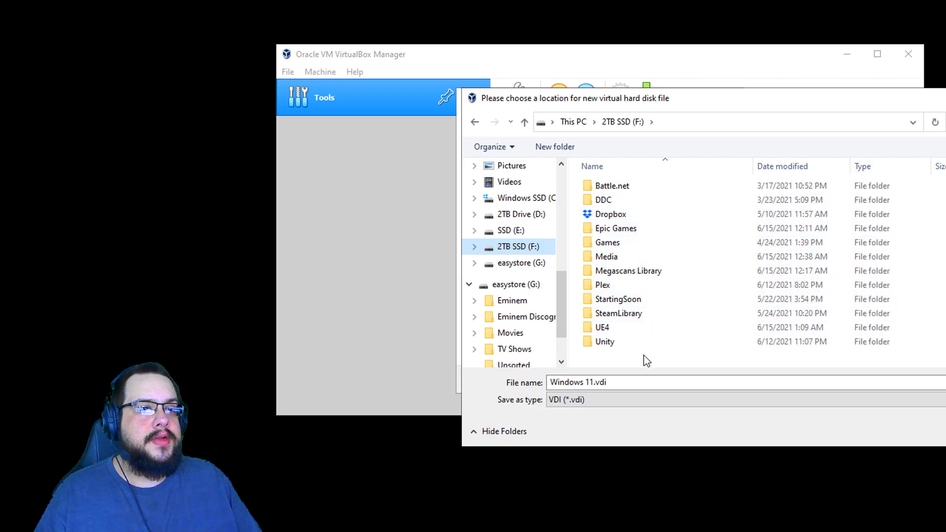
pyautogui.click(522, 214)
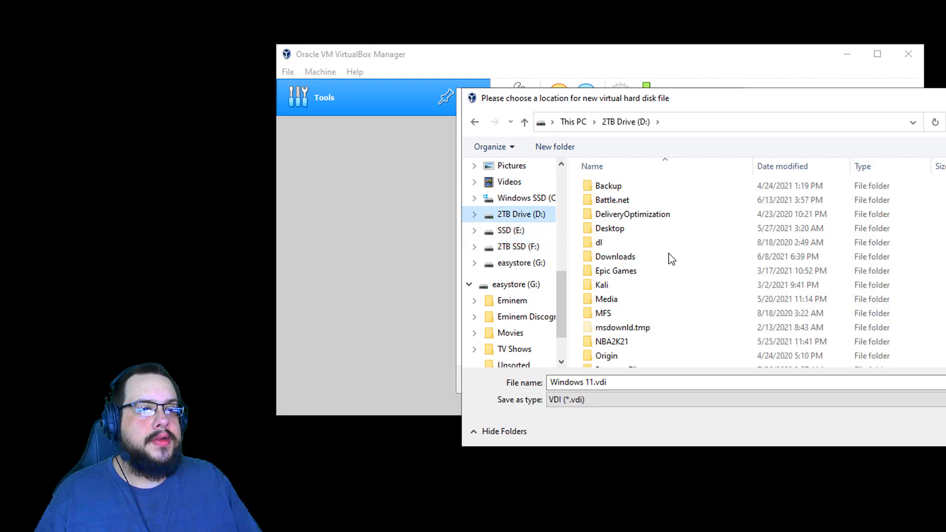
pyautogui.scroll(-3)
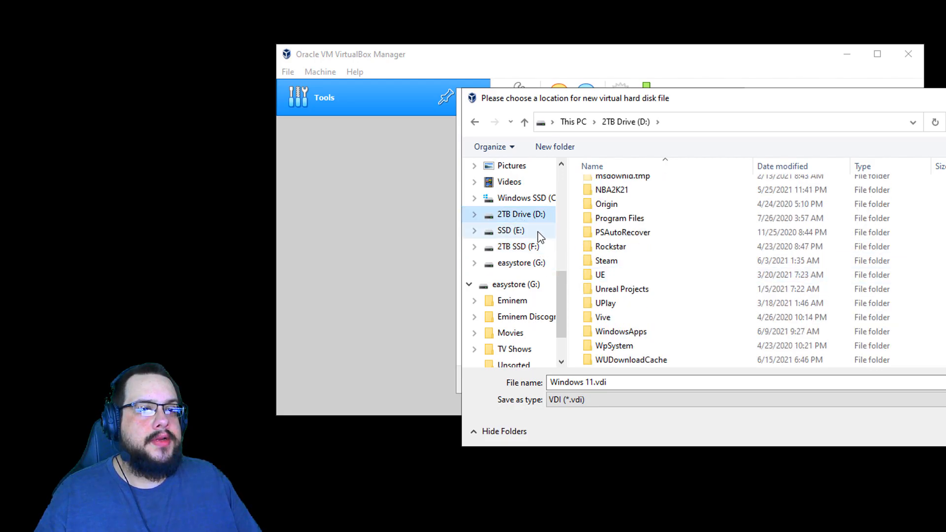
pyautogui.click(511, 246)
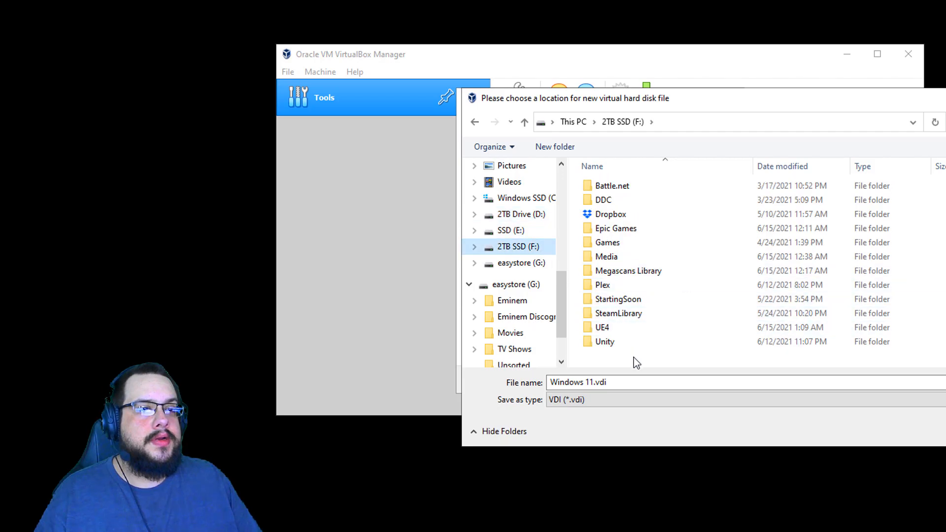
# Step: Create a VB folder on F:, select it, and create the Windows 11 VM
pyautogui.rightClick(637, 363)
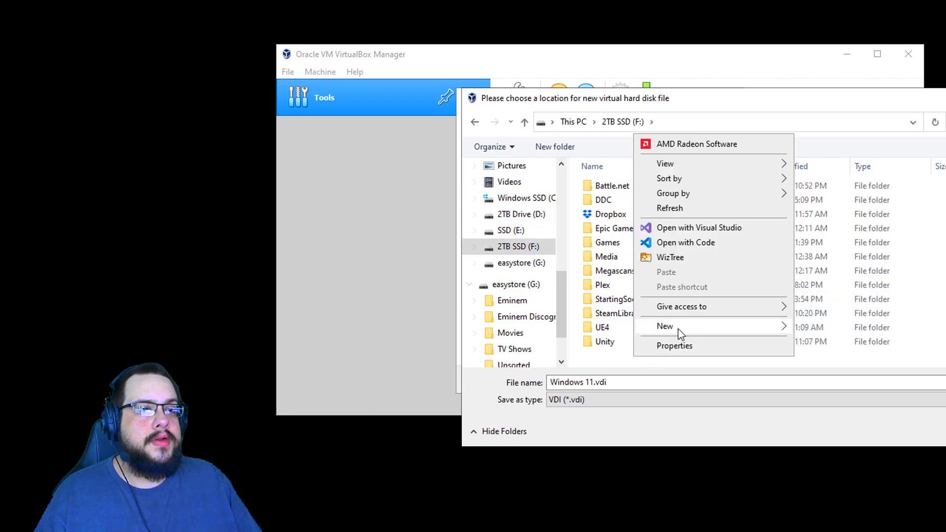
pyautogui.click(665, 326)
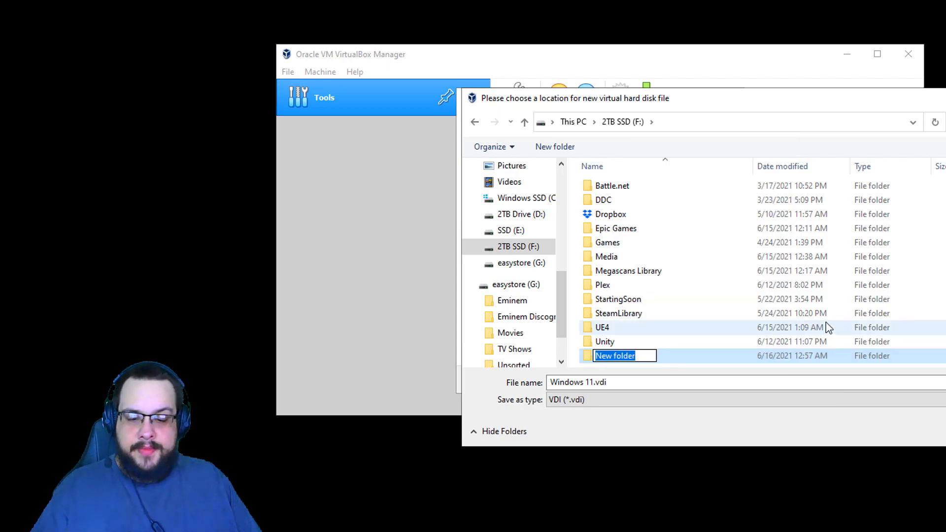
pyautogui.write('VB')
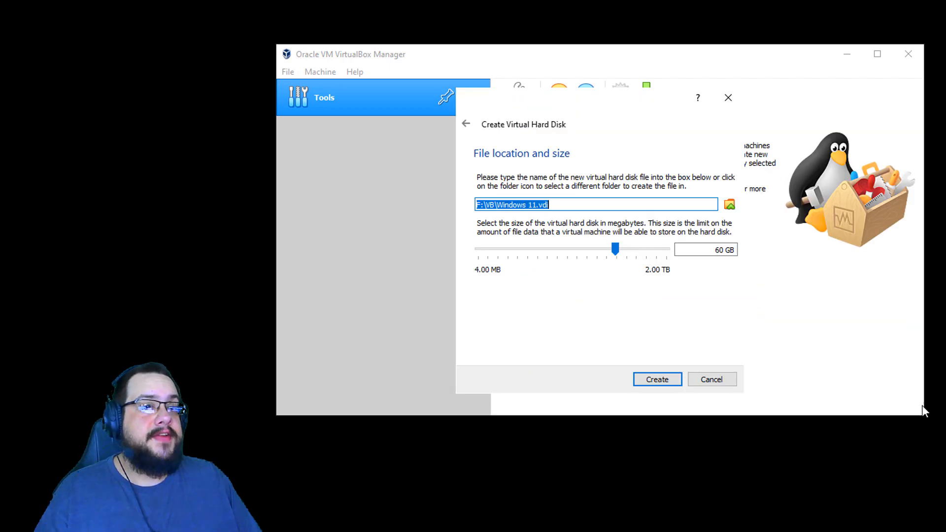
pyautogui.click(657, 378)
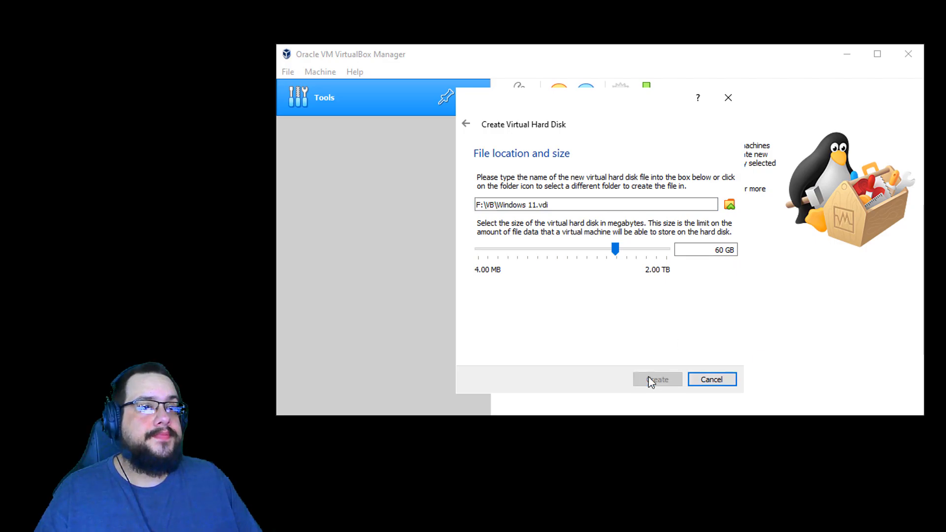
pyautogui.click(657, 379)
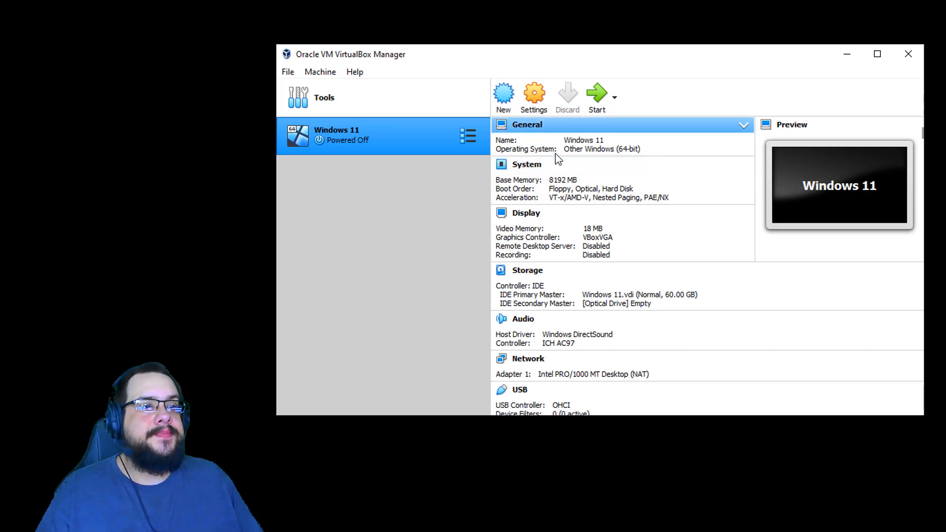
# Step: Review the VM's system settings: 4 processors and Default paravirtualization interface
pyautogui.click(533, 96)
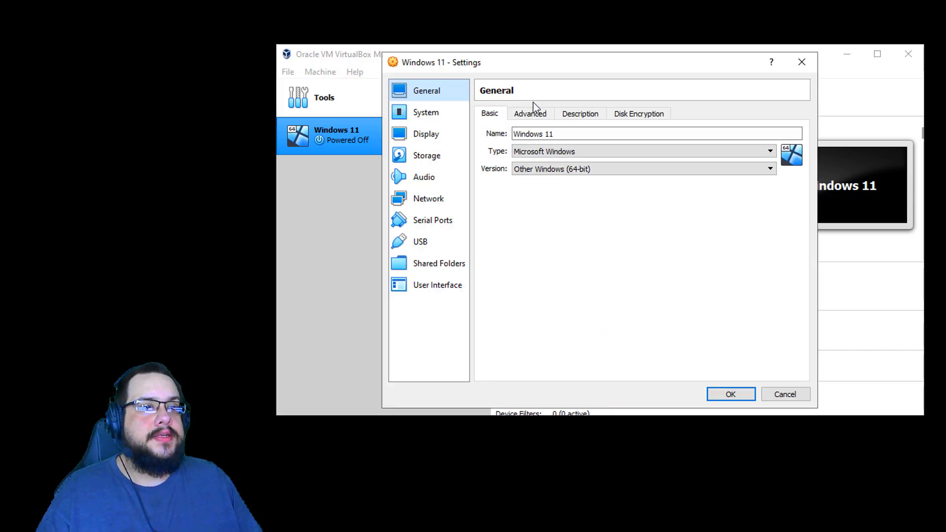
pyautogui.click(529, 113)
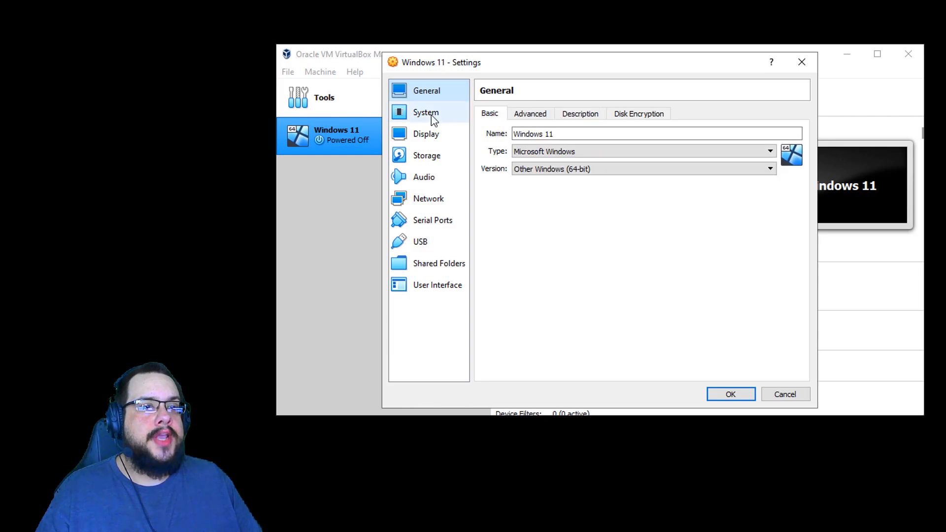
pyautogui.click(425, 112)
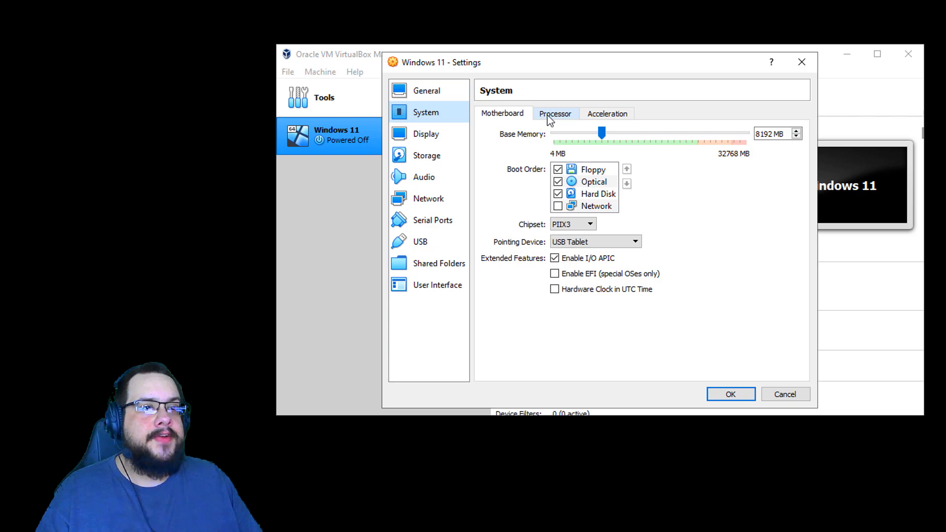
pyautogui.click(553, 113)
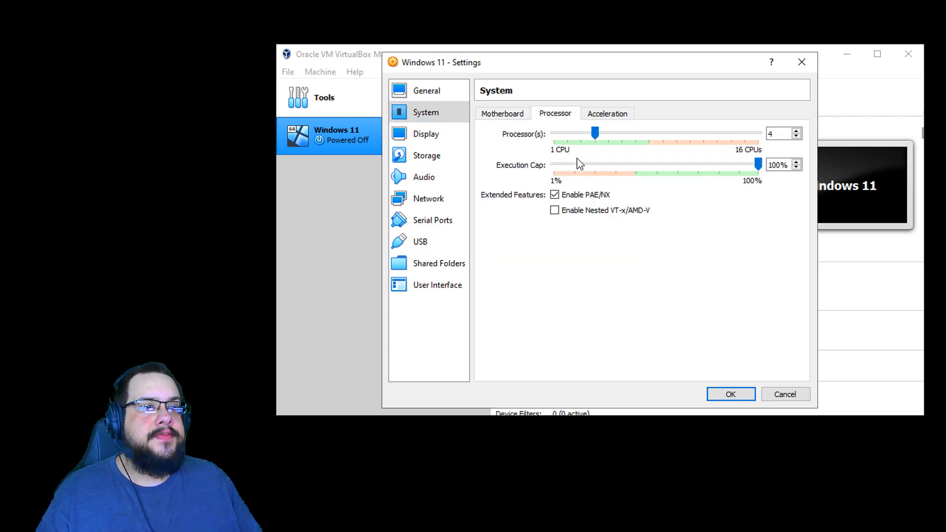
pyautogui.click(597, 134)
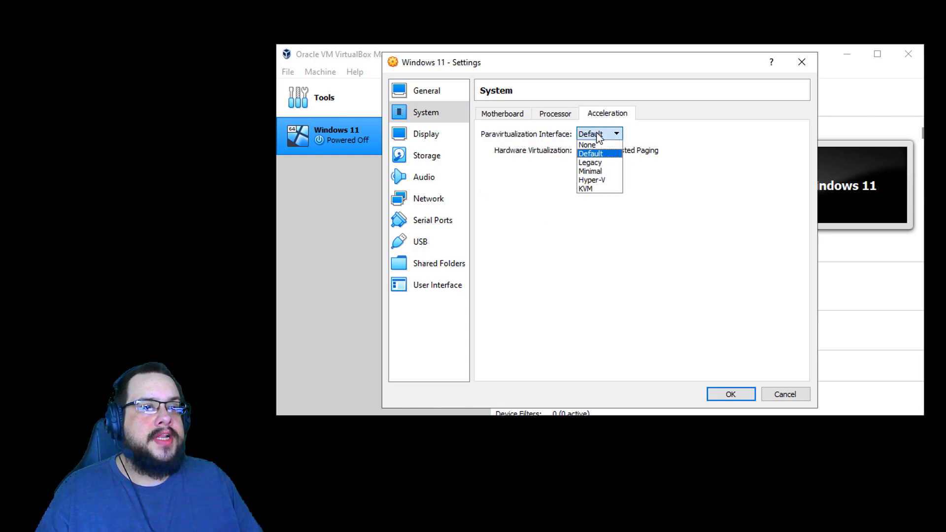
pyautogui.click(590, 153)
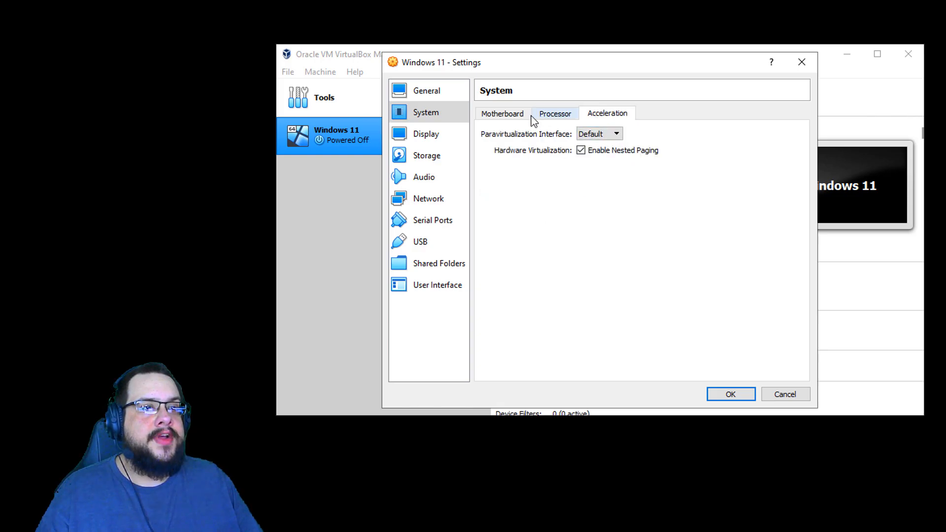
# Step: Set video memory to 128 MB and enable 3D acceleration in Display settings
pyautogui.click(425, 134)
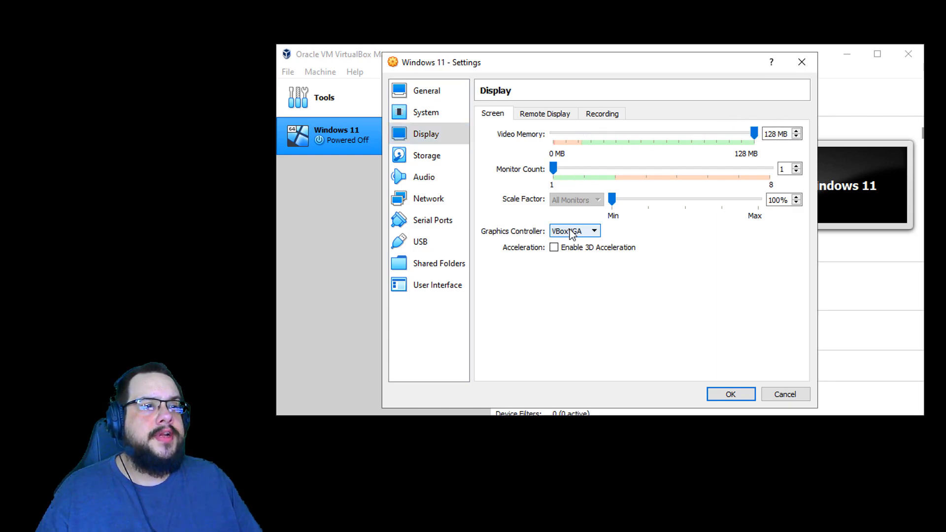
pyautogui.click(552, 247)
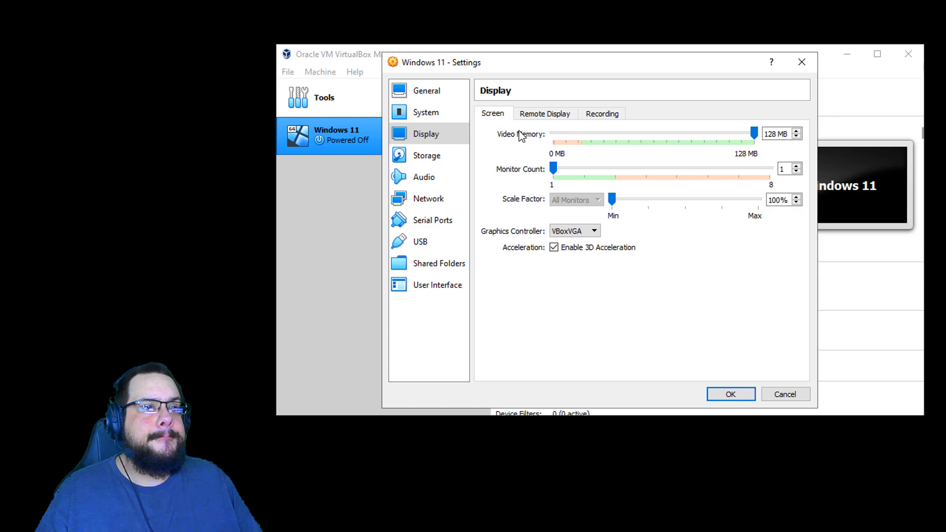
pyautogui.moveTo(528, 205)
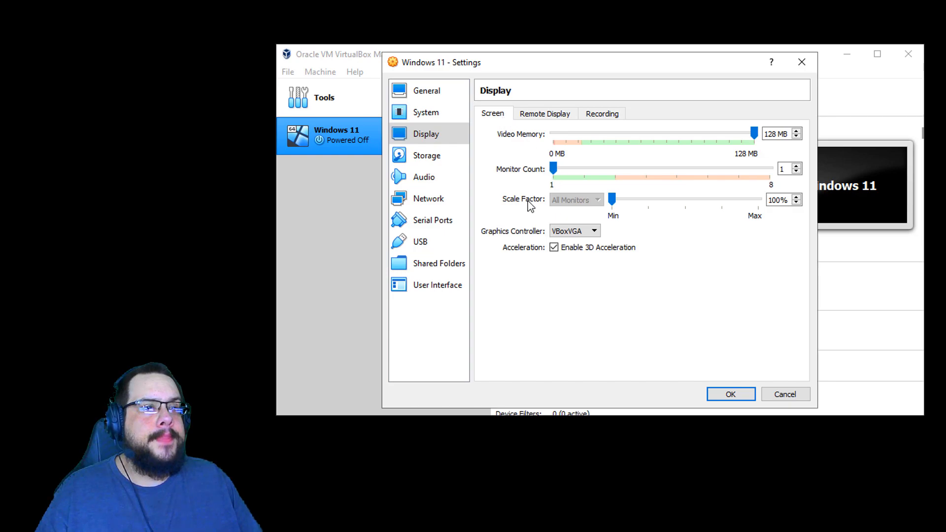
pyautogui.click(594, 230)
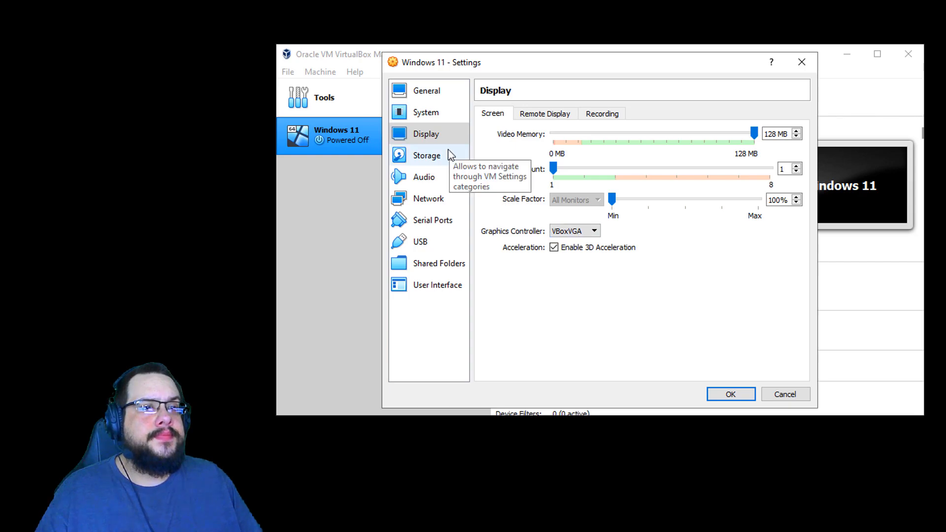
# Step: Load the Windows 11 insider ISO from F: into the empty optical drive and save
pyautogui.click(427, 155)
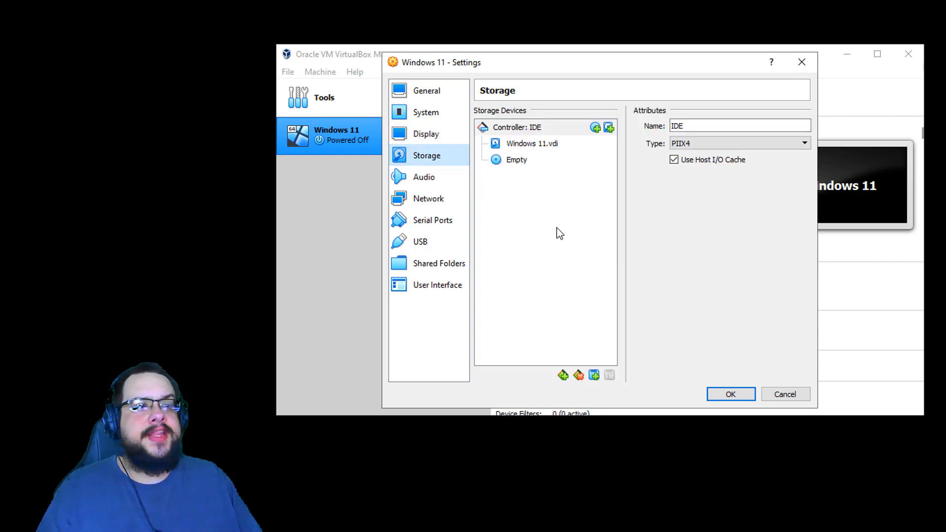
pyautogui.click(516, 159)
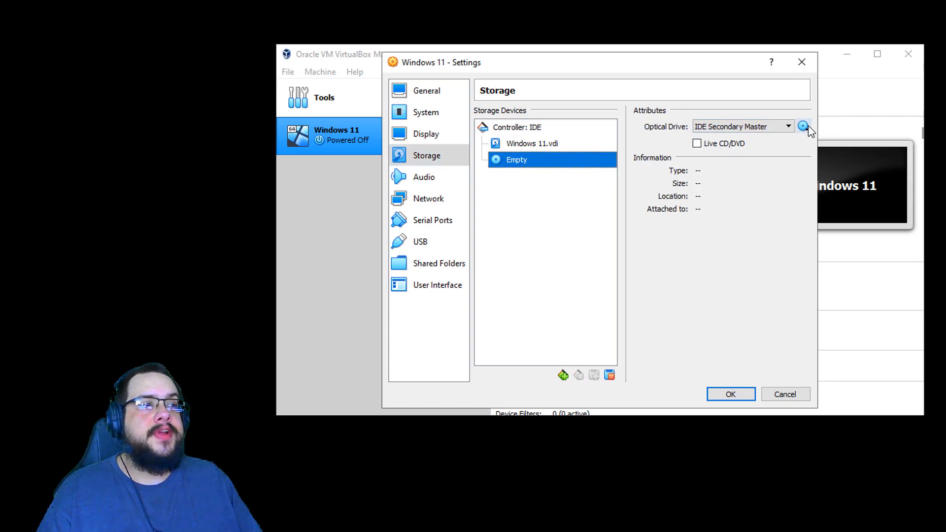
pyautogui.click(803, 126)
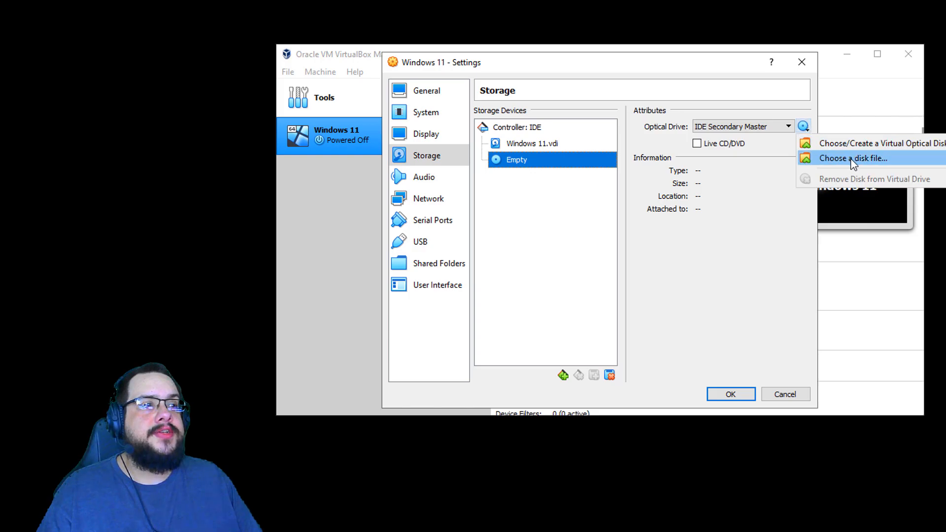
pyautogui.click(852, 159)
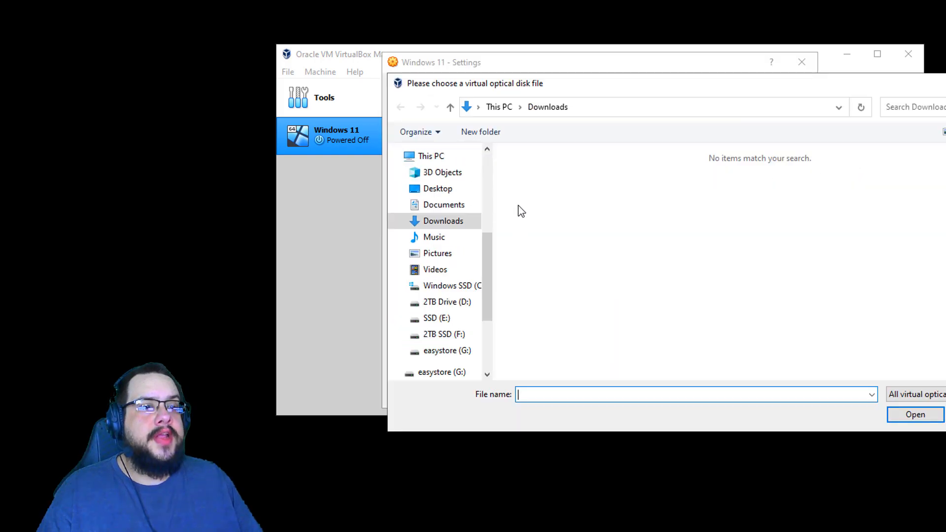
pyautogui.click(438, 334)
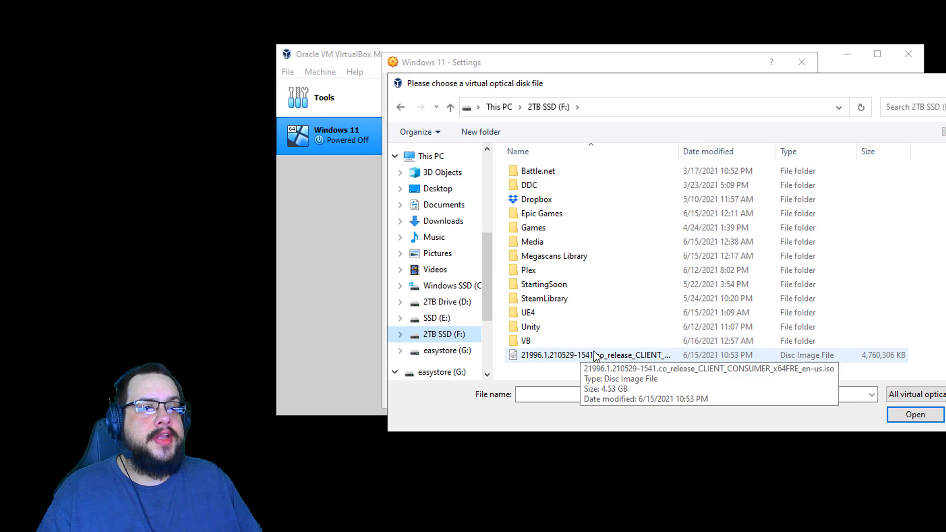
pyautogui.click(915, 415)
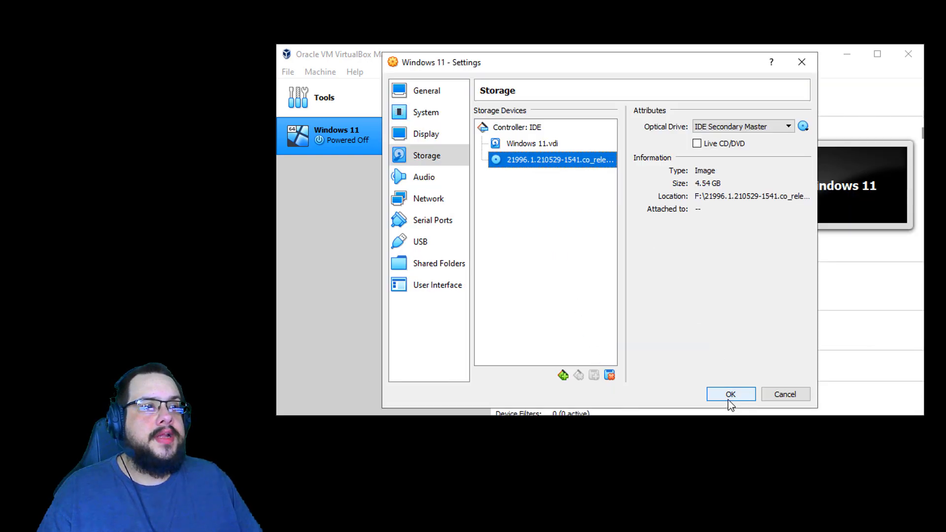
pyautogui.click(730, 394)
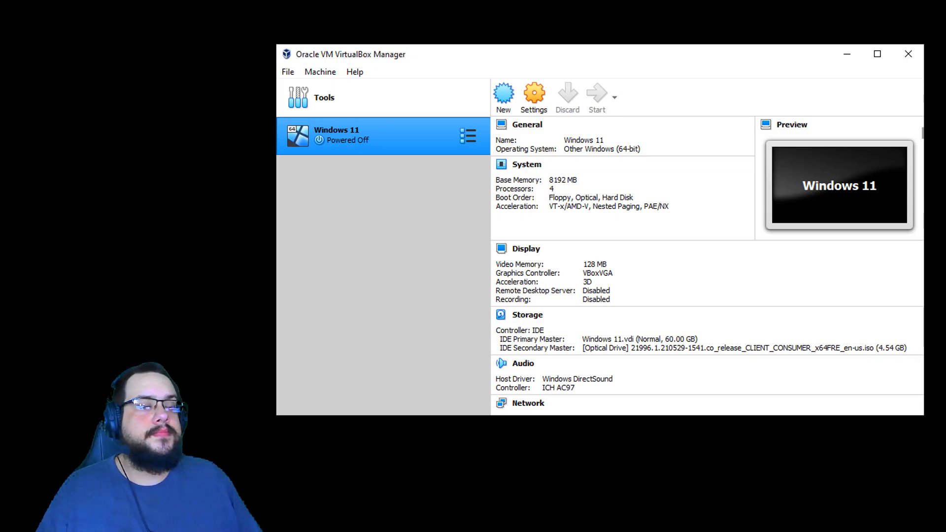
# Step: Start the Windows 11 VM from the ISO and maximize its window
pyautogui.click(594, 98)
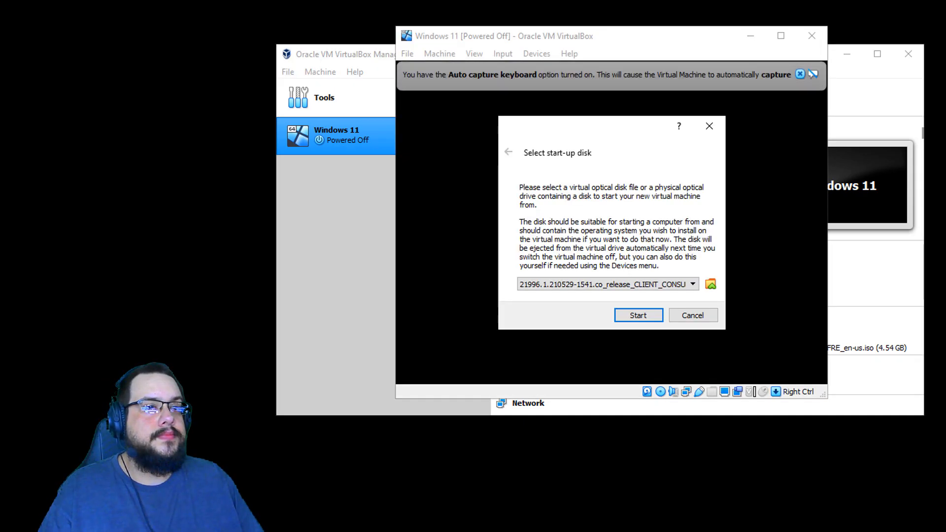
pyautogui.click(637, 315)
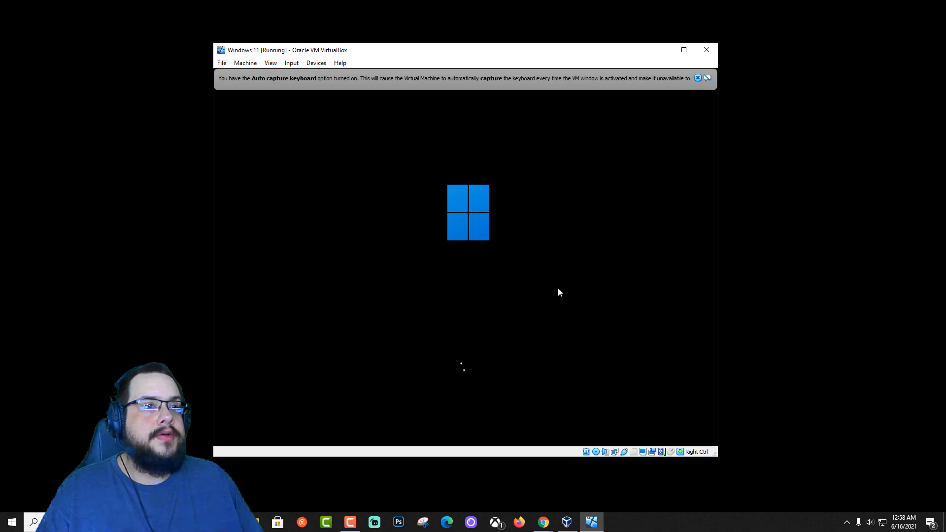
pyautogui.moveTo(683, 49)
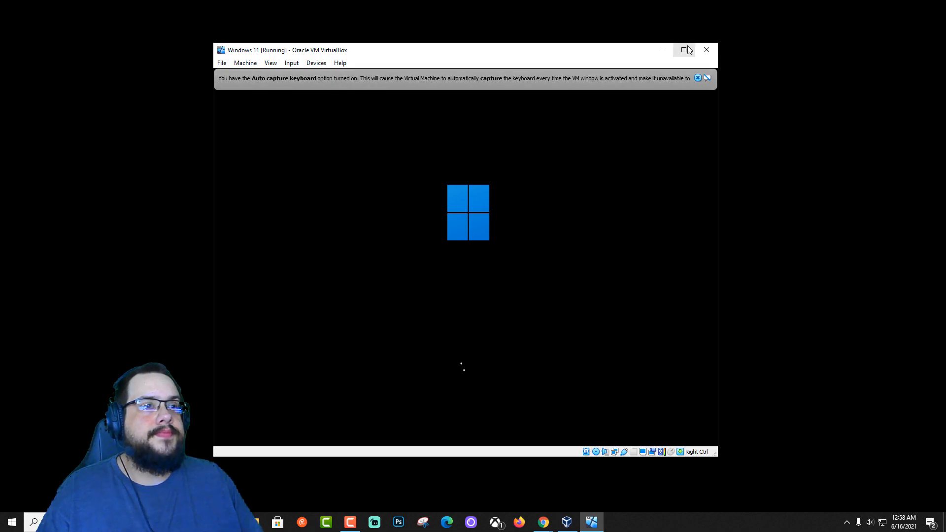
pyautogui.click(685, 49)
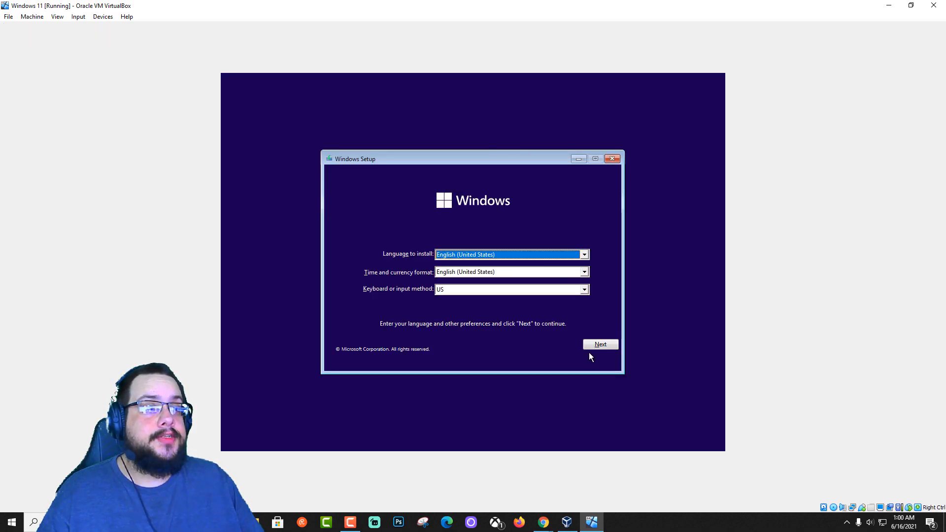
# Step: Start Windows Setup with default language and keyboard, skipping the product key
pyautogui.click(600, 344)
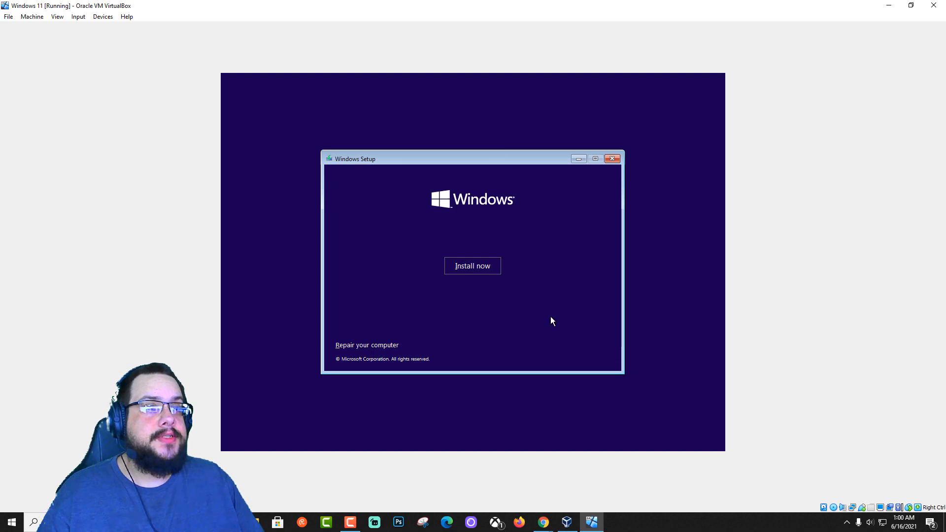
pyautogui.click(473, 266)
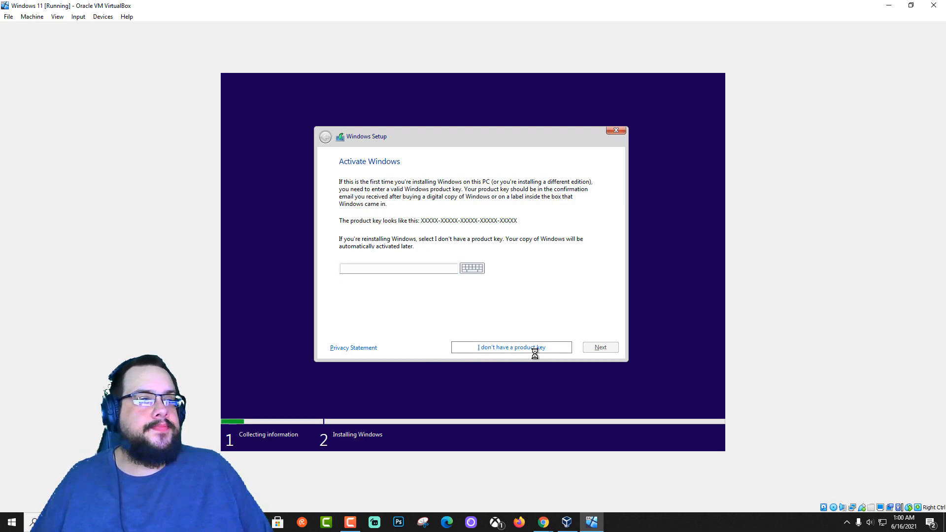
pyautogui.click(511, 347)
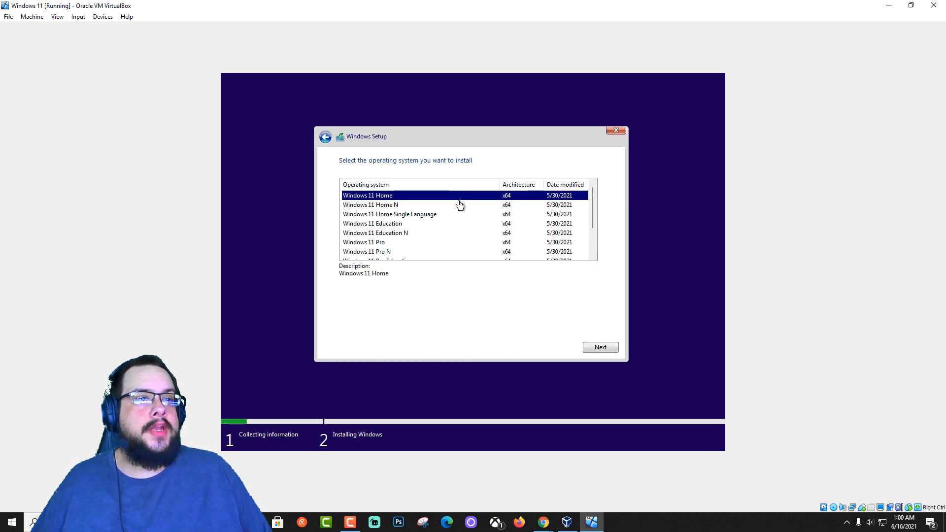
pyautogui.moveTo(455, 218)
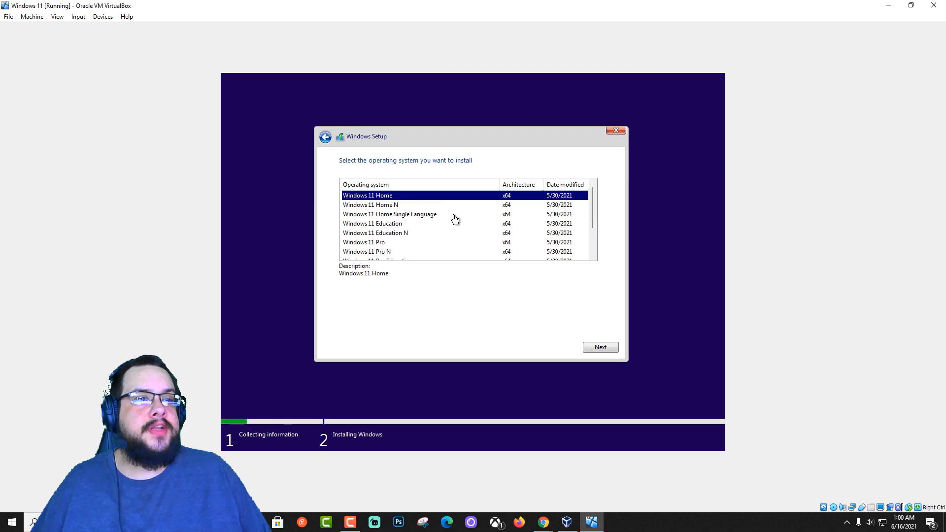
# Step: Select Windows 11 Pro as the edition to install
pyautogui.scroll(-3)
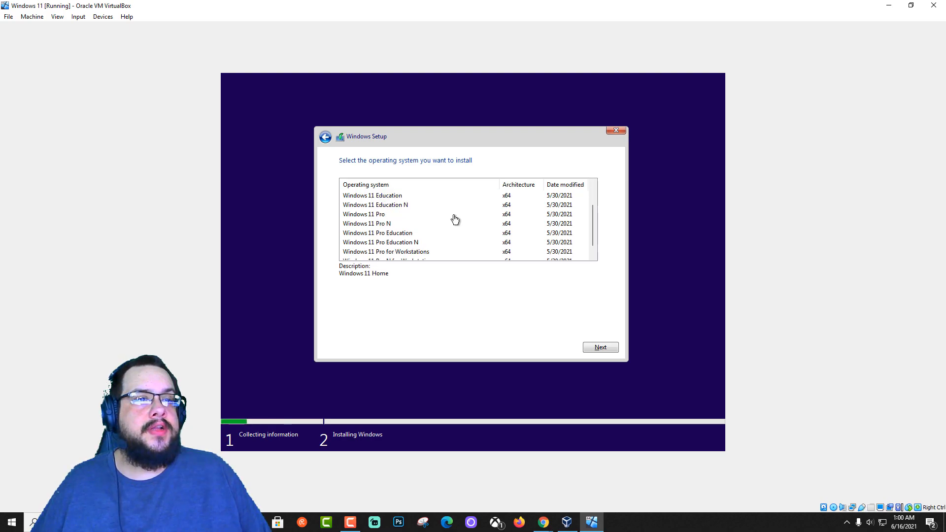
pyautogui.scroll(-3)
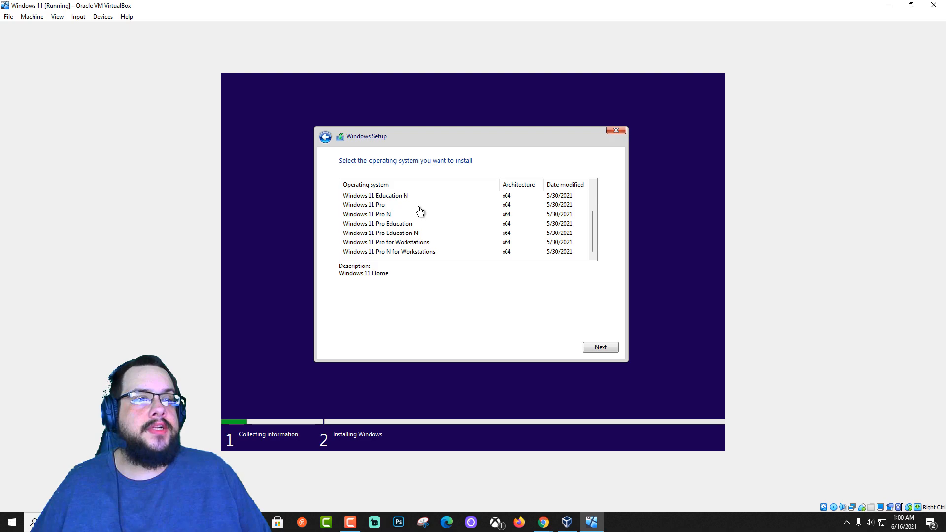
pyautogui.click(364, 205)
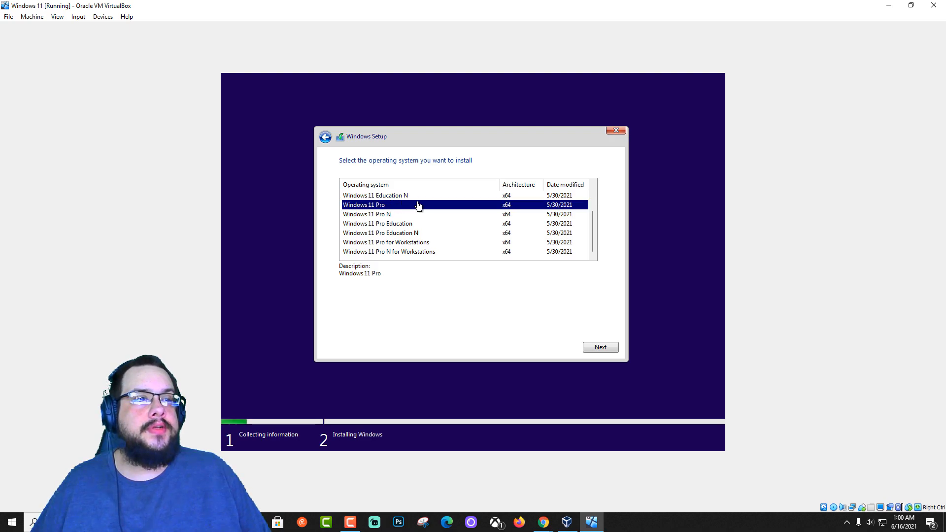
pyautogui.scroll(3)
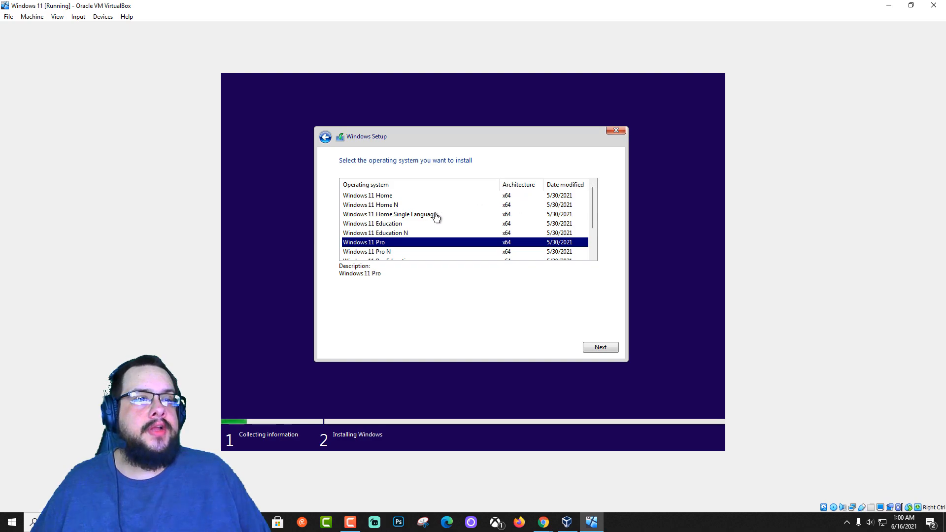
pyautogui.moveTo(404, 238)
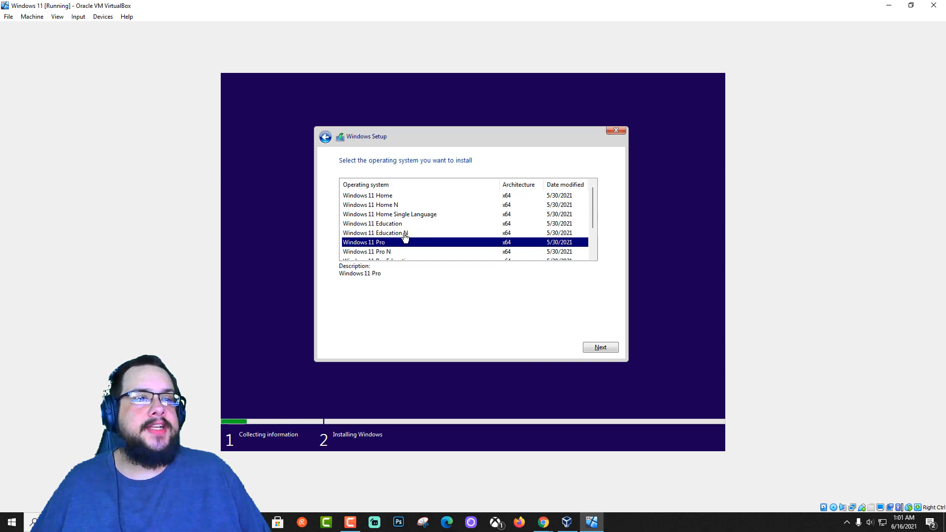
pyautogui.moveTo(417, 219)
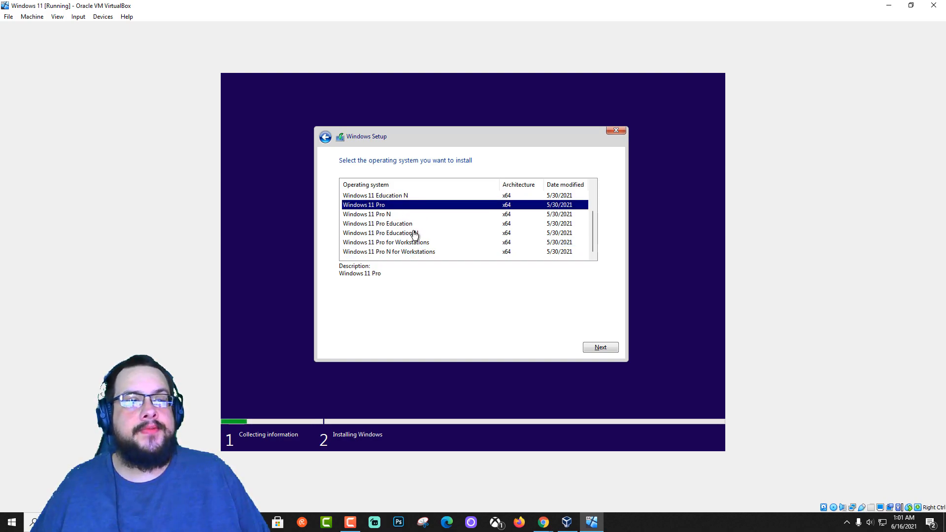
pyautogui.moveTo(578, 334)
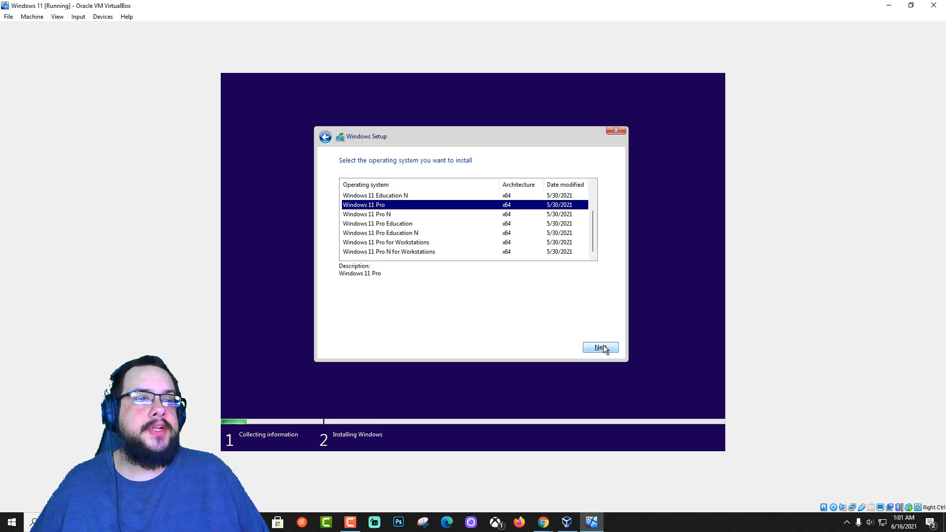
pyautogui.click(600, 347)
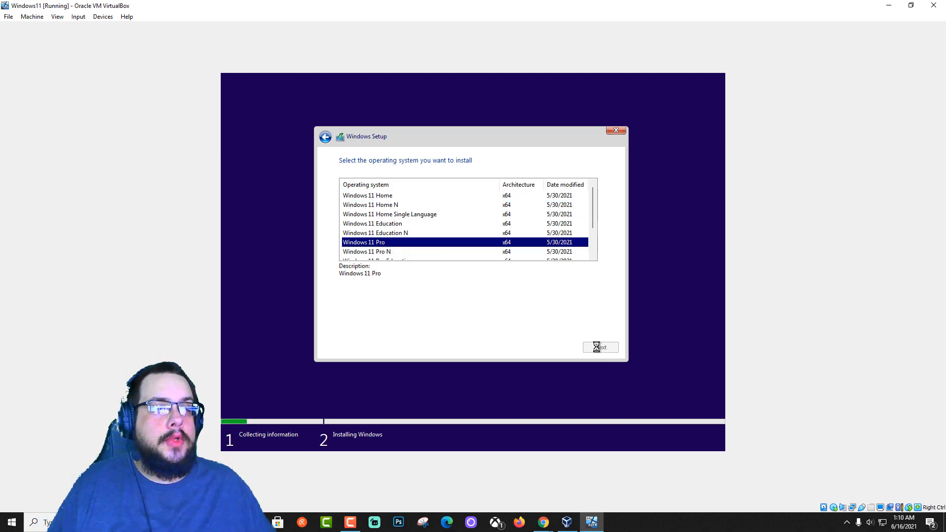
pyautogui.click(600, 347)
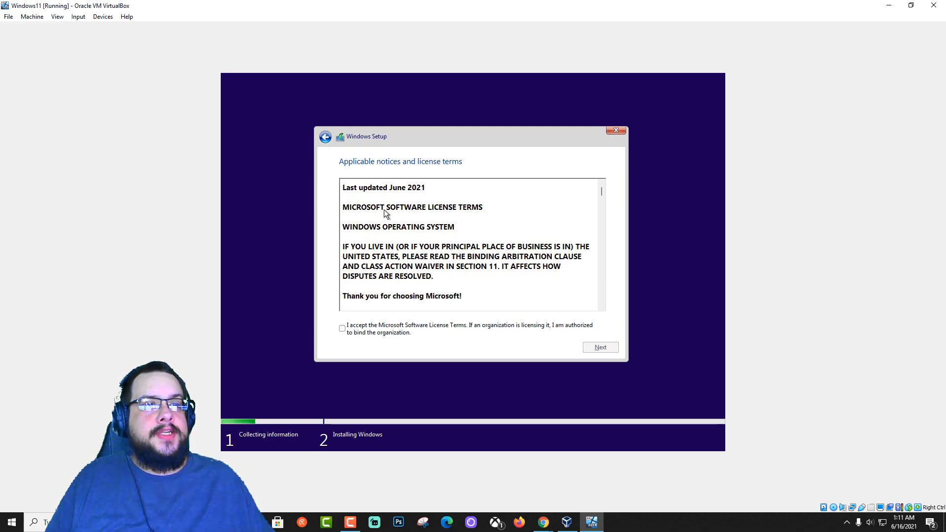
pyautogui.moveTo(369, 310)
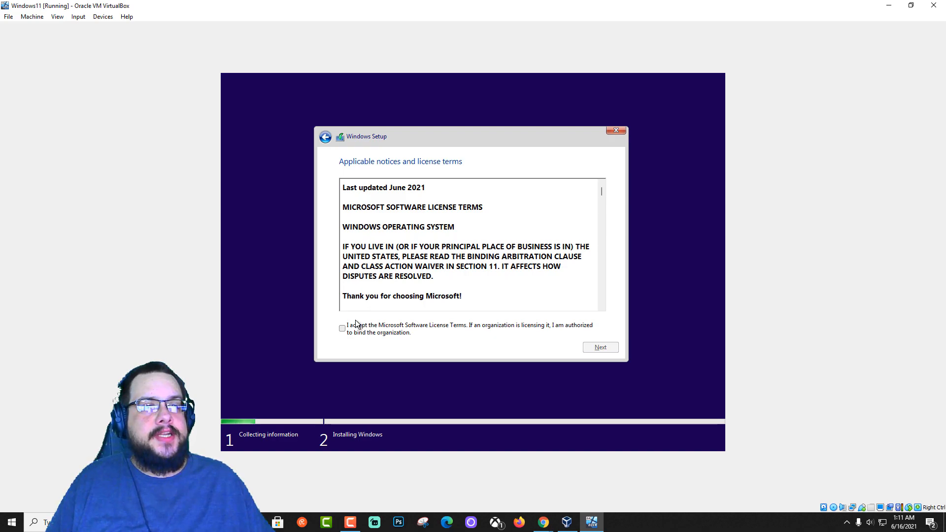
# Step: Accept the Microsoft license terms and choose a custom clean installation
pyautogui.click(342, 328)
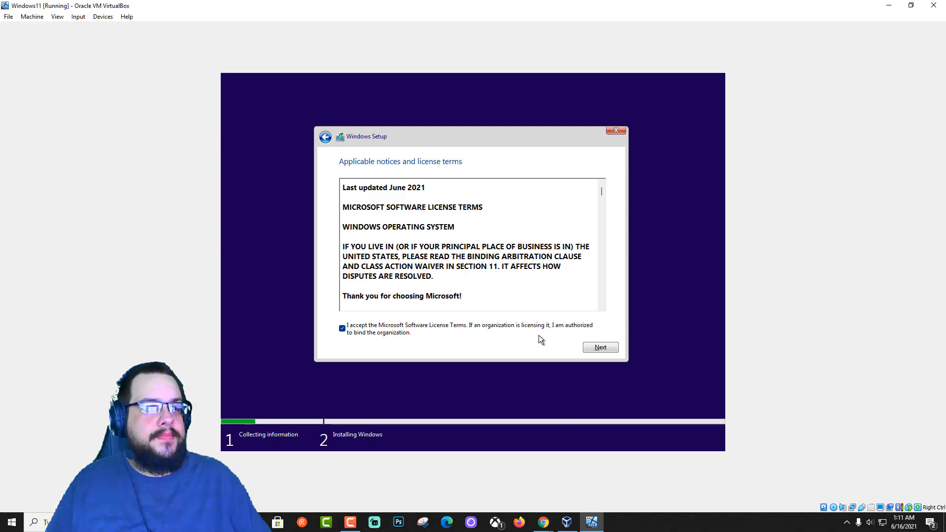
pyautogui.click(599, 346)
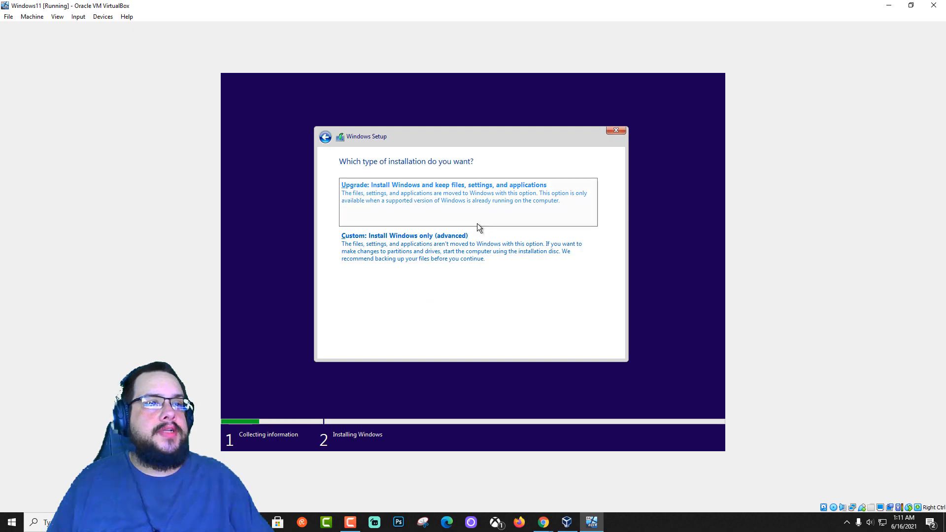
pyautogui.click(404, 236)
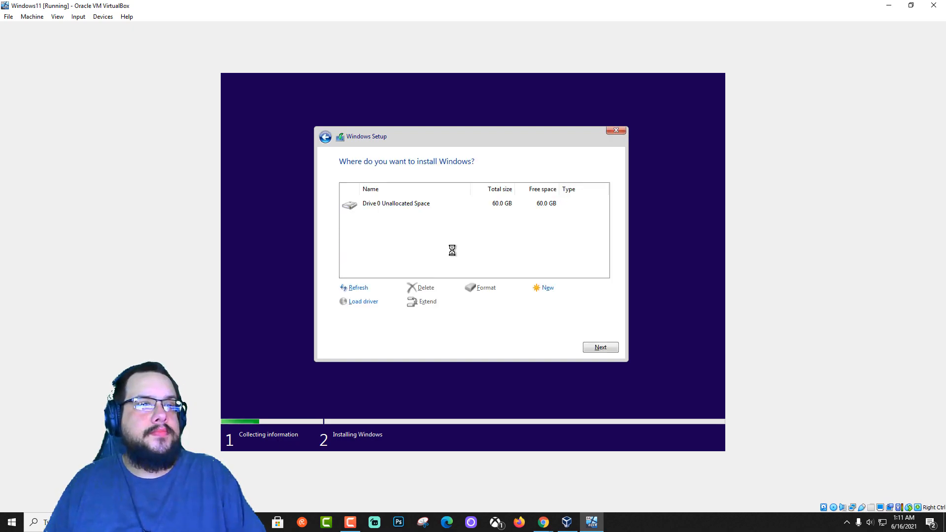
# Step: Create partitions across the whole 60 GB drive and begin installing Windows
pyautogui.click(396, 203)
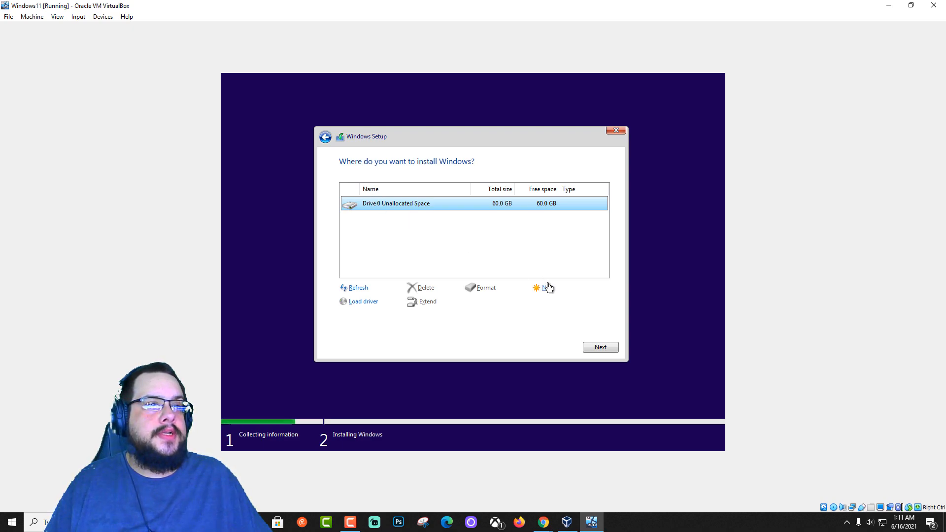
pyautogui.click(547, 287)
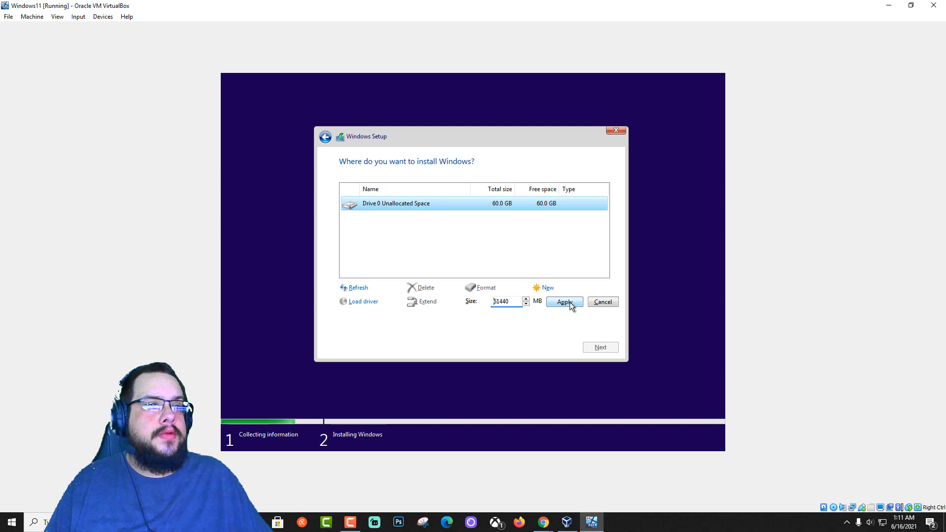
pyautogui.click(563, 302)
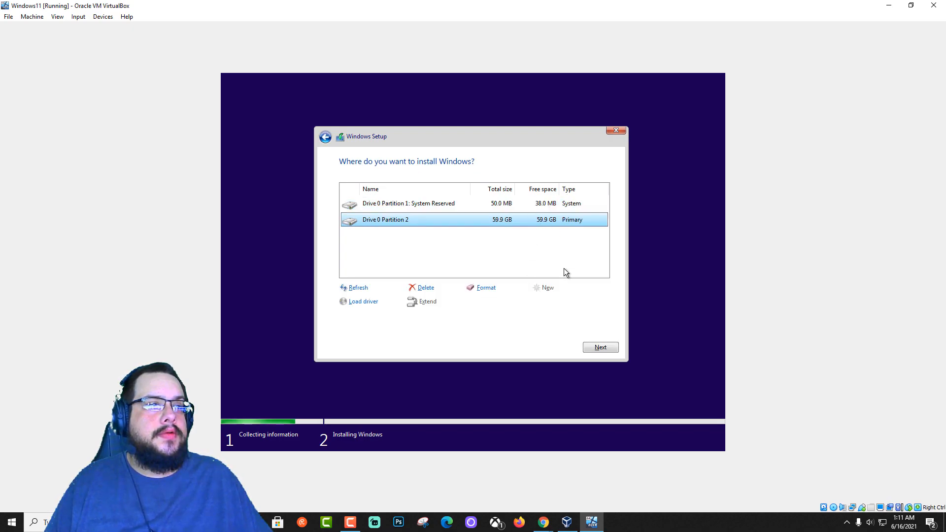
pyautogui.click(600, 347)
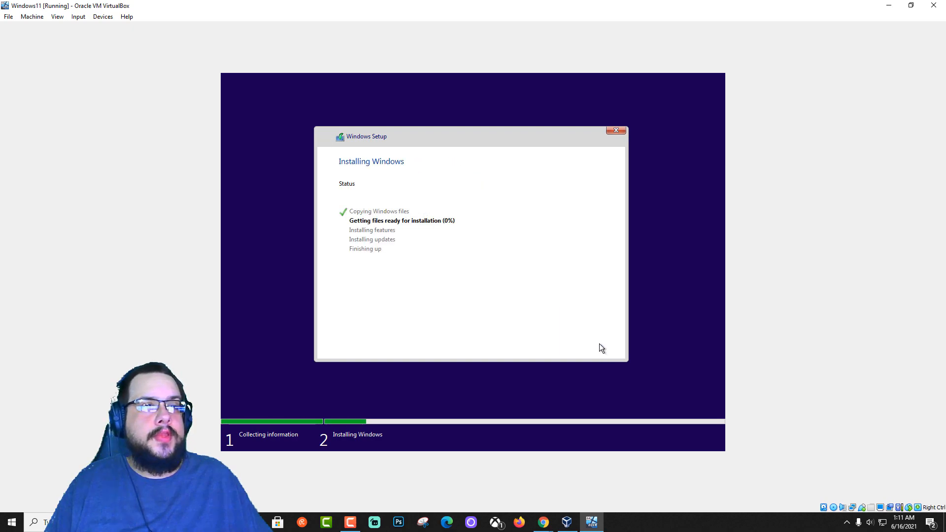
pyautogui.moveTo(599, 346)
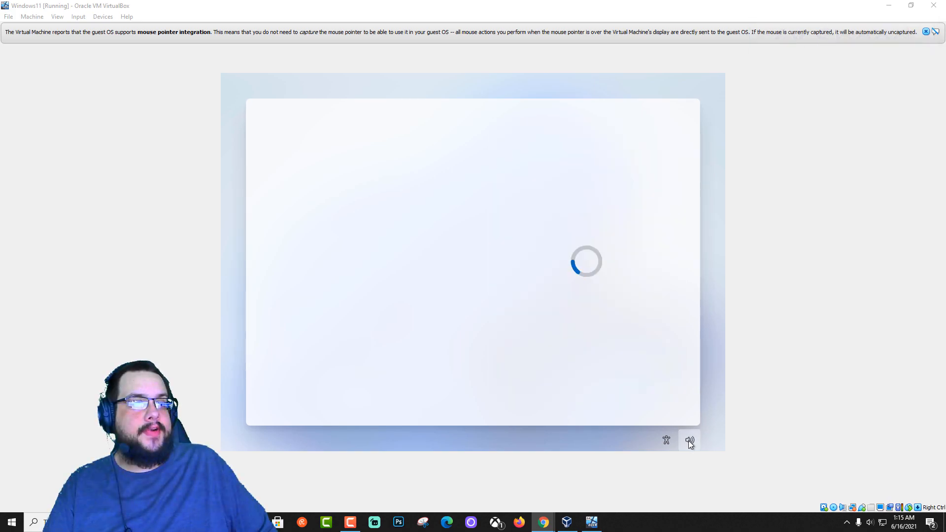
# Step: Dismiss the mouse notice, confirm United States and US keyboard, skip second layout
pyautogui.click(690, 441)
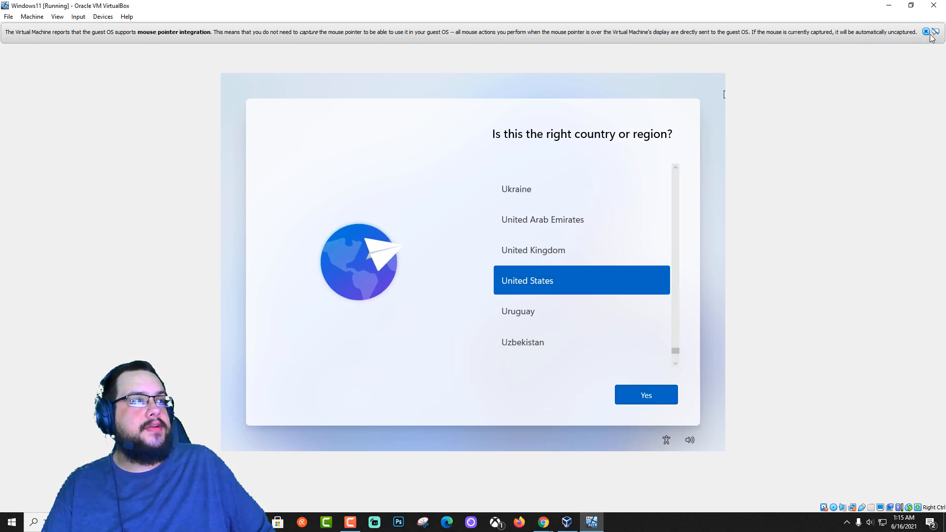
pyautogui.click(926, 32)
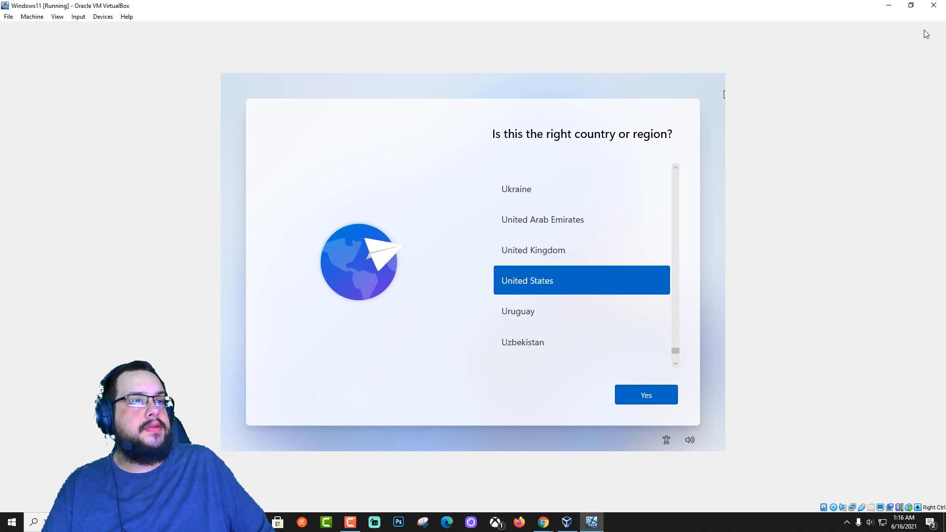
pyautogui.moveTo(646, 395)
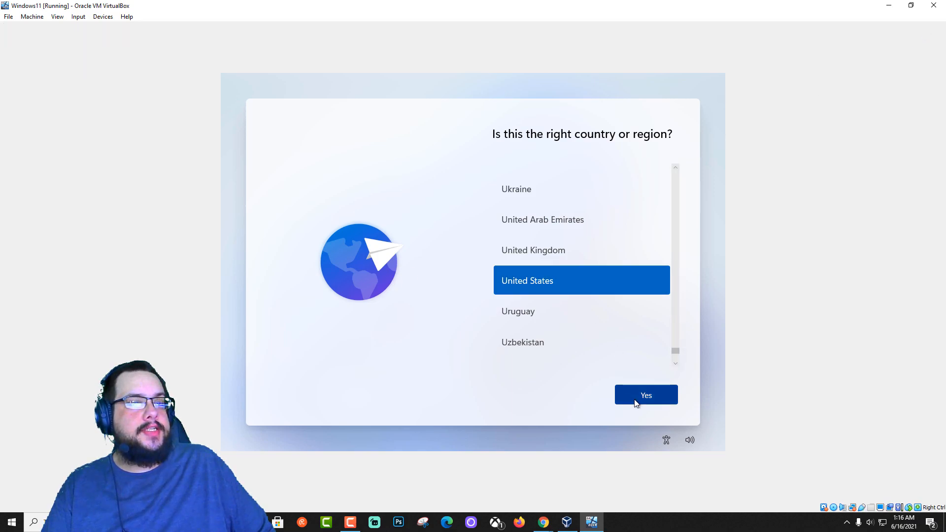
pyautogui.click(646, 396)
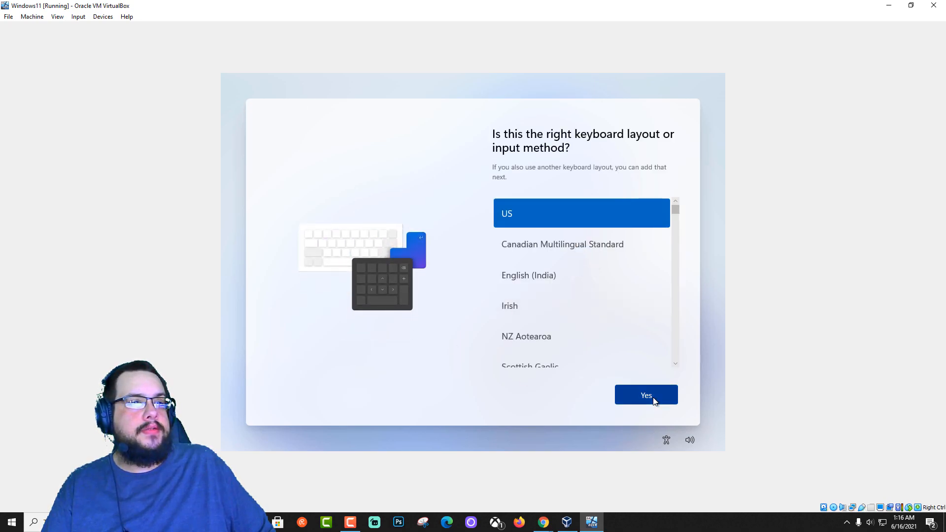
pyautogui.click(646, 395)
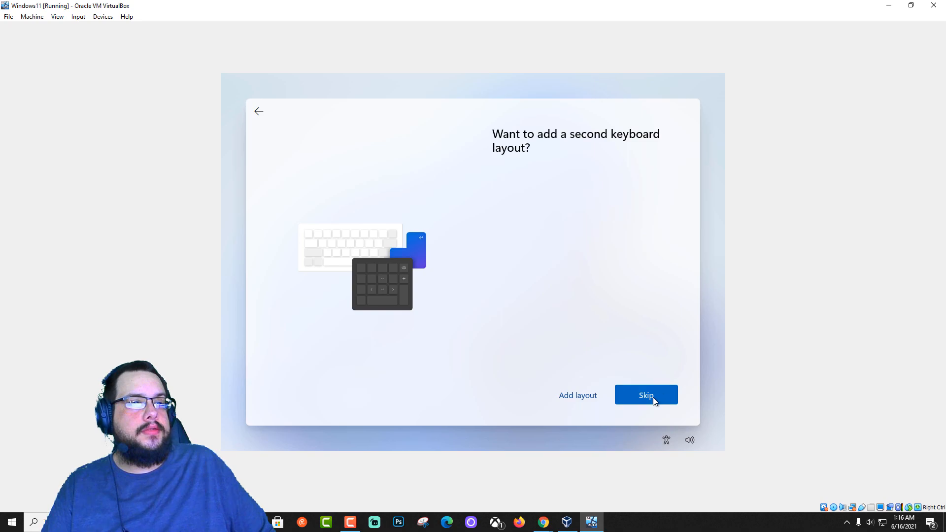
pyautogui.click(646, 394)
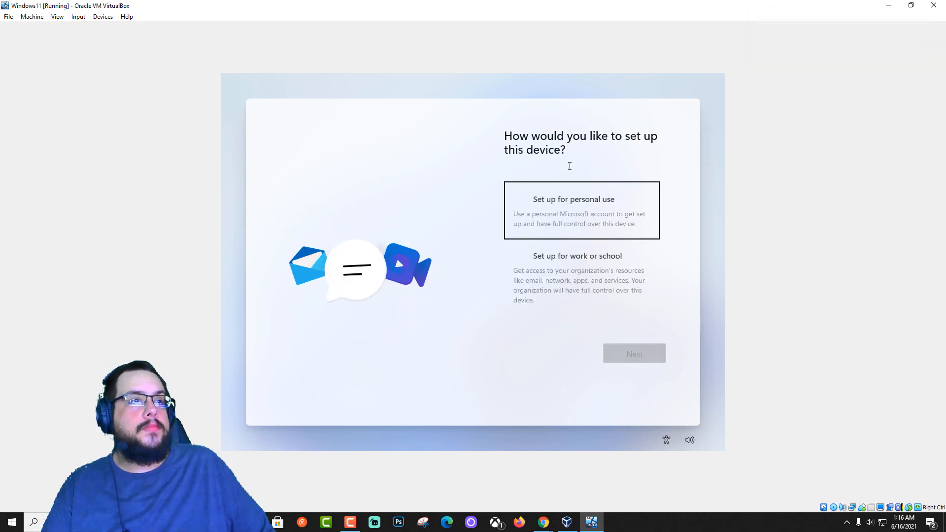
# Step: Choose personal use, view sign-in options, then choose Create one for a Microsoft account
pyautogui.click(581, 210)
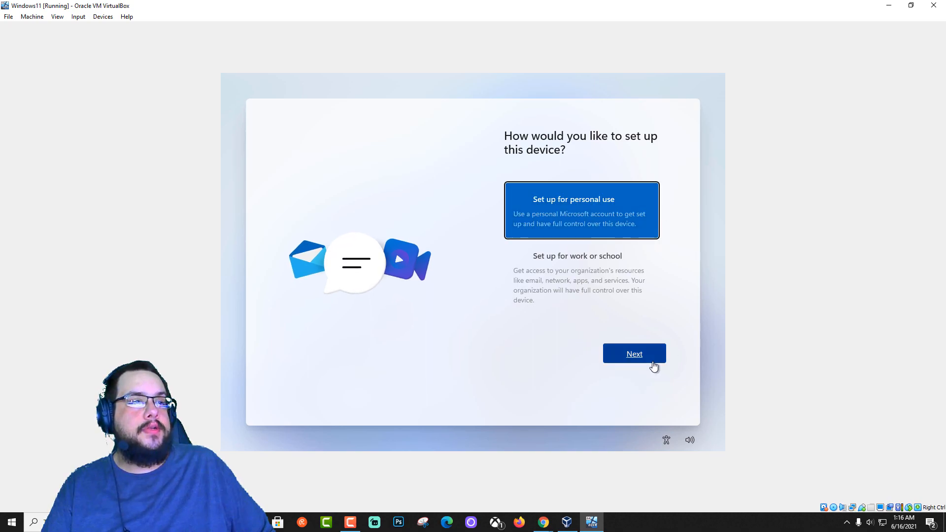
pyautogui.click(634, 353)
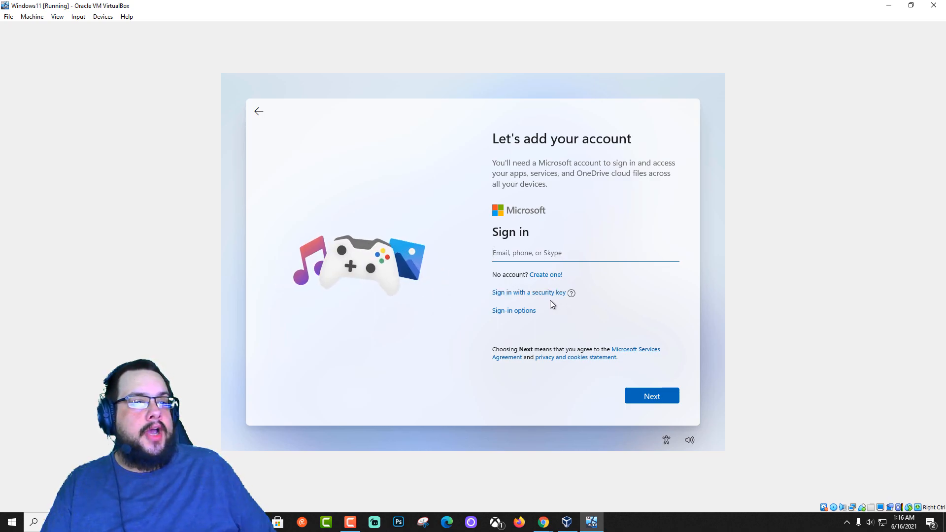
pyautogui.moveTo(514, 310)
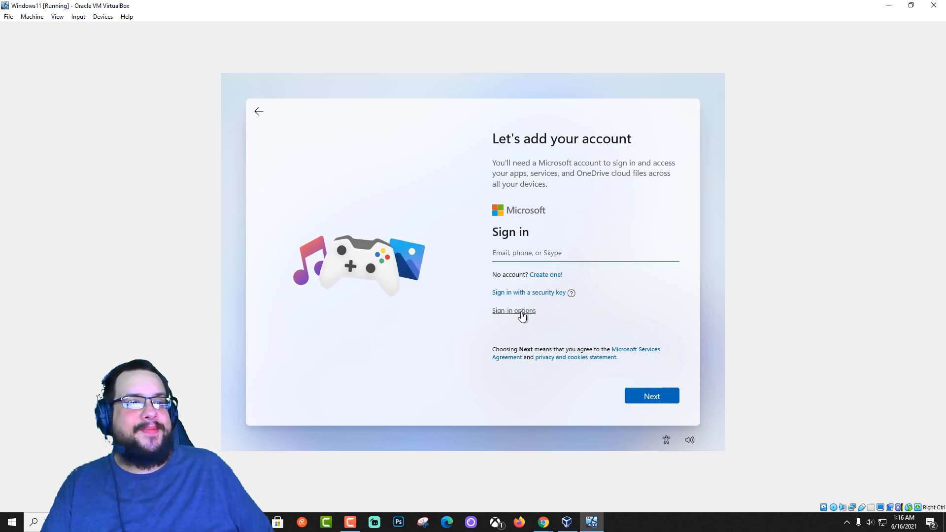
pyautogui.click(514, 309)
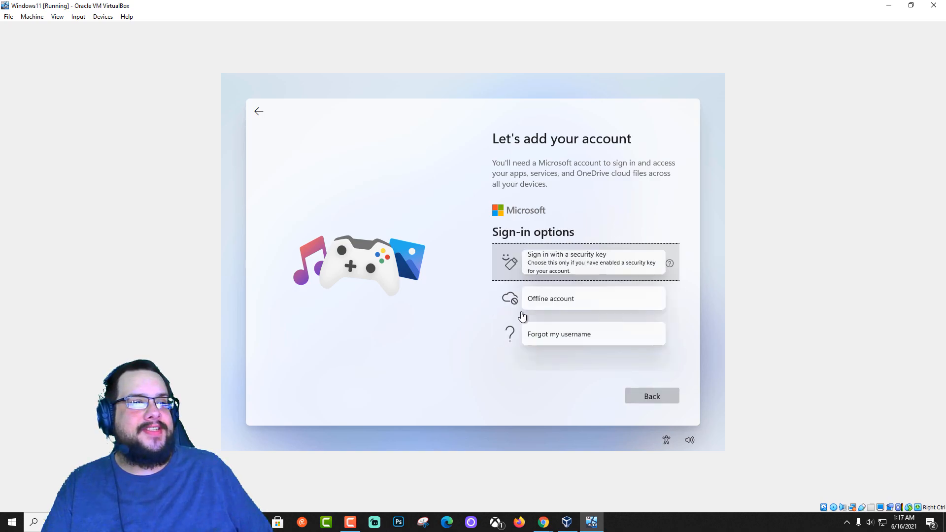
pyautogui.moveTo(585, 316)
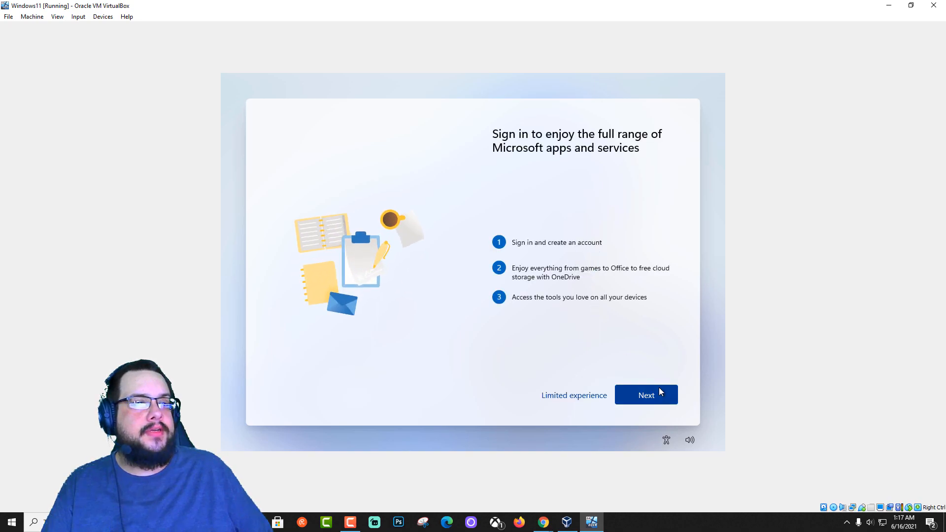
pyautogui.click(646, 395)
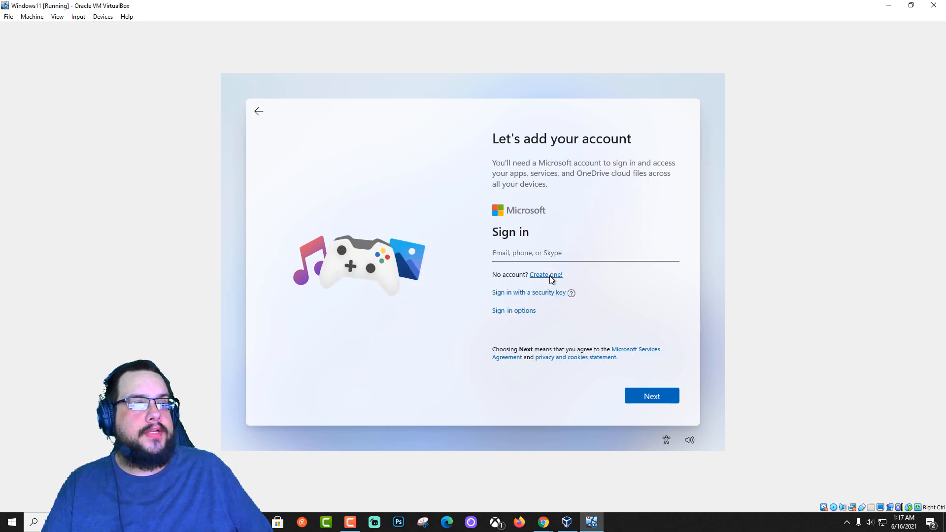
pyautogui.click(545, 274)
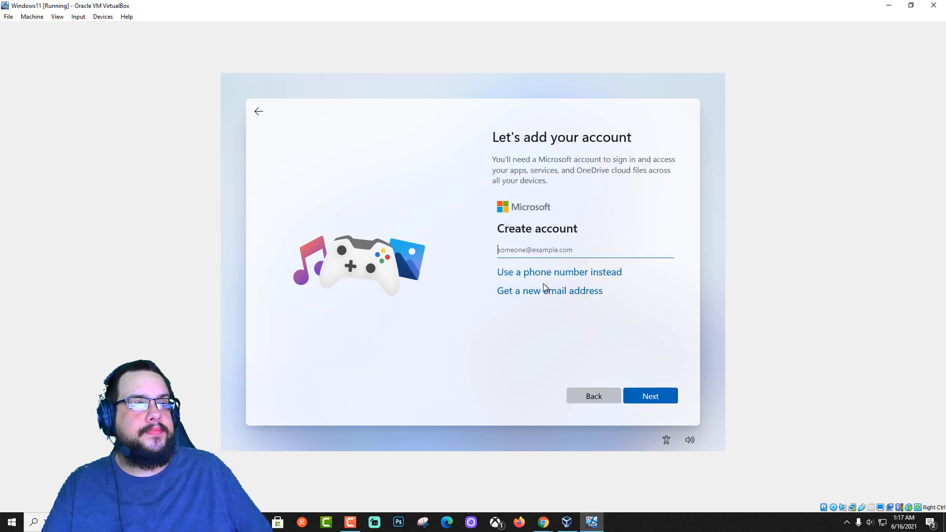
pyautogui.moveTo(548, 290)
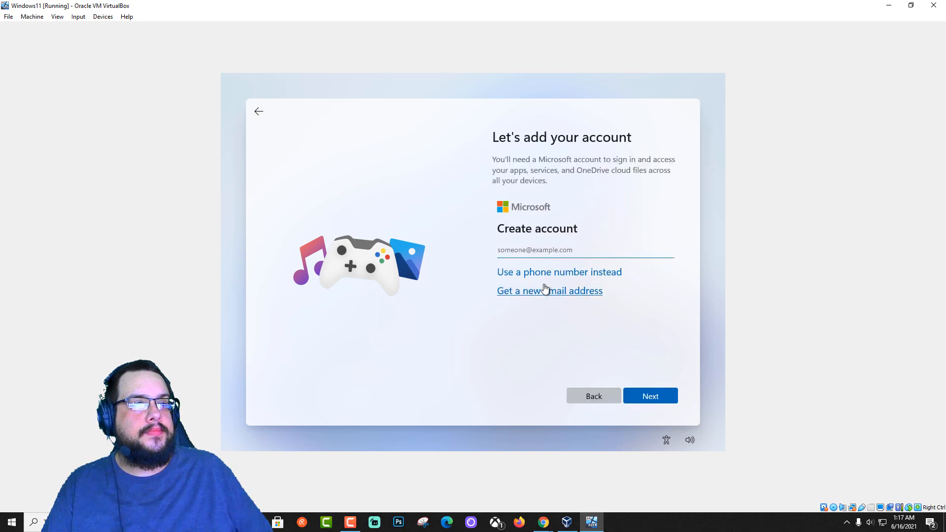
pyautogui.moveTo(601, 320)
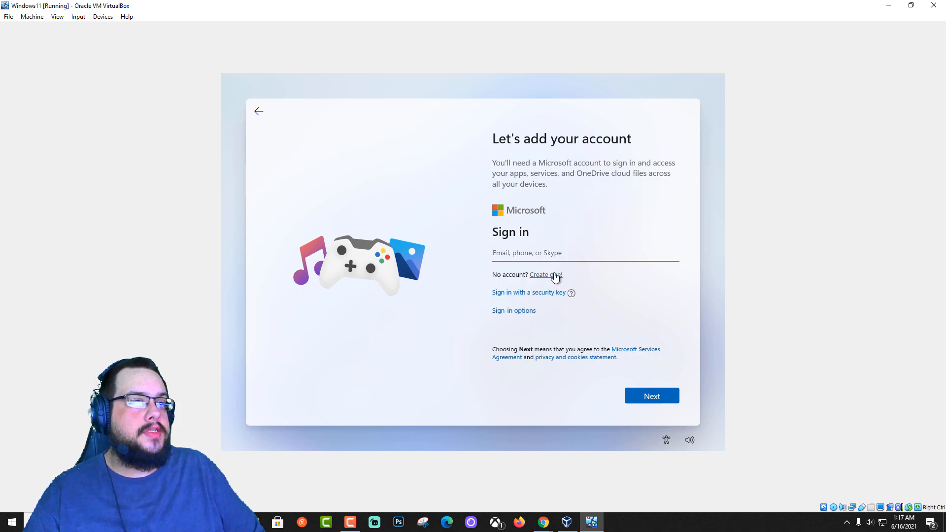
pyautogui.click(545, 275)
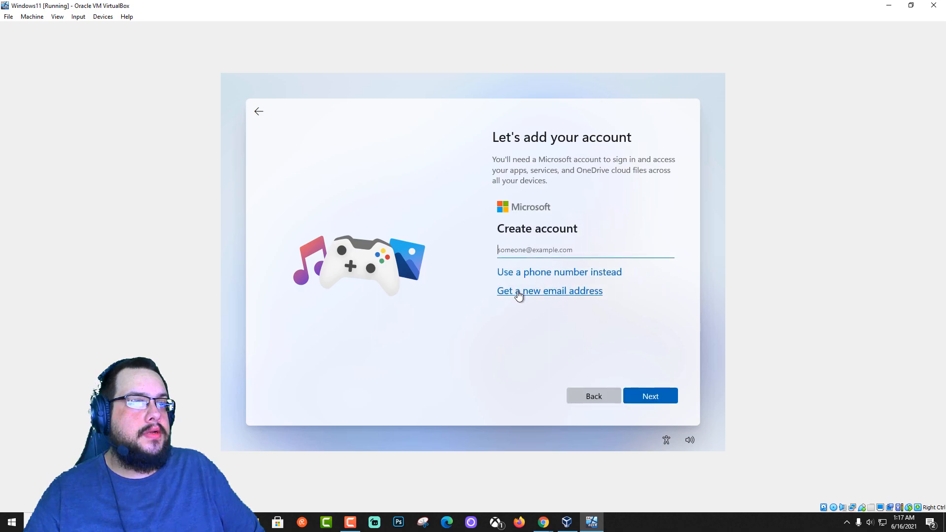
pyautogui.click(550, 291)
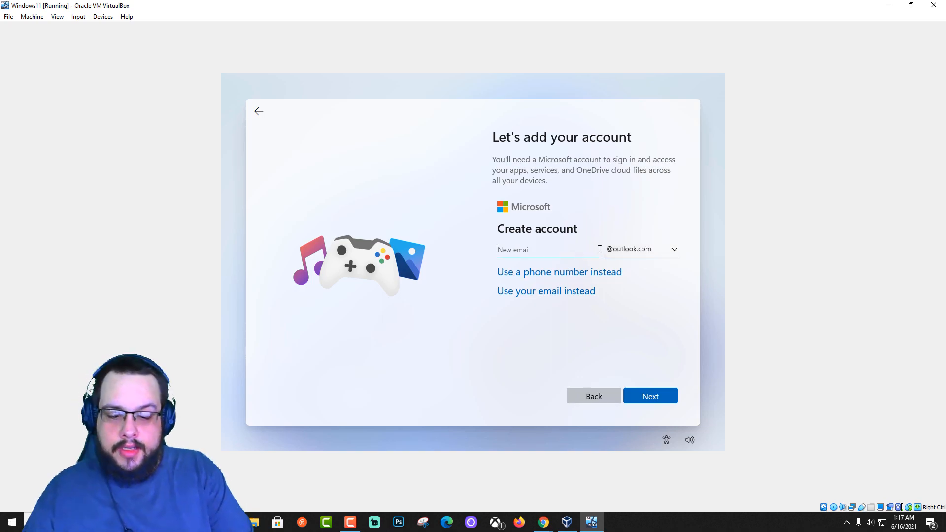
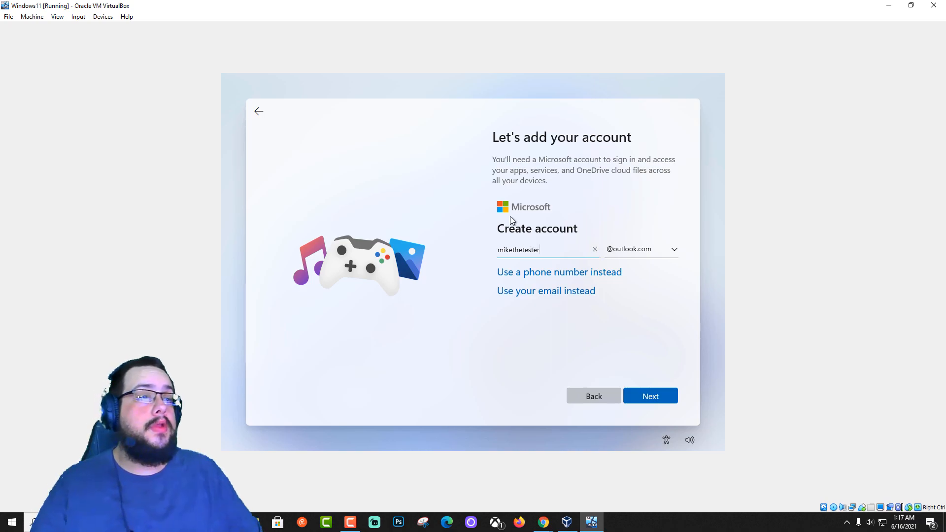
pyautogui.moveTo(651, 395)
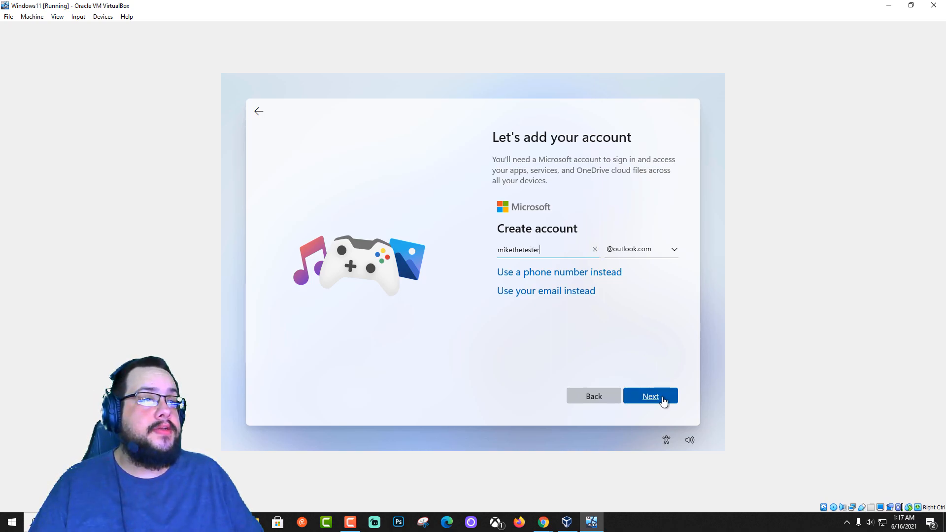
pyautogui.click(650, 395)
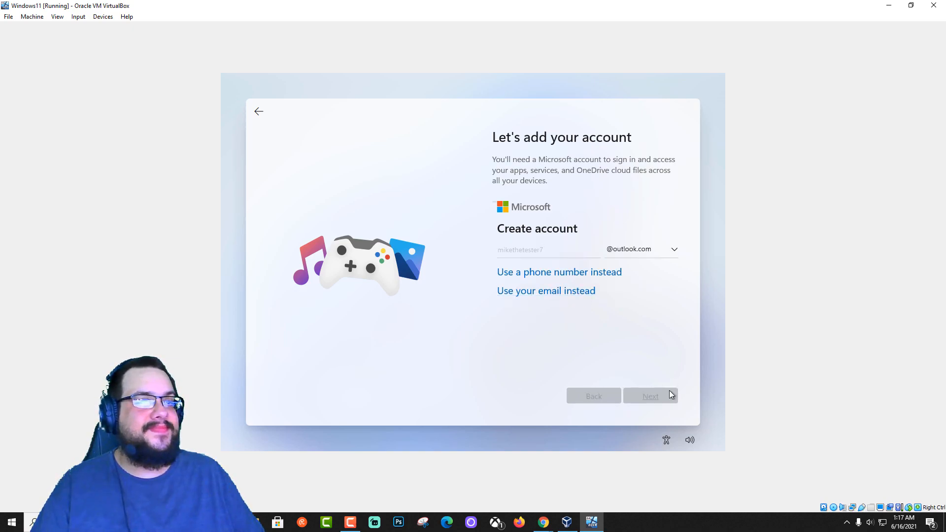
pyautogui.click(650, 396)
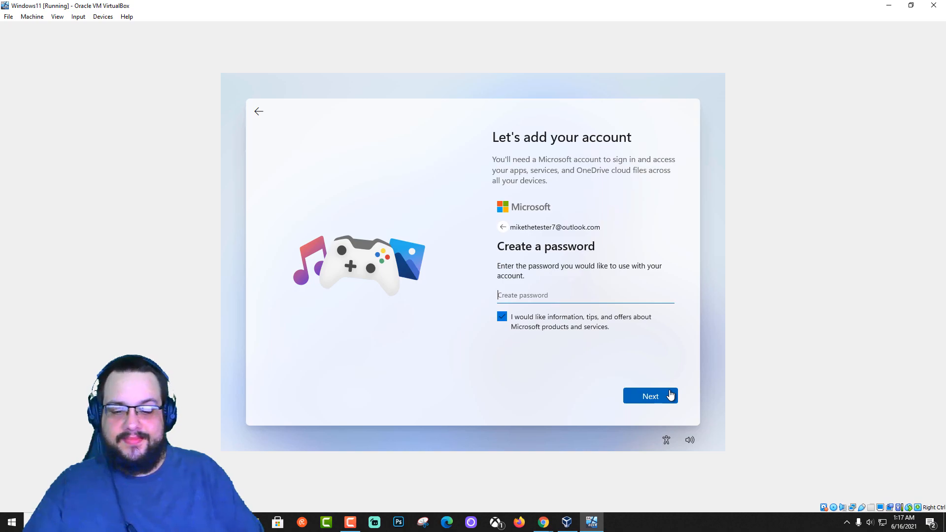
pyautogui.write('password')
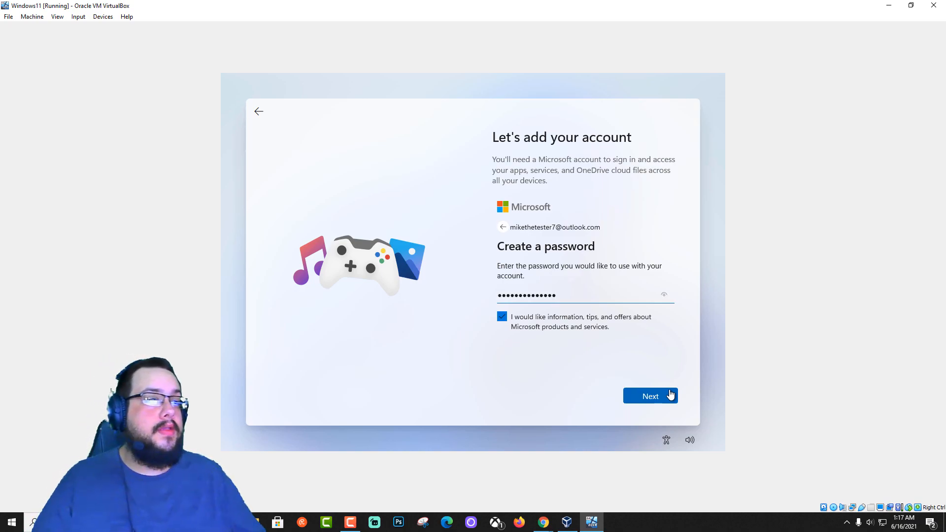
pyautogui.click(650, 396)
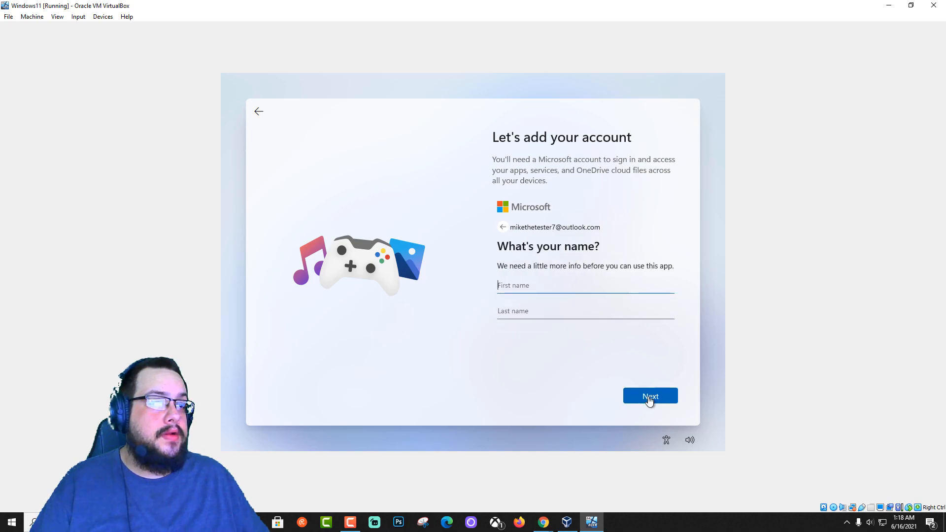
# Step: Enter name Mike Tester and birthdate April 25, 1988 in the United States
pyautogui.write('Mike')
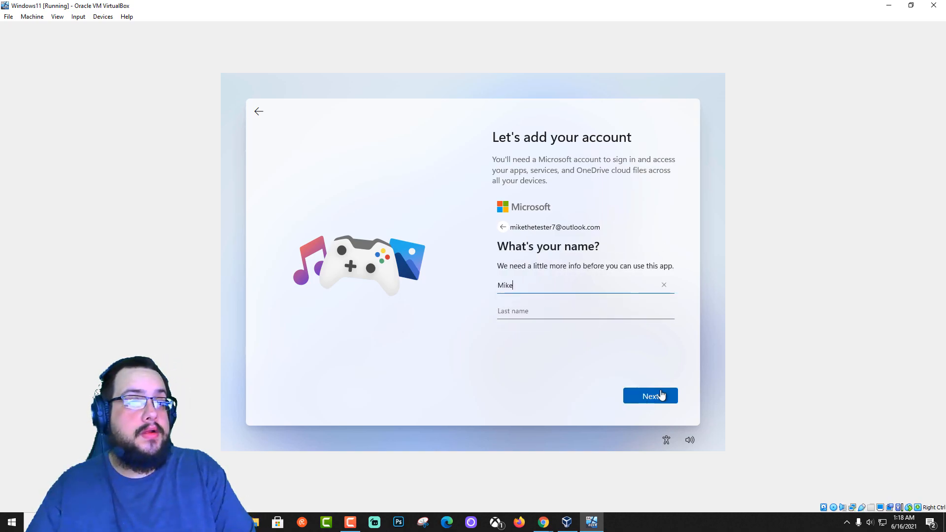
pyautogui.write('Tester')
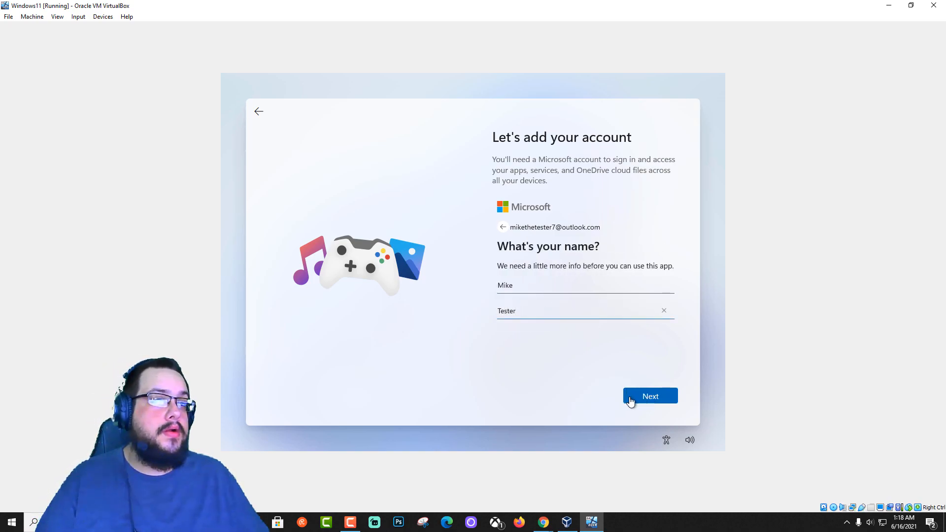
pyautogui.click(650, 396)
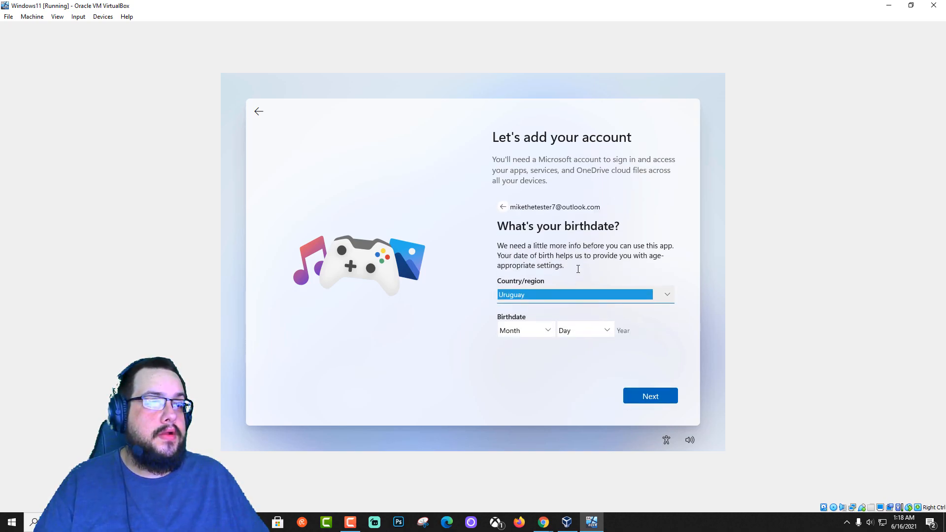
pyautogui.click(524, 330)
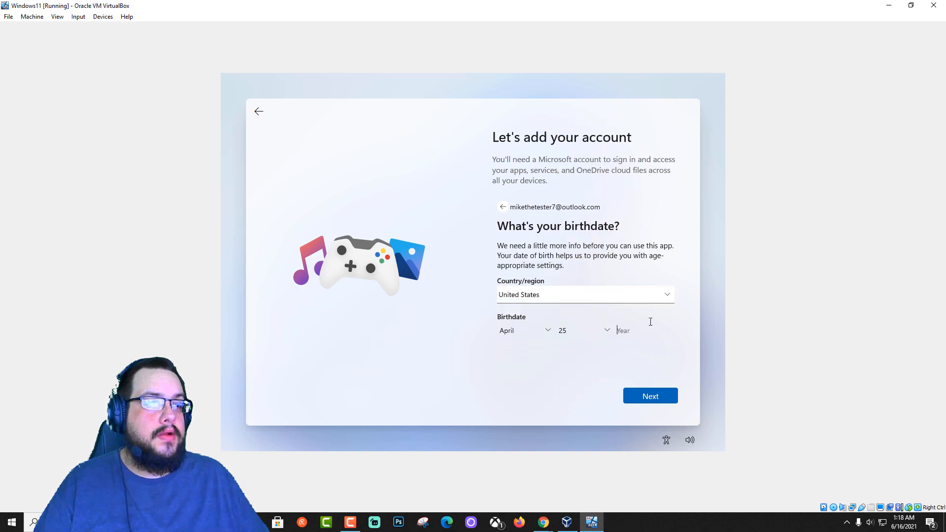
pyautogui.write('1988')
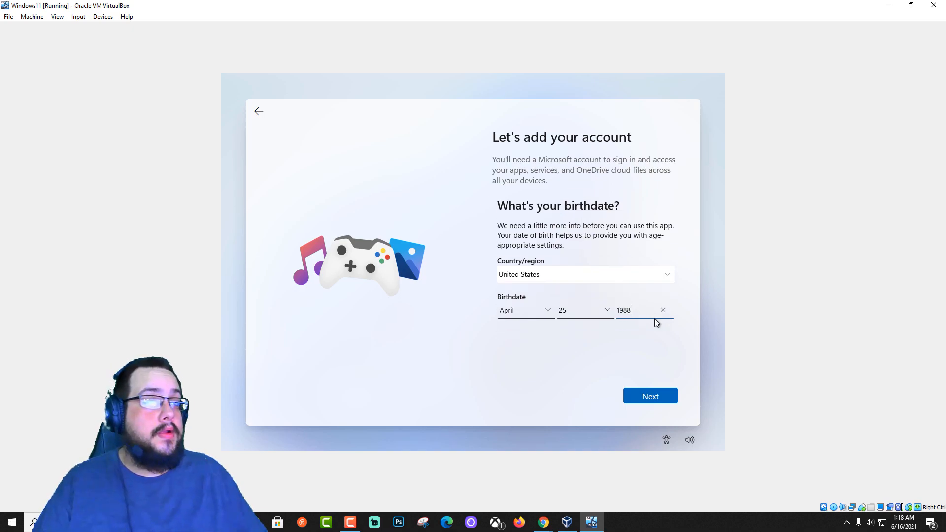
pyautogui.click(650, 396)
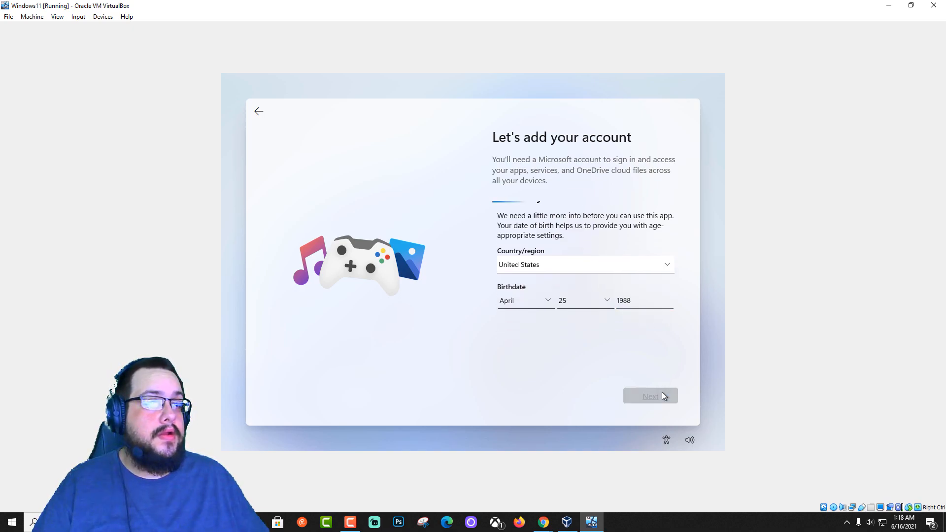
pyautogui.moveTo(580, 385)
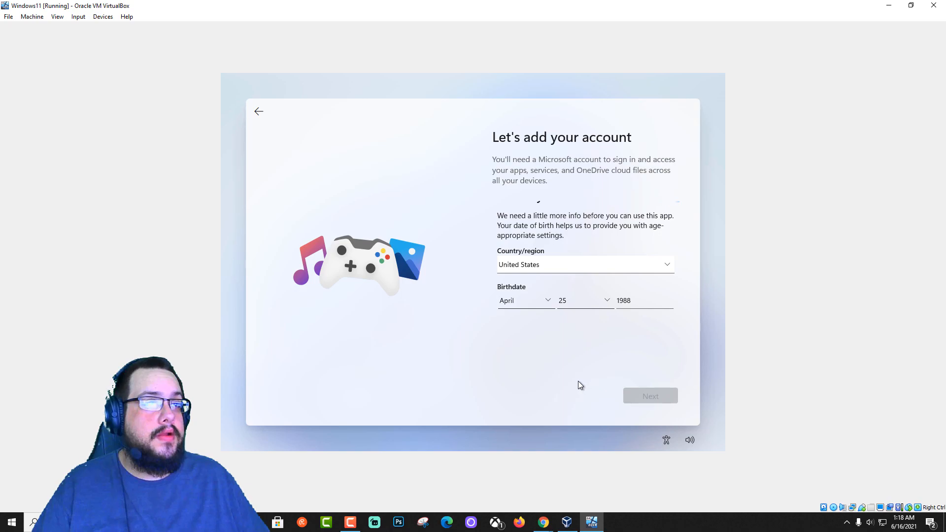
pyautogui.click(650, 395)
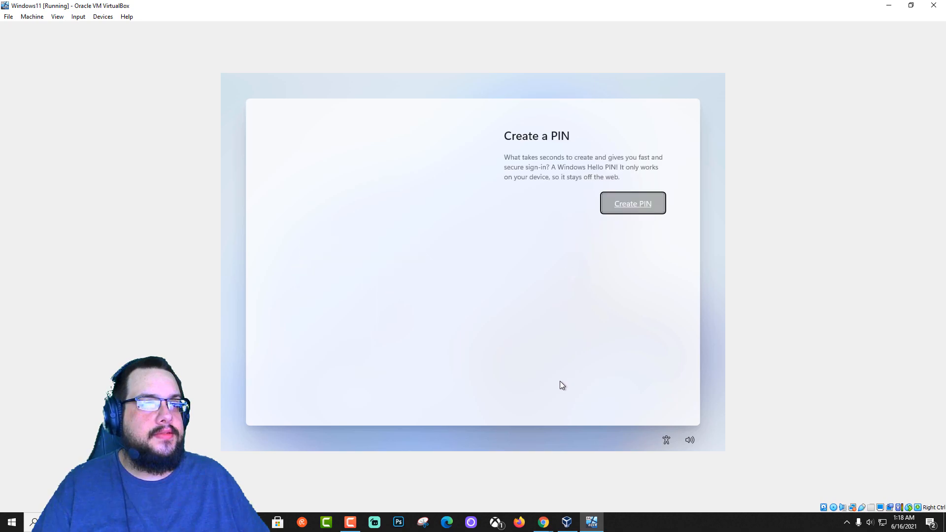
pyautogui.click(632, 204)
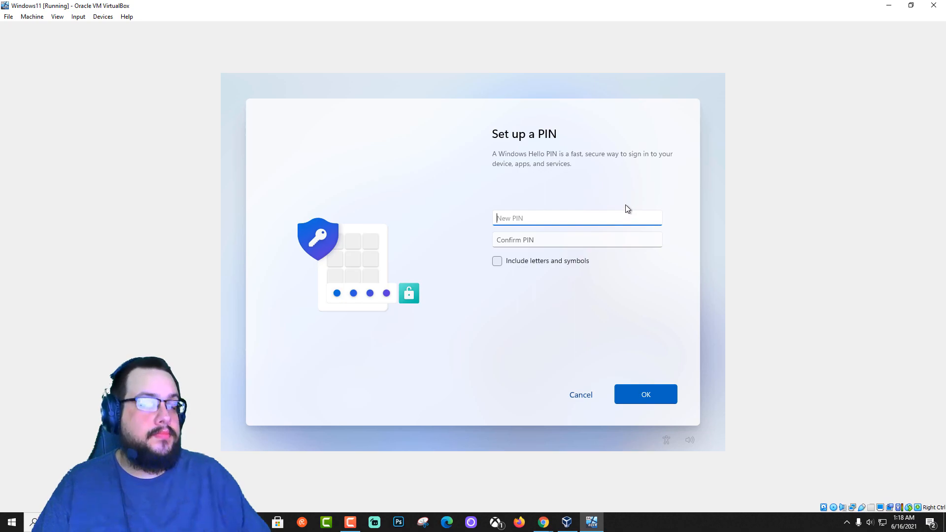
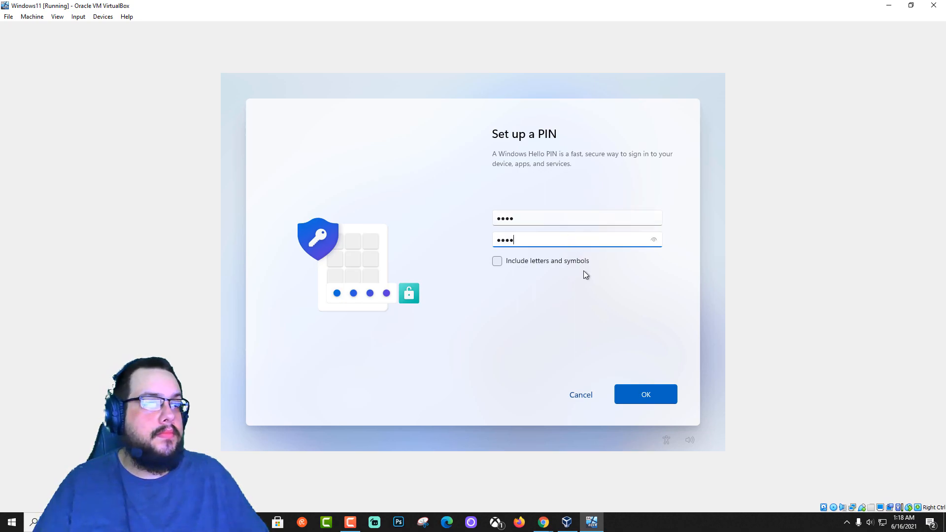
pyautogui.click(645, 394)
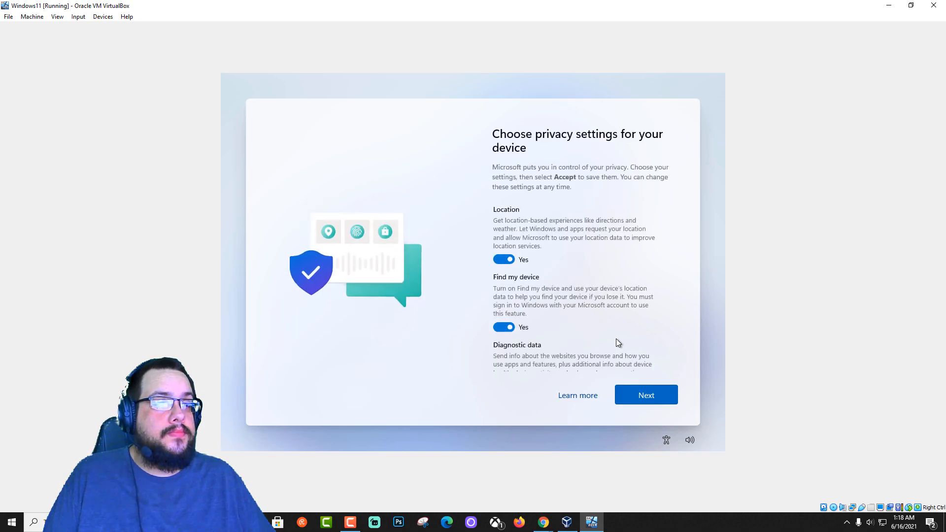
# Step: Review and accept the default privacy settings
pyautogui.scroll(-3)
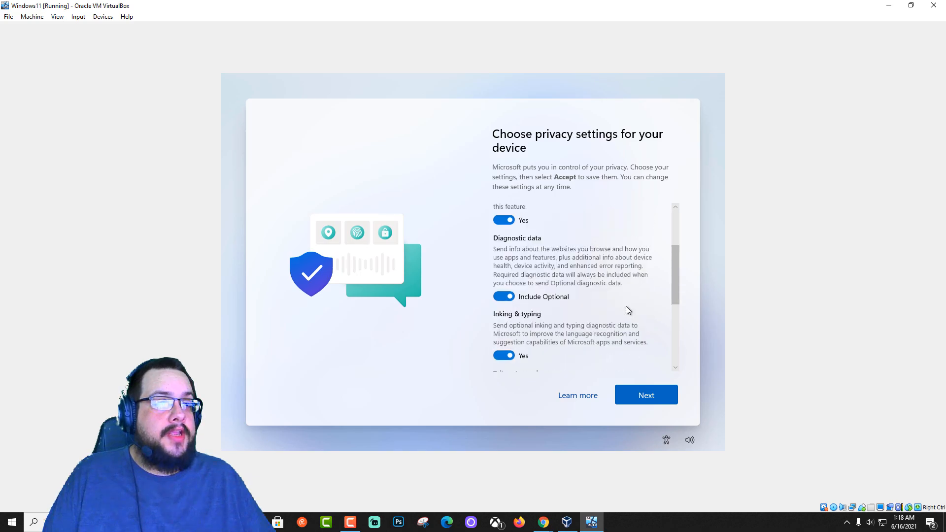
pyautogui.scroll(-3)
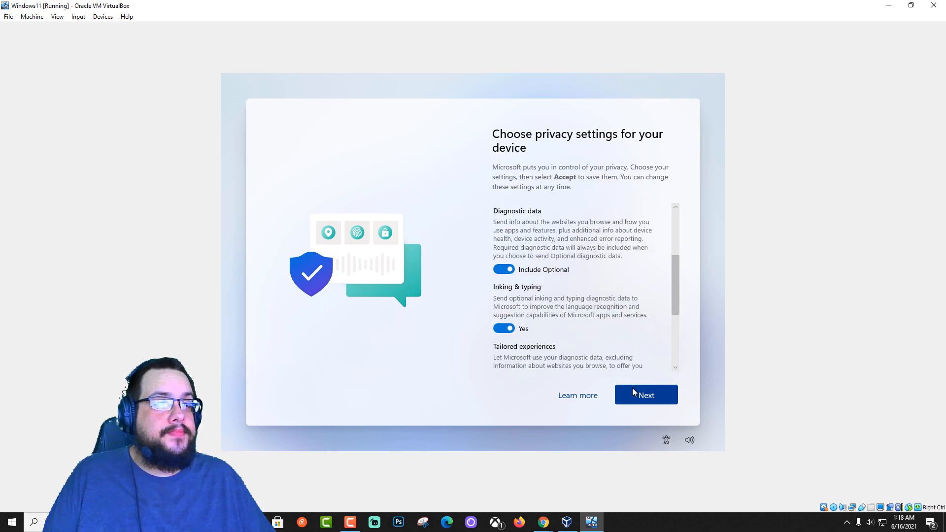
pyautogui.click(645, 394)
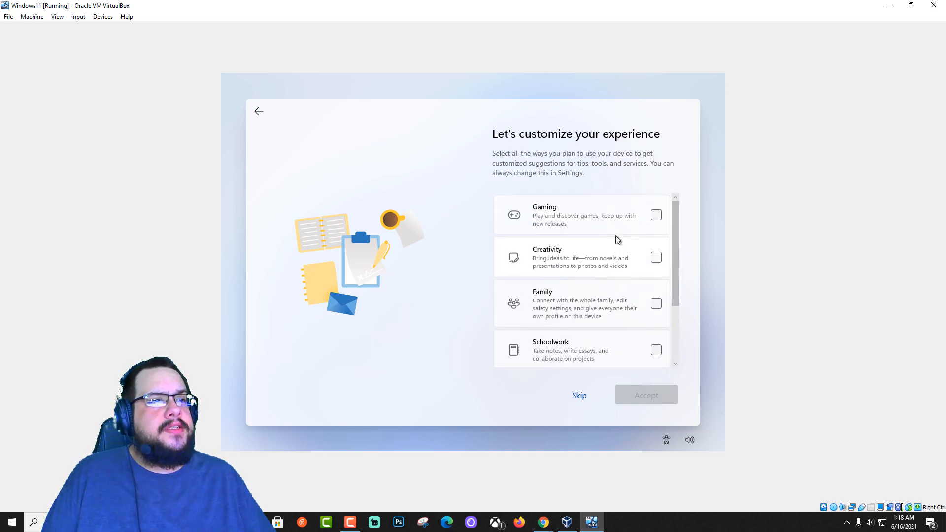
# Step: Skip device-use customization and store files only on this device to finish setup
pyautogui.scroll(-3)
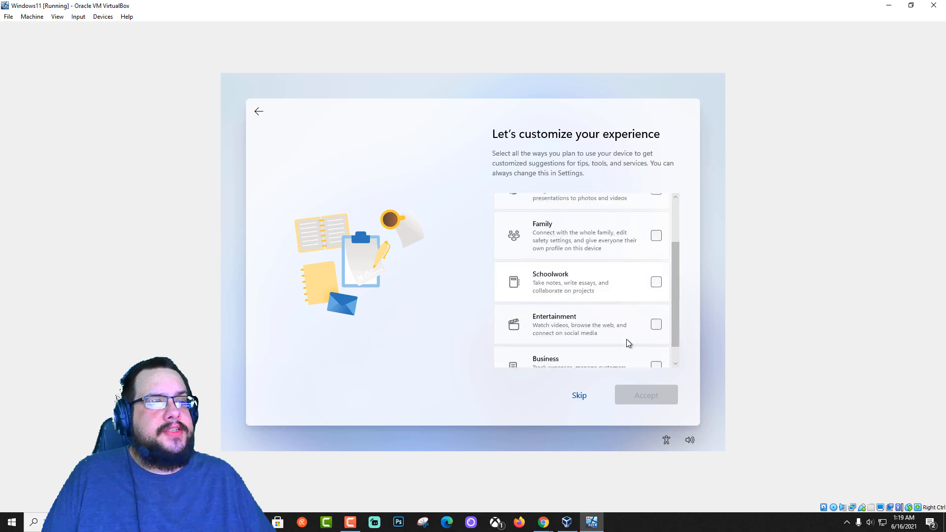
pyautogui.click(578, 395)
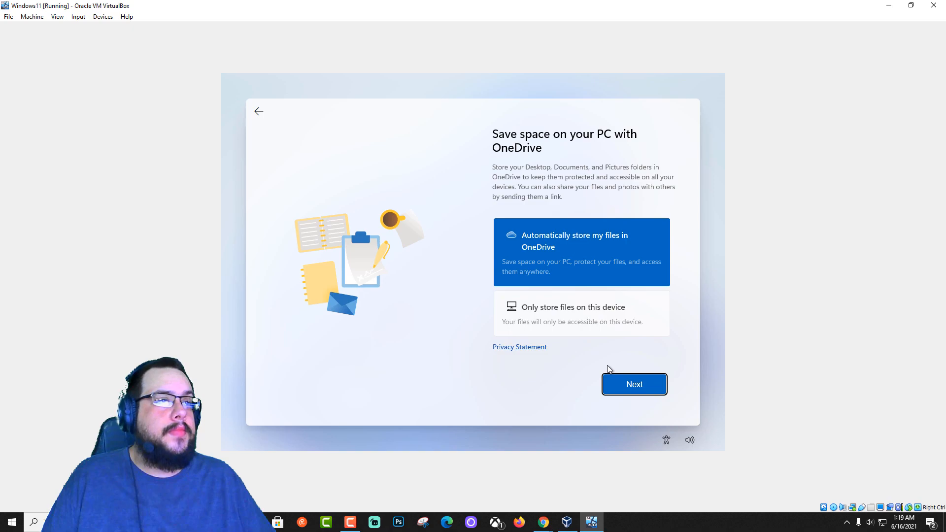
pyautogui.click(581, 313)
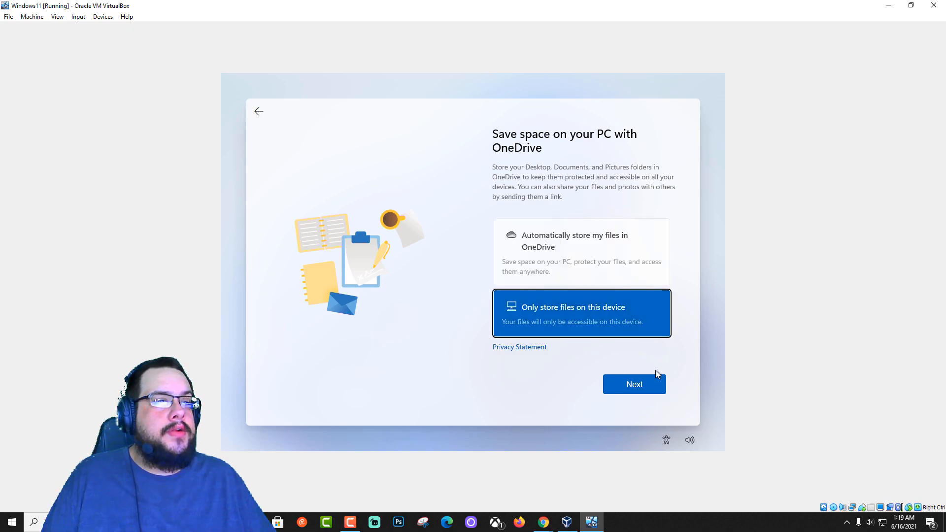
pyautogui.click(634, 384)
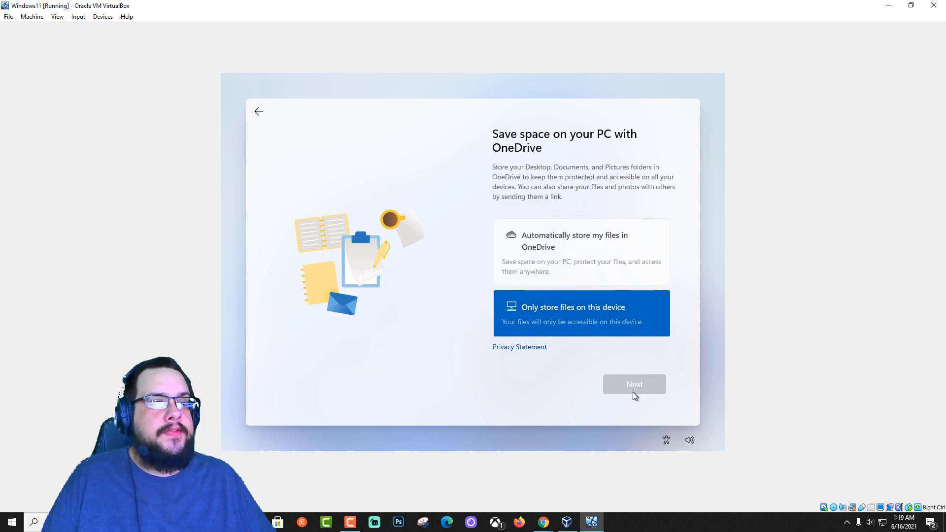
pyautogui.click(634, 384)
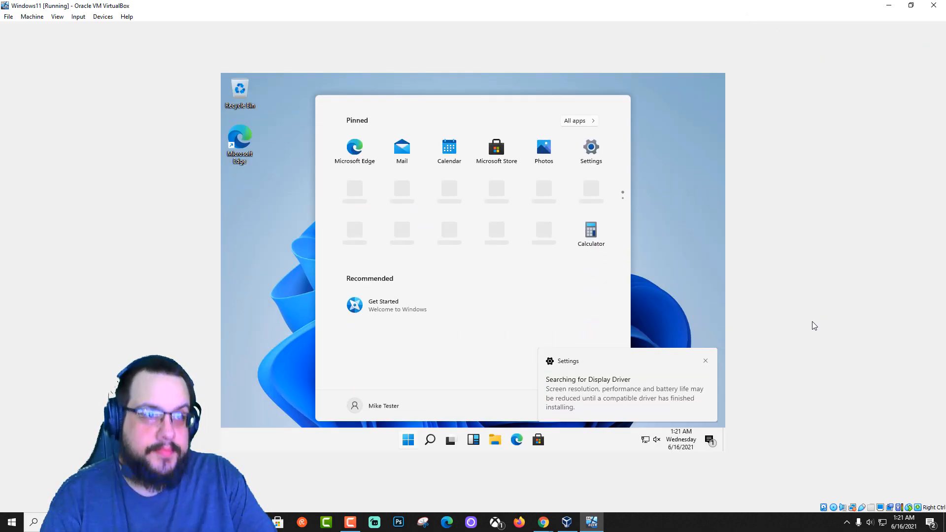
pyautogui.moveTo(592, 196)
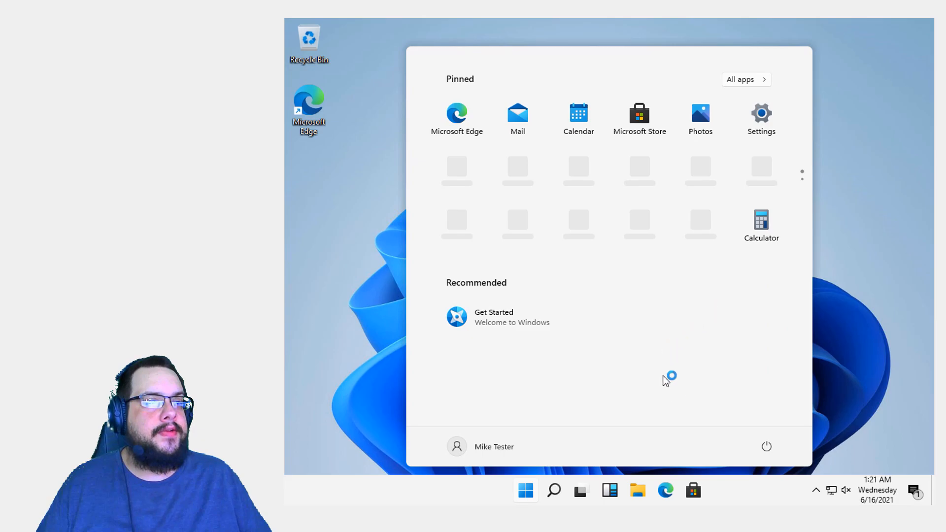
# Step: Close the Start menu, accept the full-screen switch, and browse the View and Input menus
pyautogui.click(525, 490)
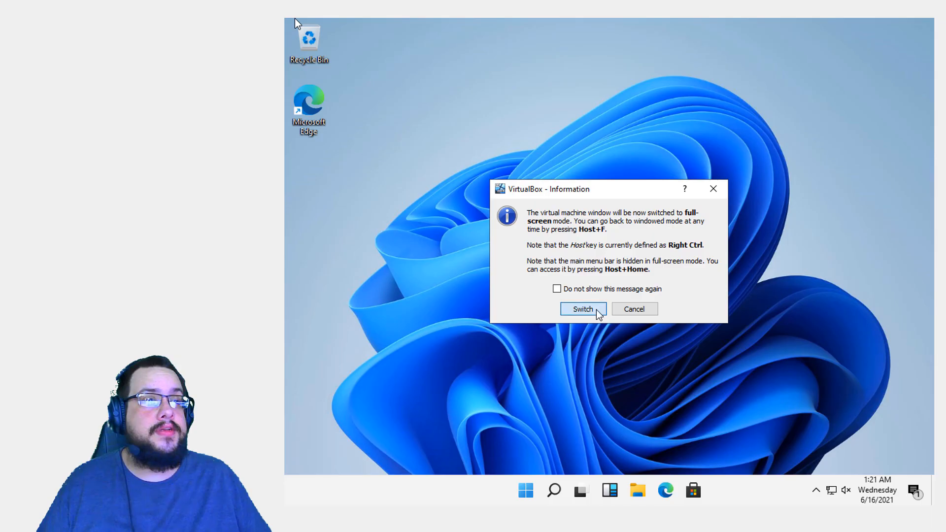
pyautogui.click(582, 309)
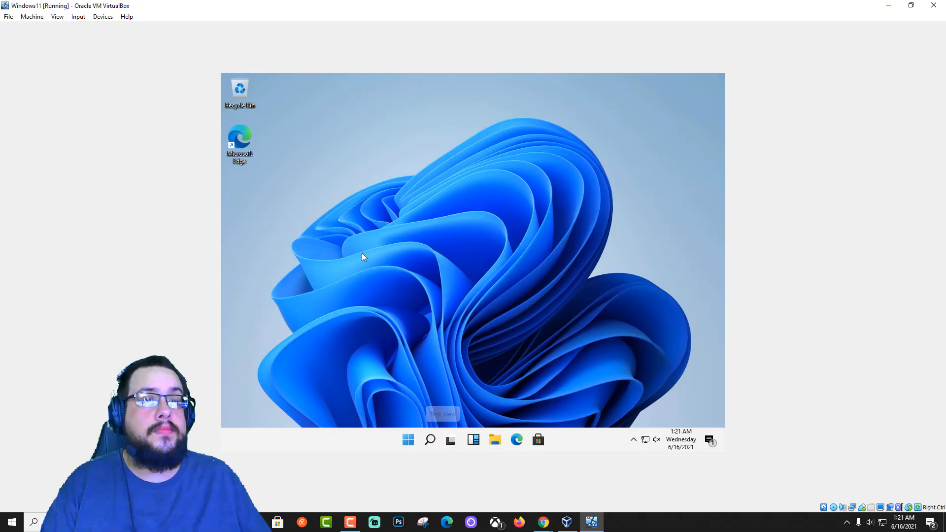
pyautogui.click(57, 17)
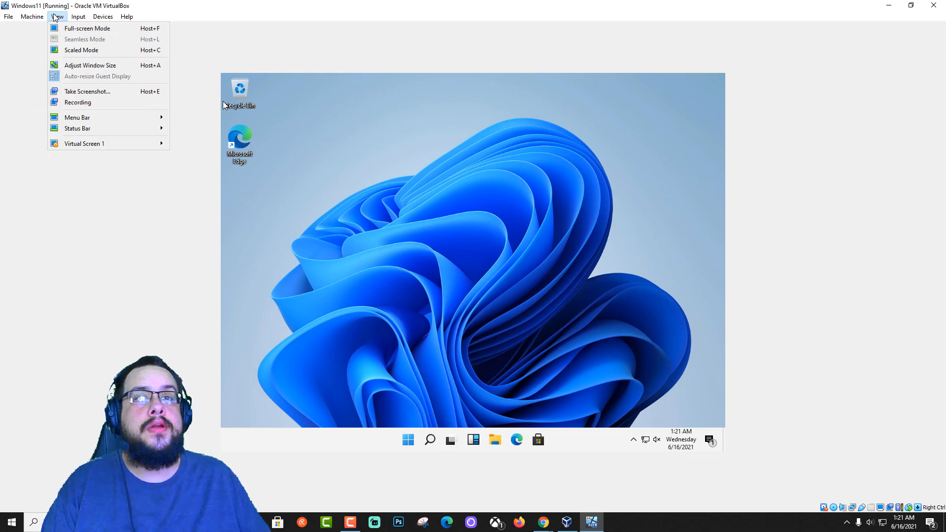
pyautogui.click(78, 17)
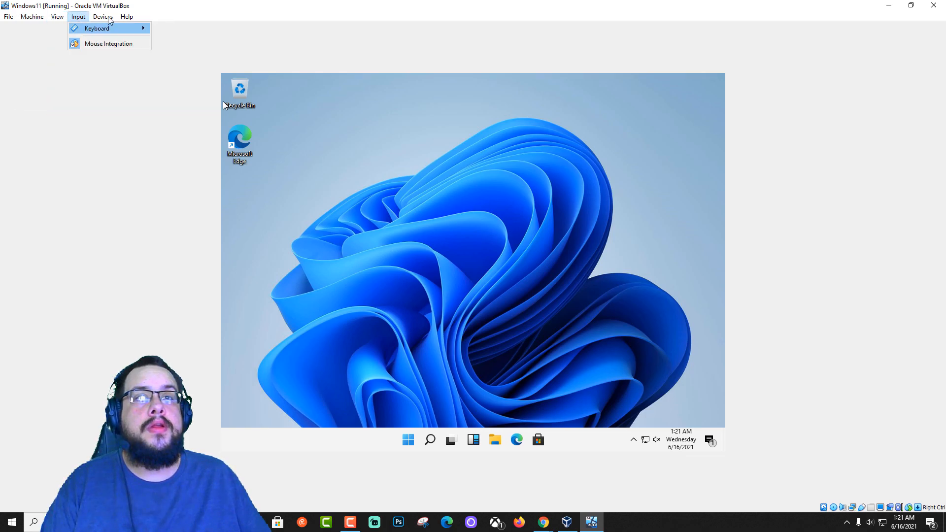
pyautogui.click(262, 167)
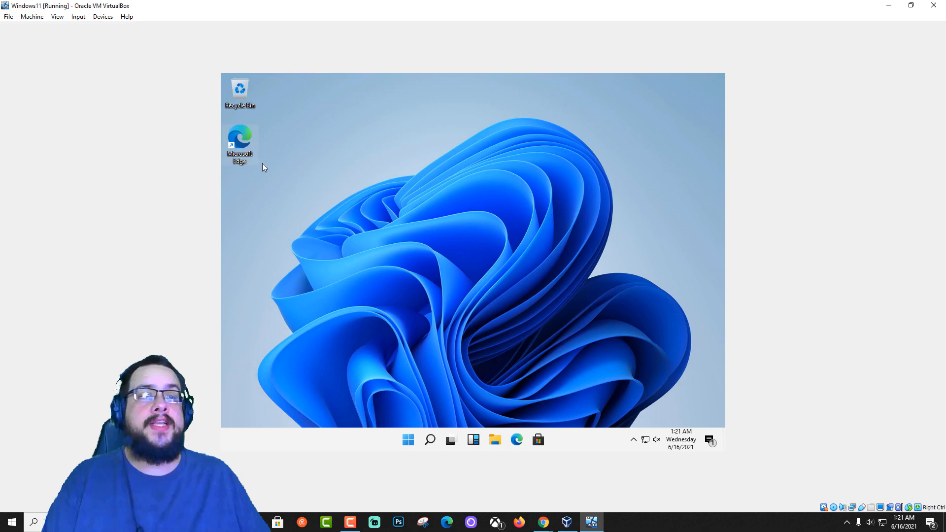
pyautogui.moveTo(312, 245)
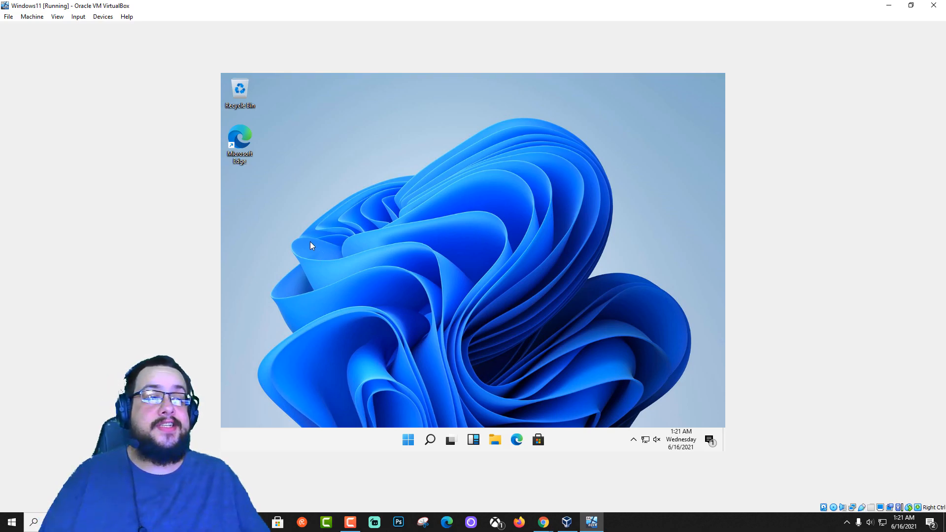
pyautogui.moveTo(414, 287)
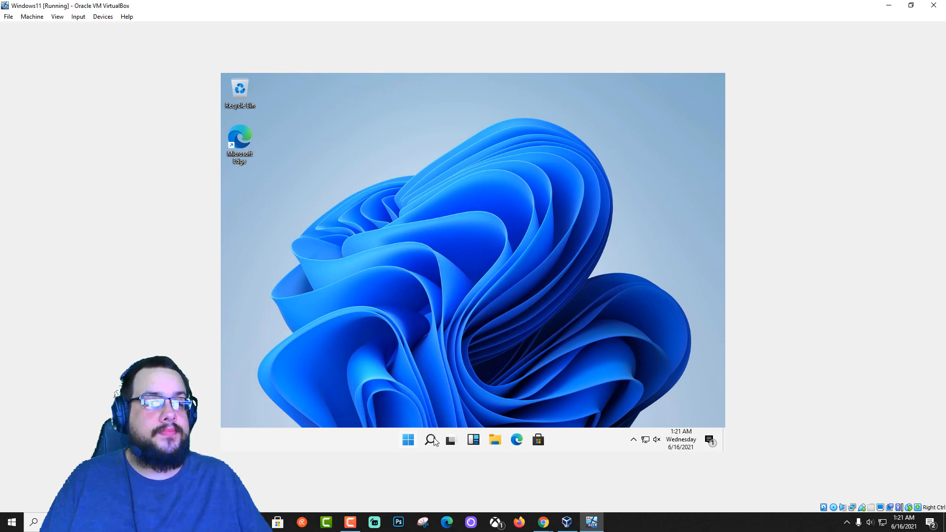
# Step: Launch VBoxWindowsAdditions from the Guest Additions CD drive in File Explorer
pyautogui.click(494, 439)
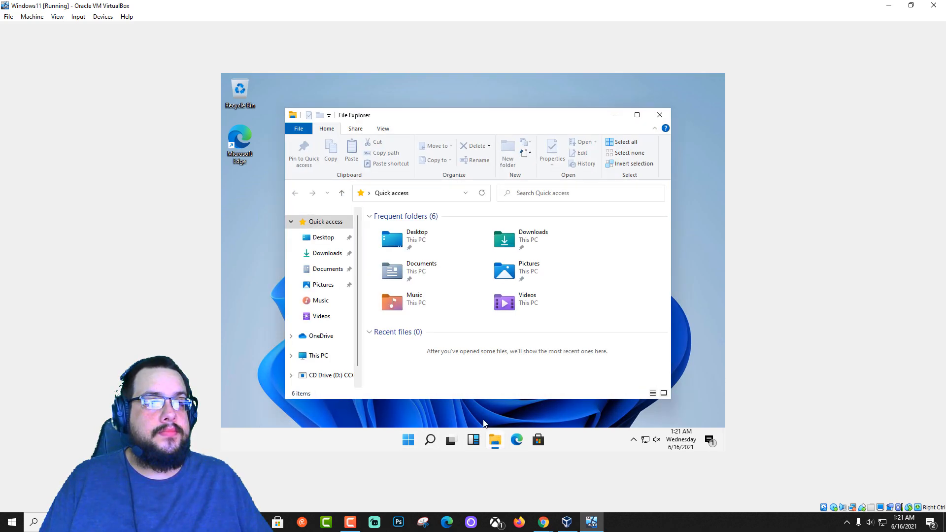
pyautogui.click(323, 375)
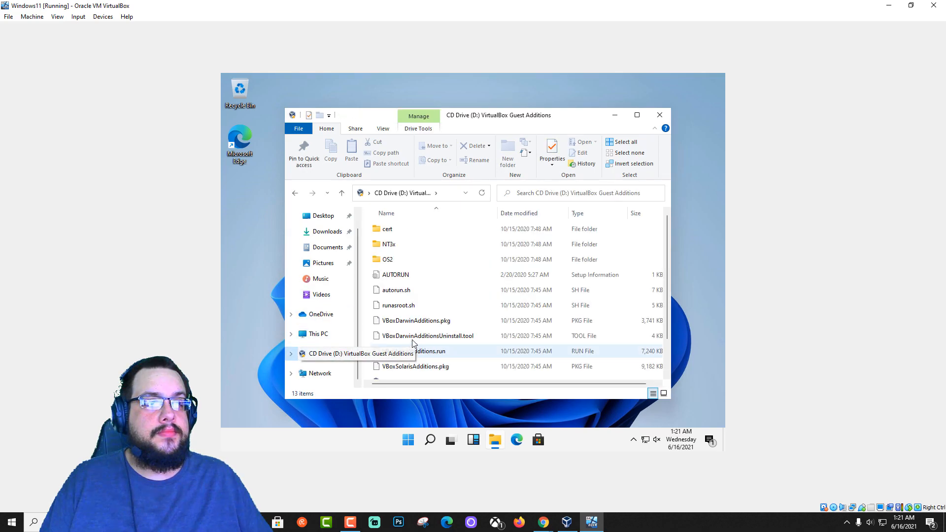
pyautogui.click(414, 342)
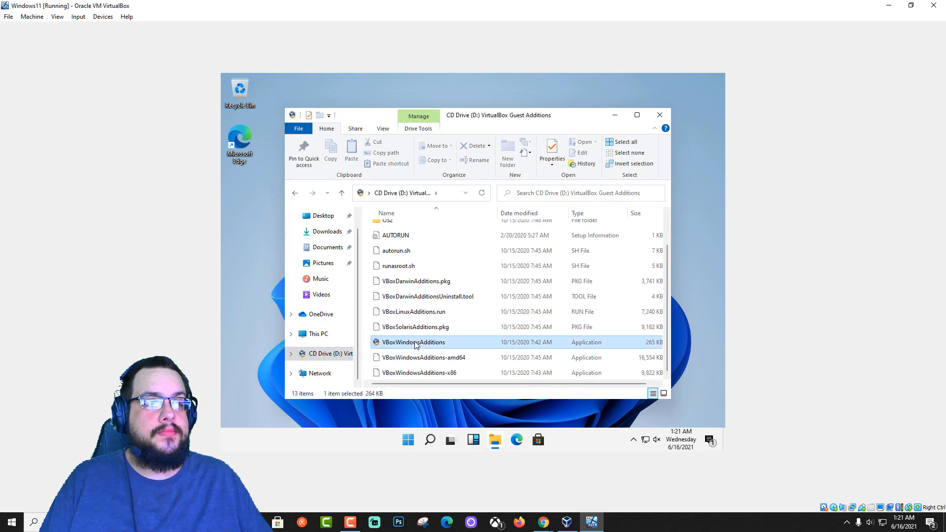
pyautogui.doubleClick(414, 342)
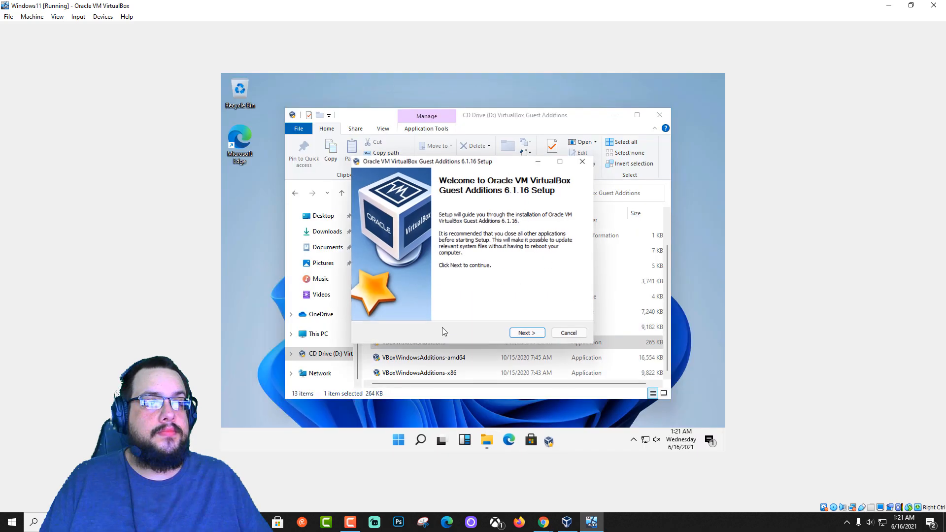
# Step: Install Guest Additions with the default folder and Oracle driver, then reboot now
pyautogui.click(526, 333)
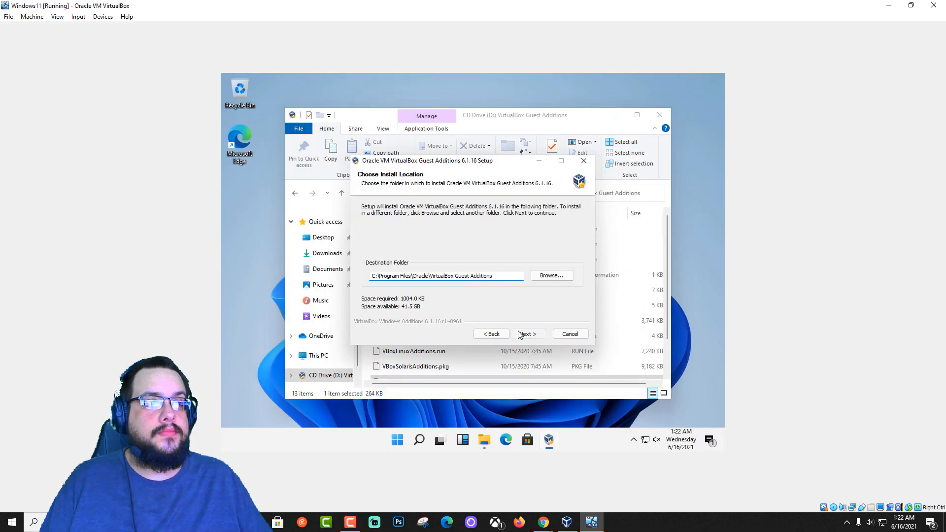
pyautogui.click(527, 333)
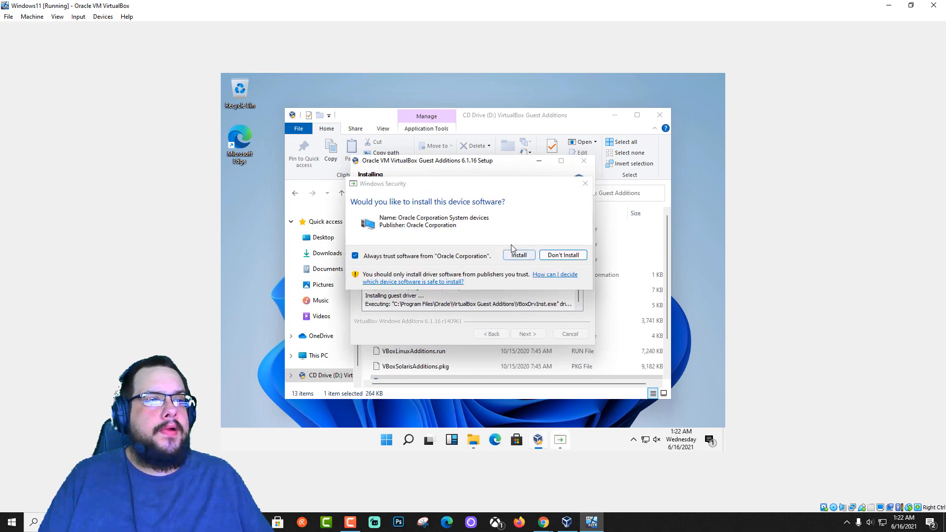
pyautogui.click(518, 254)
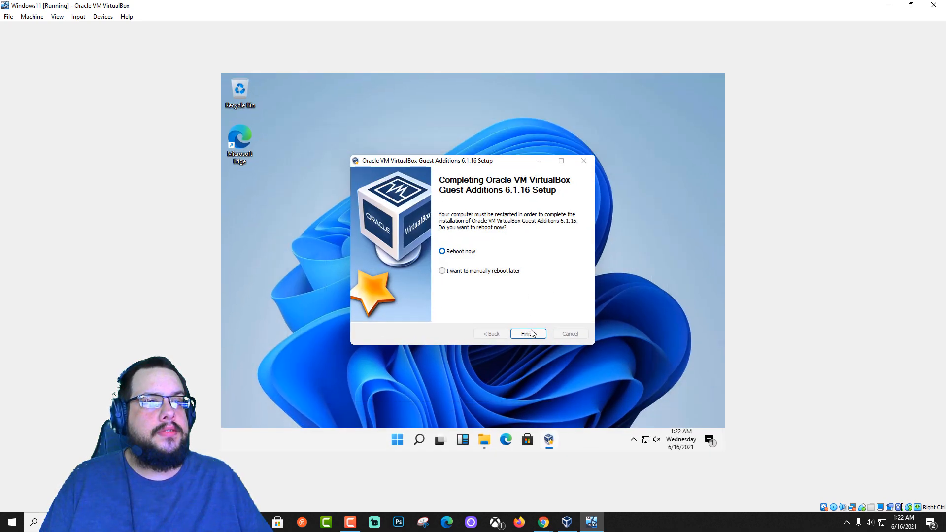
pyautogui.click(527, 334)
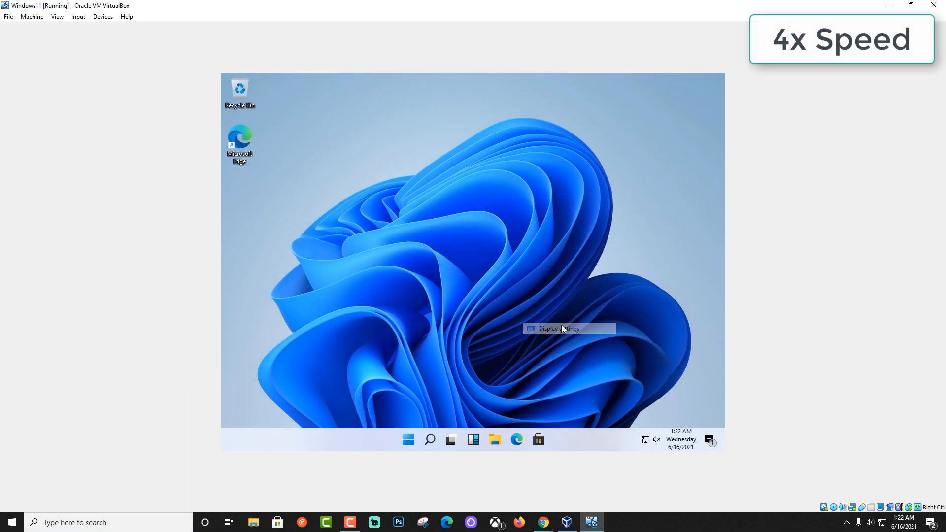
# Step: Keep the guest's higher display resolution and switch the VM to Full-screen Mode
pyautogui.click(557, 328)
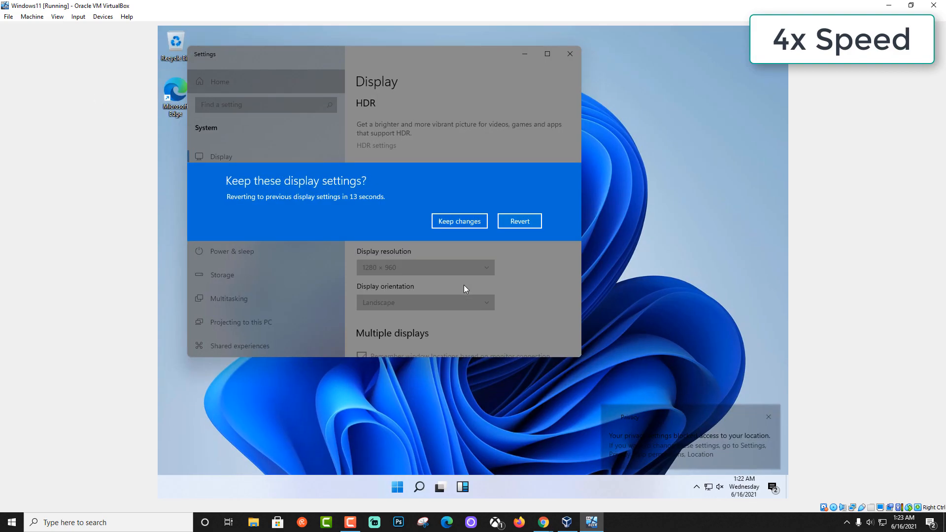
pyautogui.click(57, 17)
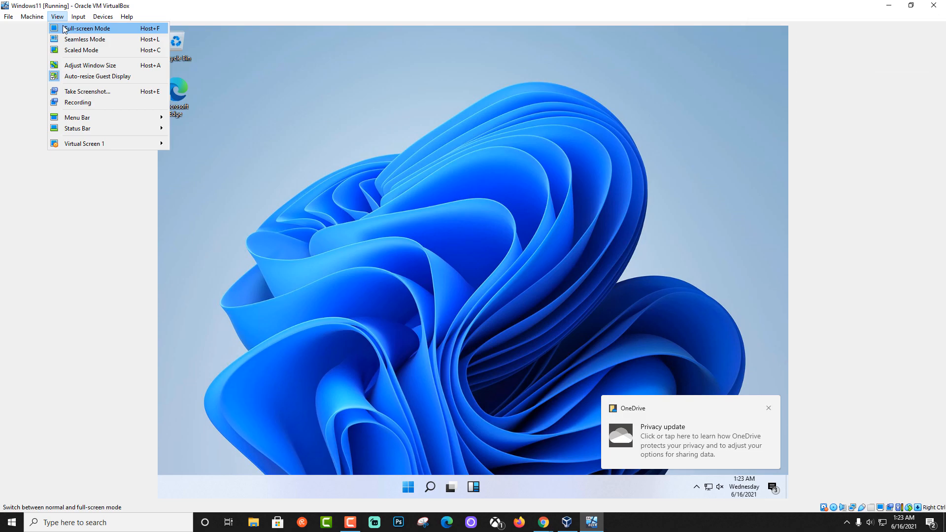
pyautogui.click(86, 28)
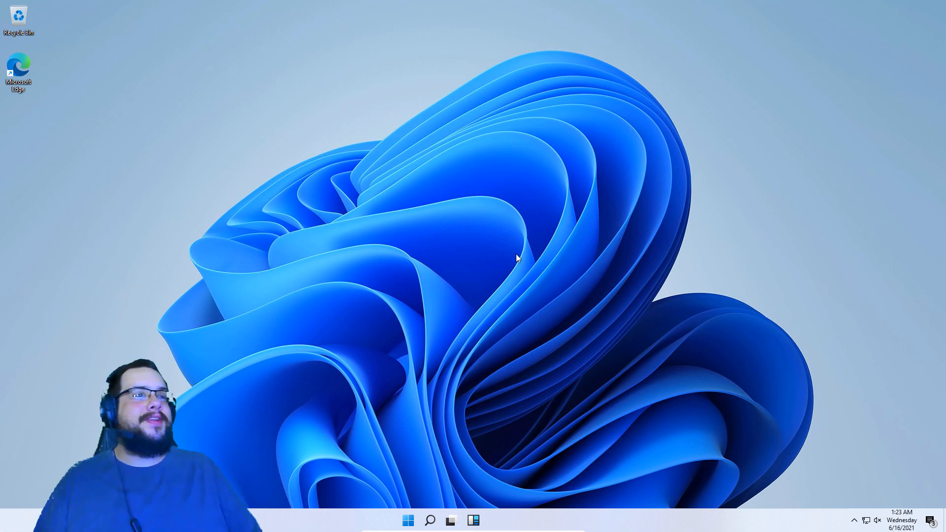
pyautogui.moveTo(42, 89)
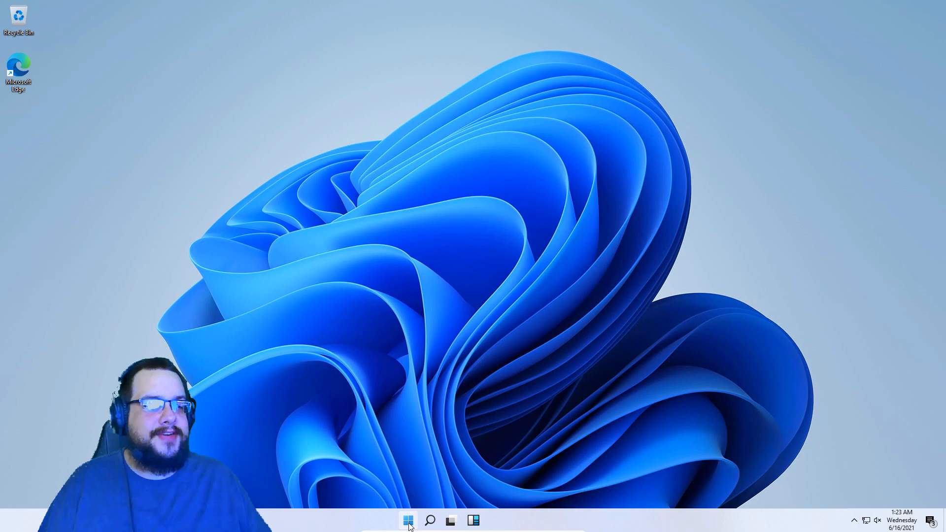
pyautogui.click(408, 520)
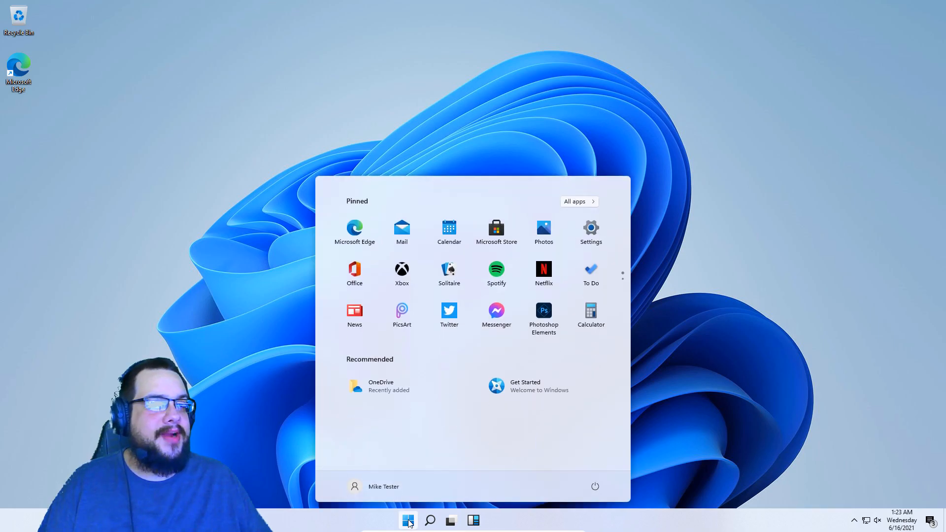
pyautogui.click(408, 520)
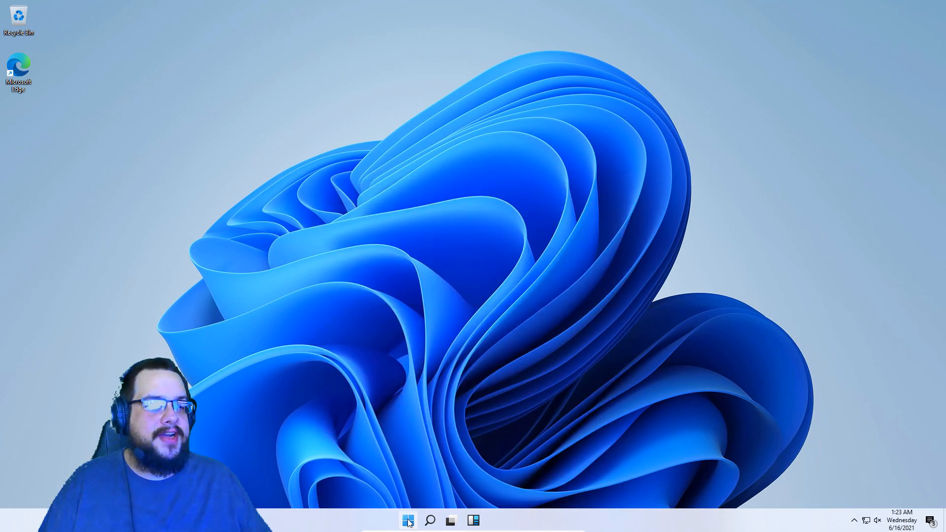
pyautogui.click(473, 520)
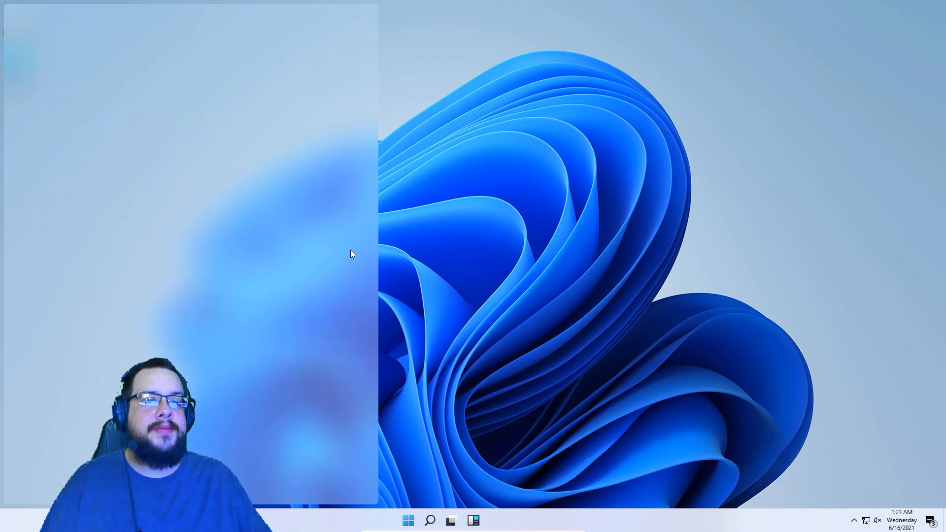
pyautogui.moveTo(476, 333)
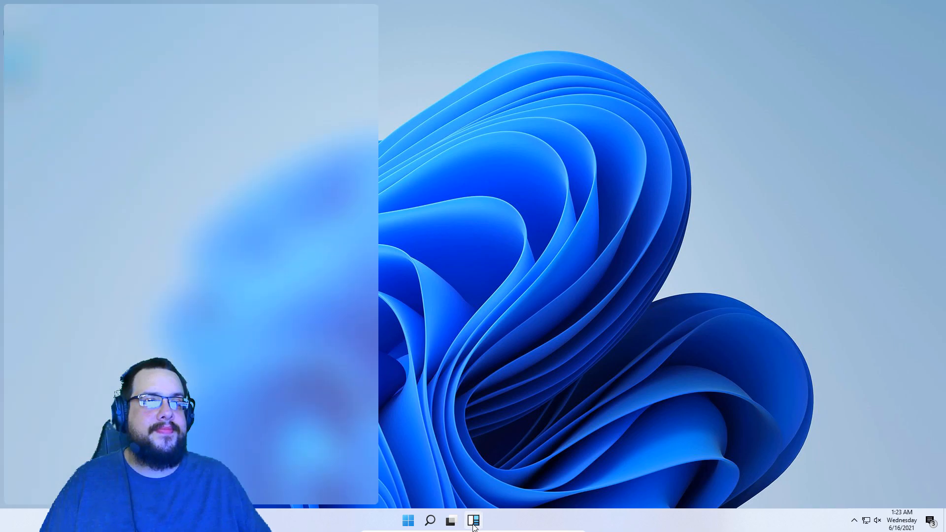
pyautogui.click(473, 521)
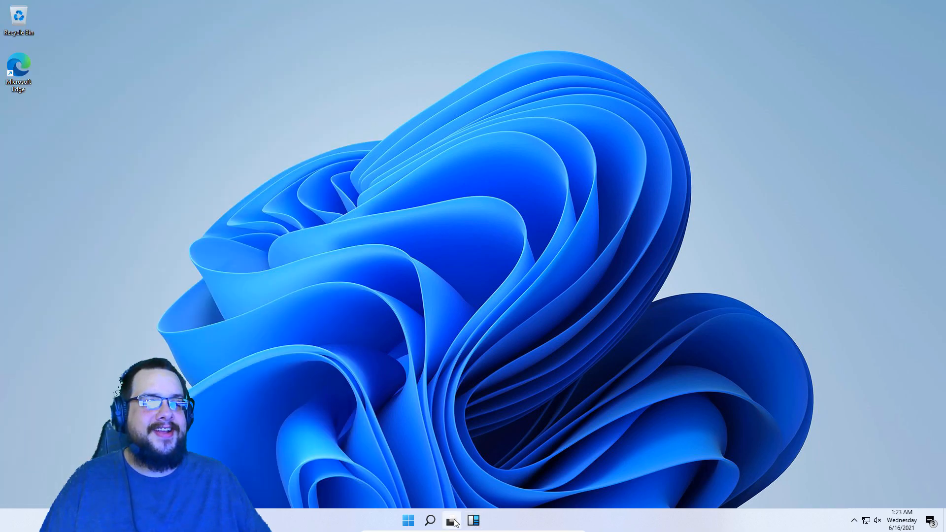
pyautogui.click(451, 520)
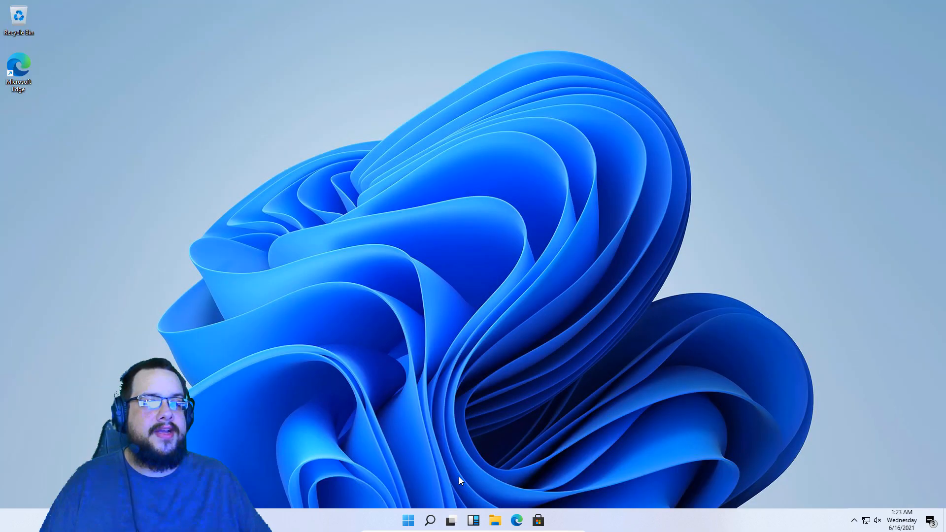
pyautogui.rightClick(459, 479)
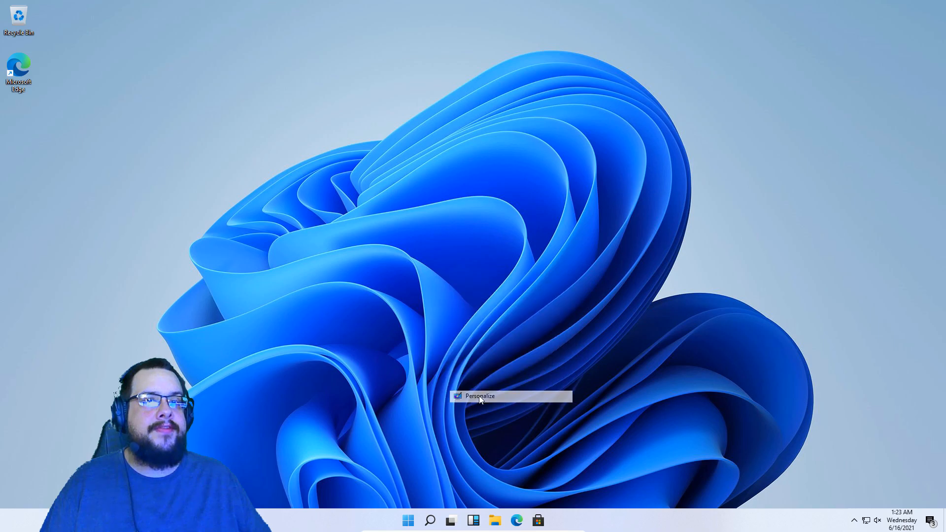
pyautogui.click(479, 396)
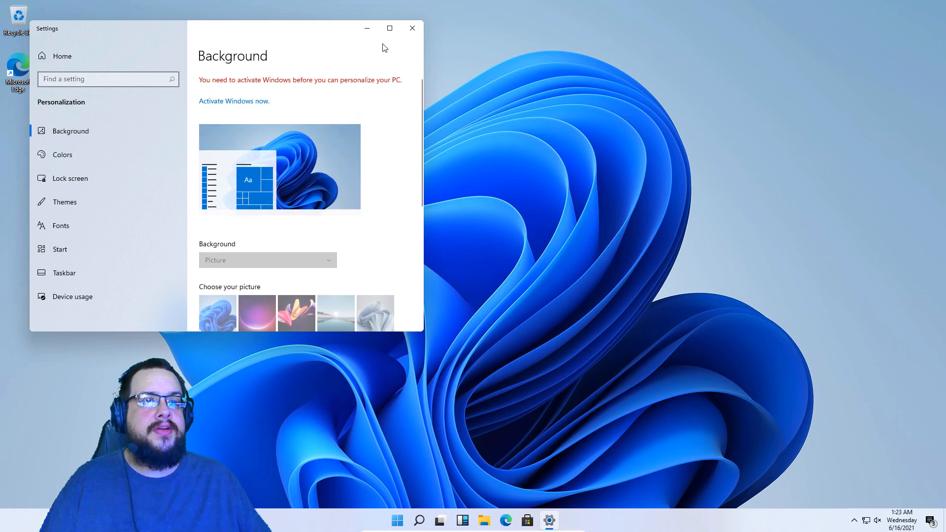
pyautogui.click(412, 28)
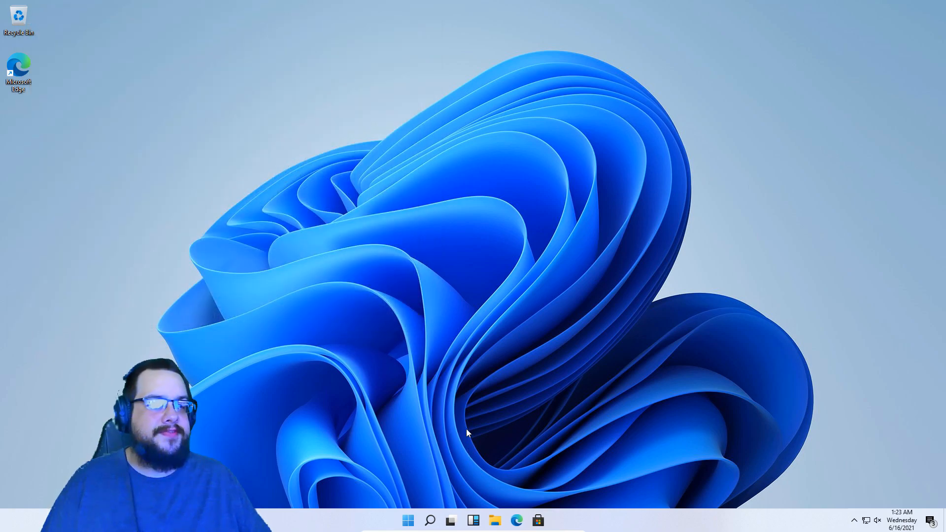
pyautogui.click(451, 520)
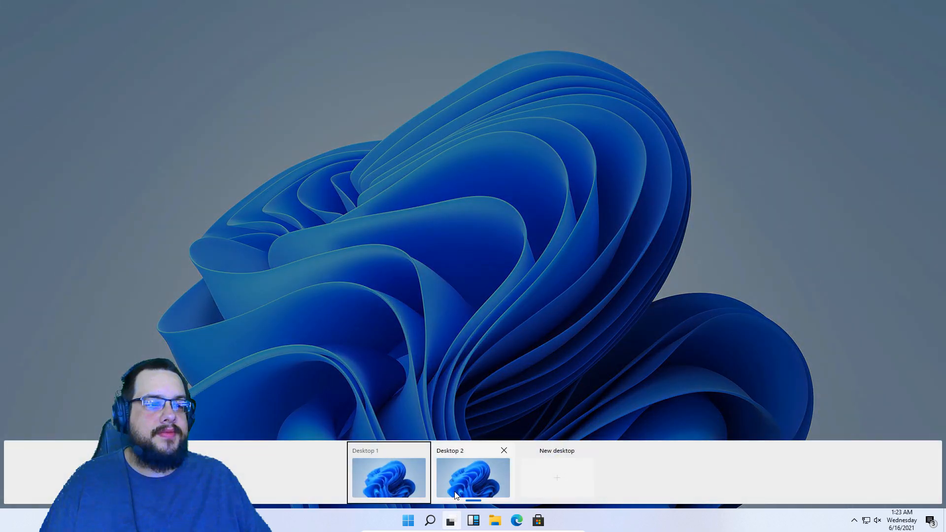
pyautogui.moveTo(403, 483)
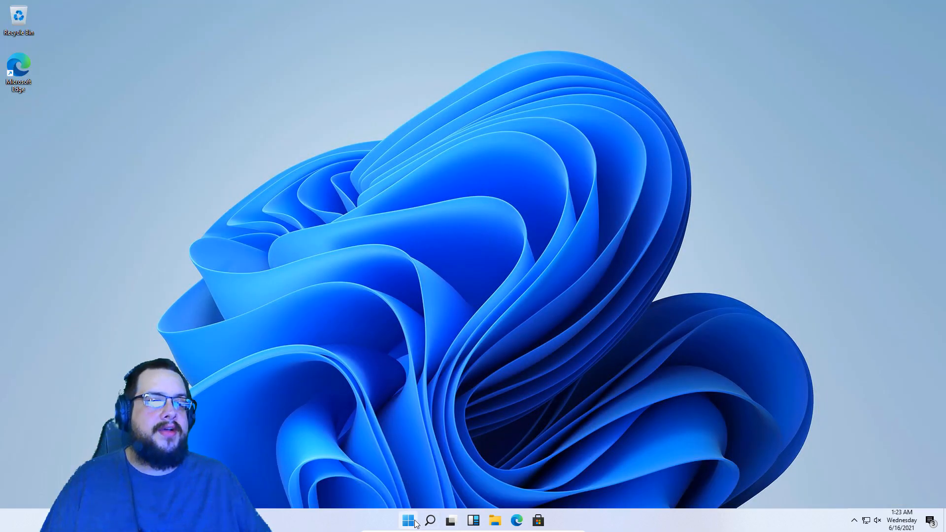
pyautogui.click(408, 521)
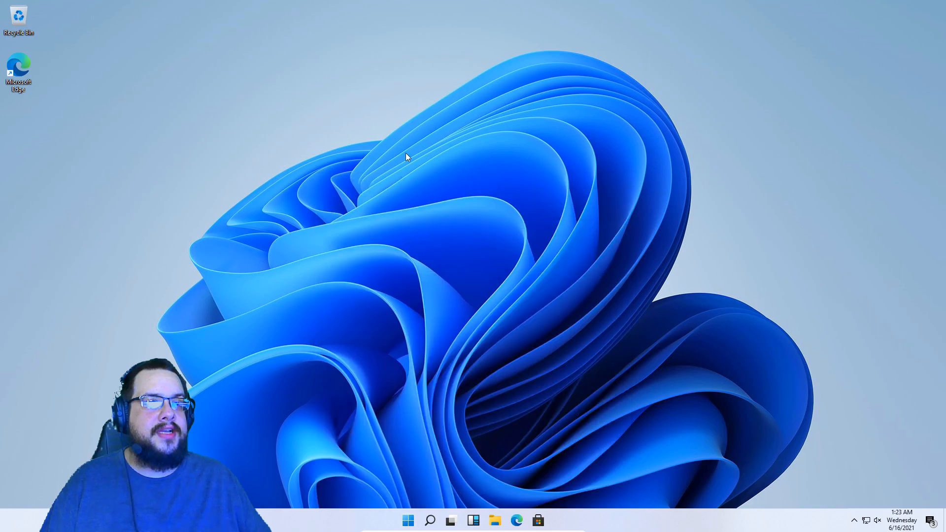
pyautogui.rightClick(406, 157)
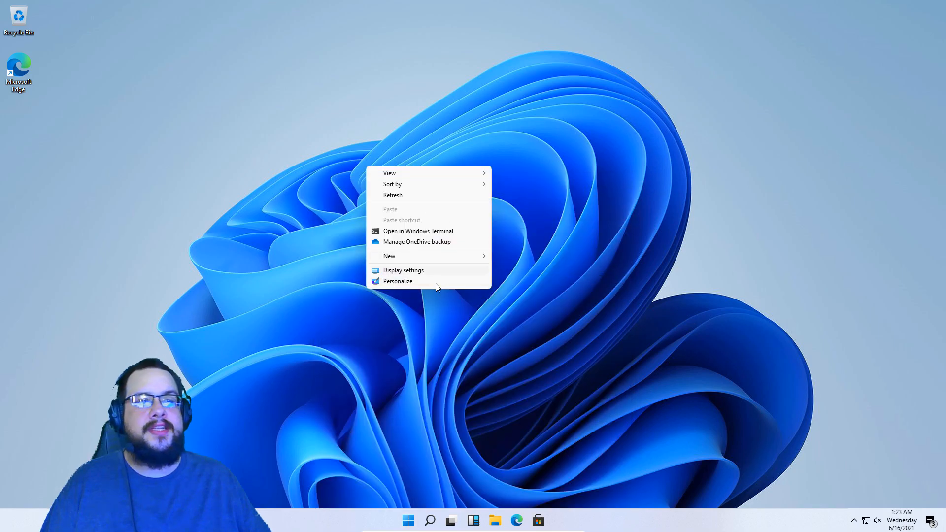
pyautogui.moveTo(419, 274)
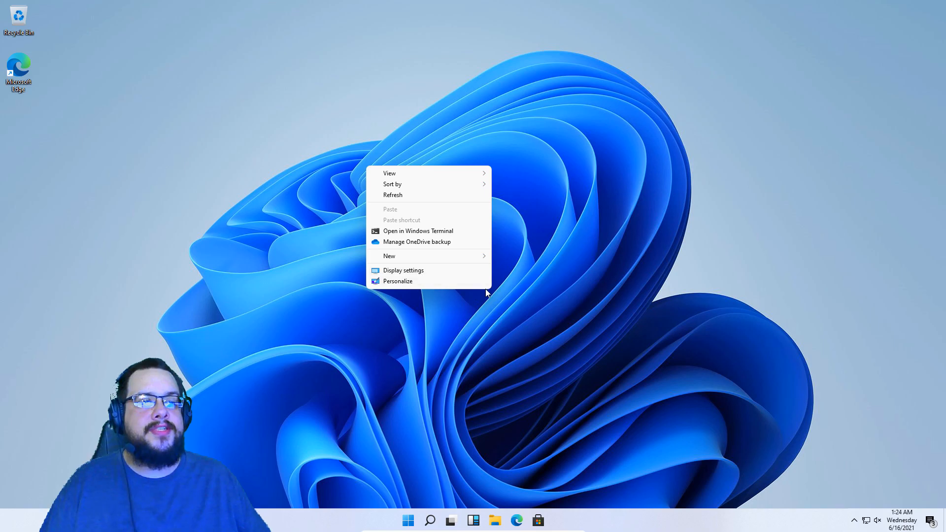
pyautogui.moveTo(494, 285)
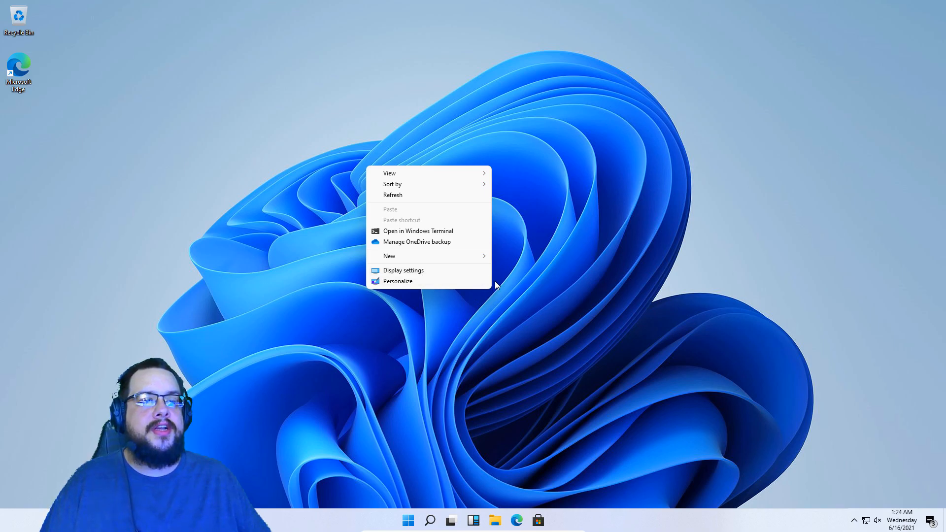
pyautogui.moveTo(601, 331)
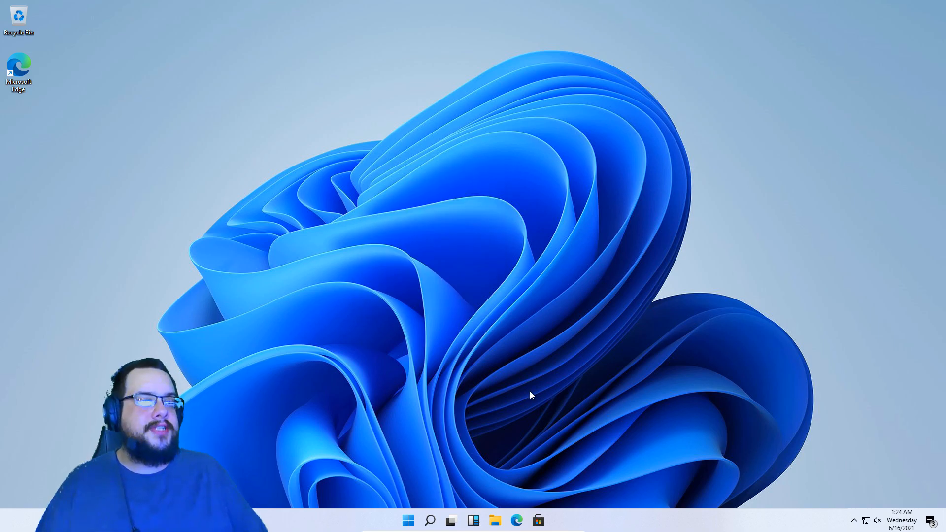
pyautogui.moveTo(523, 364)
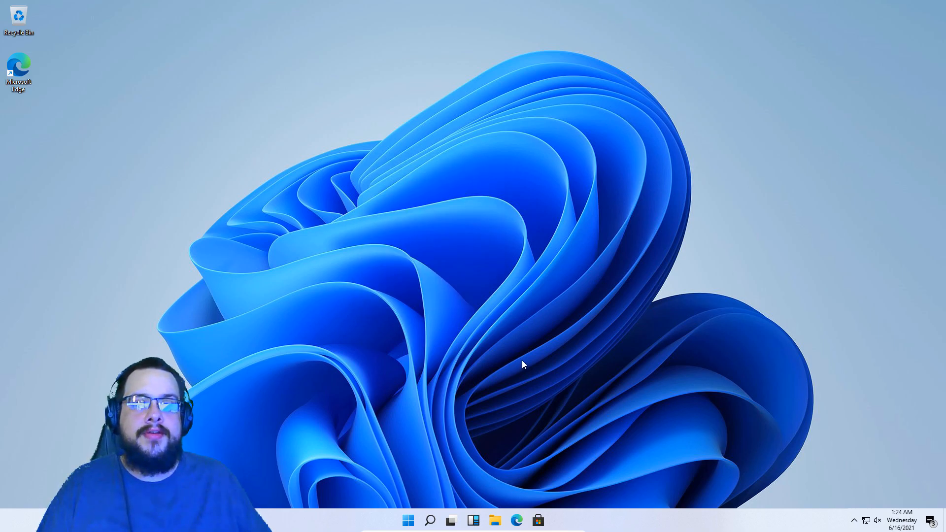
pyautogui.moveTo(491, 372)
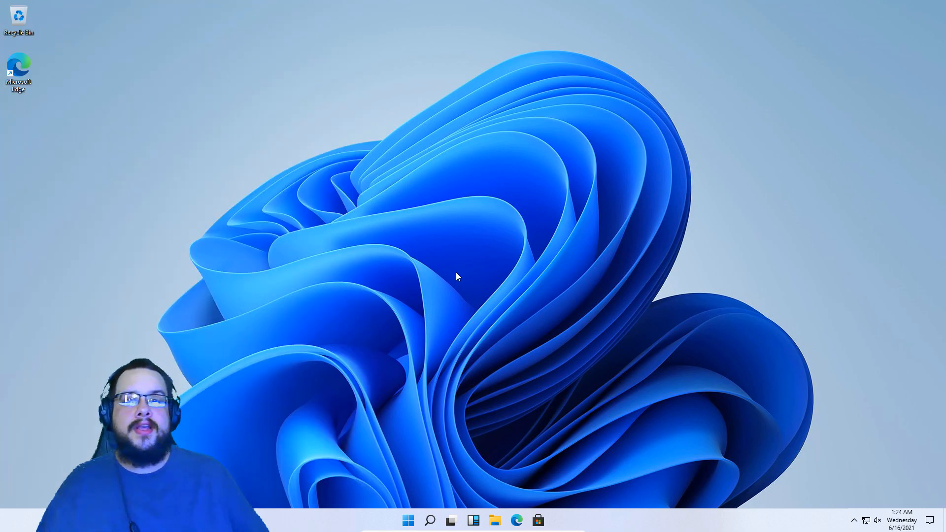
pyautogui.moveTo(448, 250)
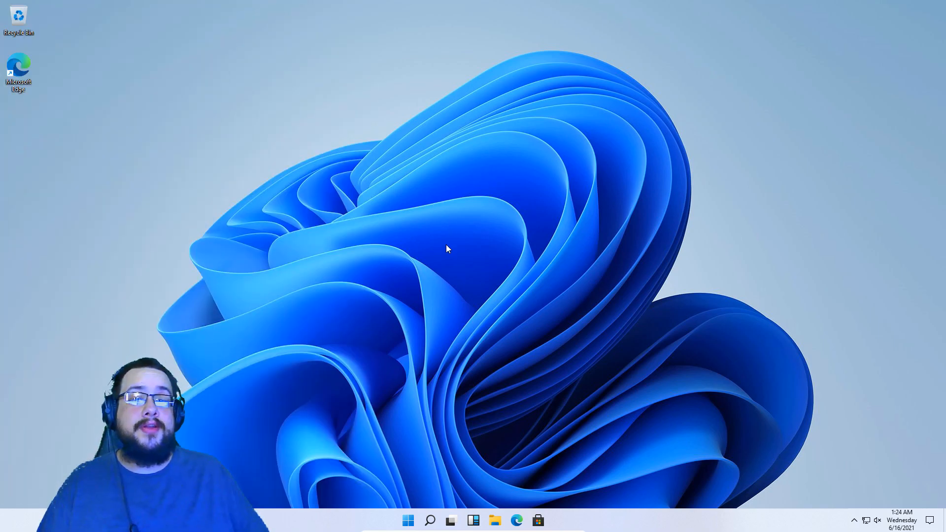